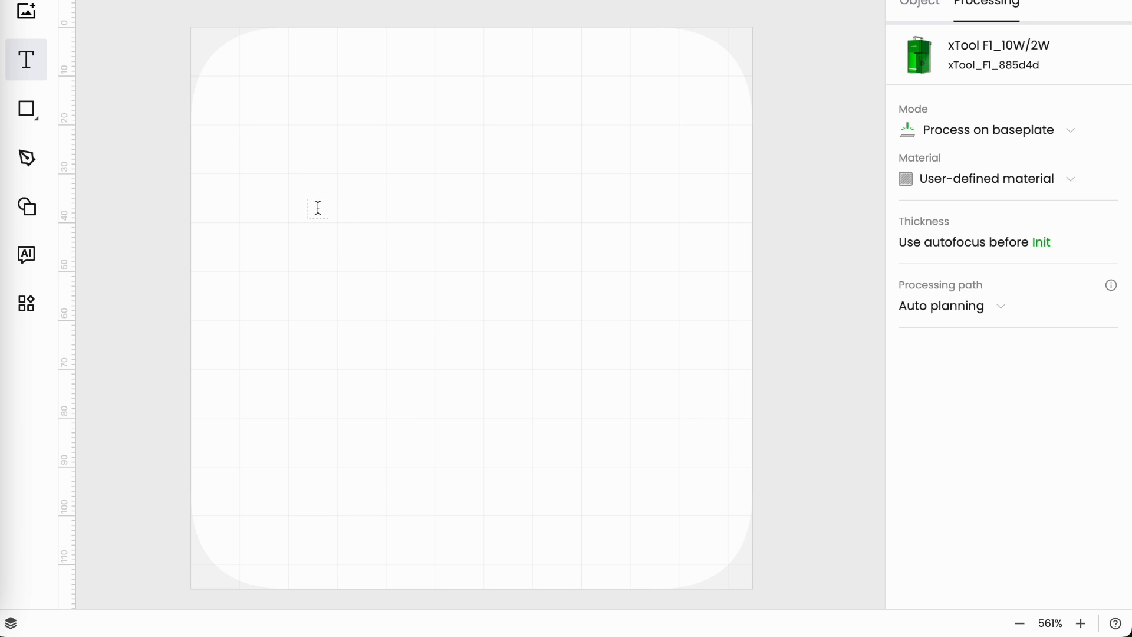
# - Place a HELLO text object on the canvas in Lato Regular at 72 pt
pyautogui.write('HELLO')
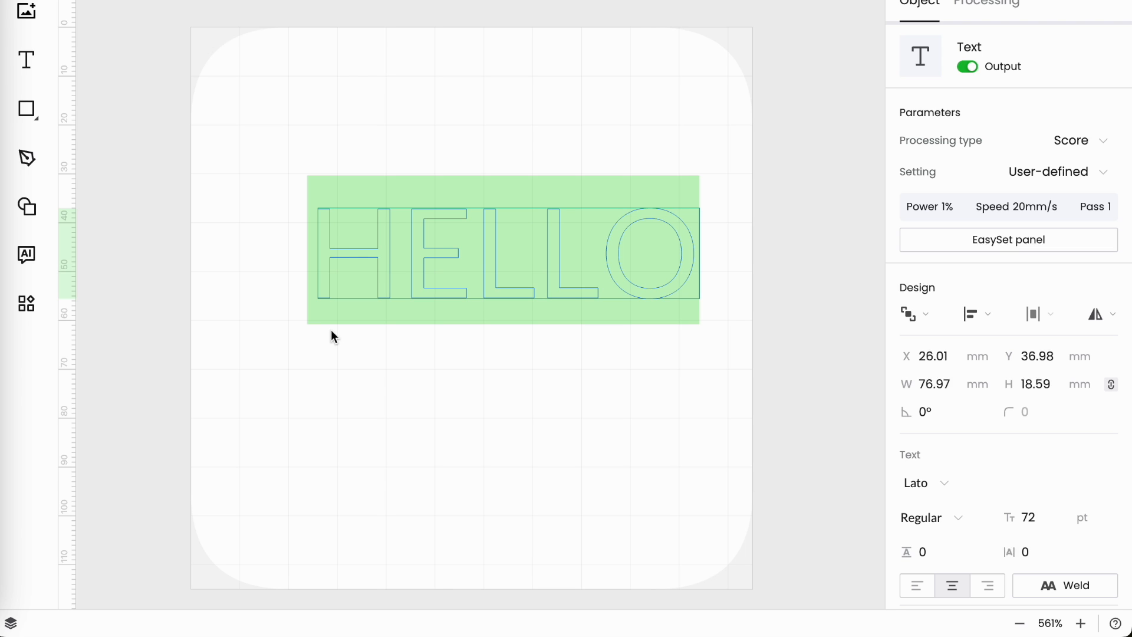
pyautogui.moveTo(1014, 484)
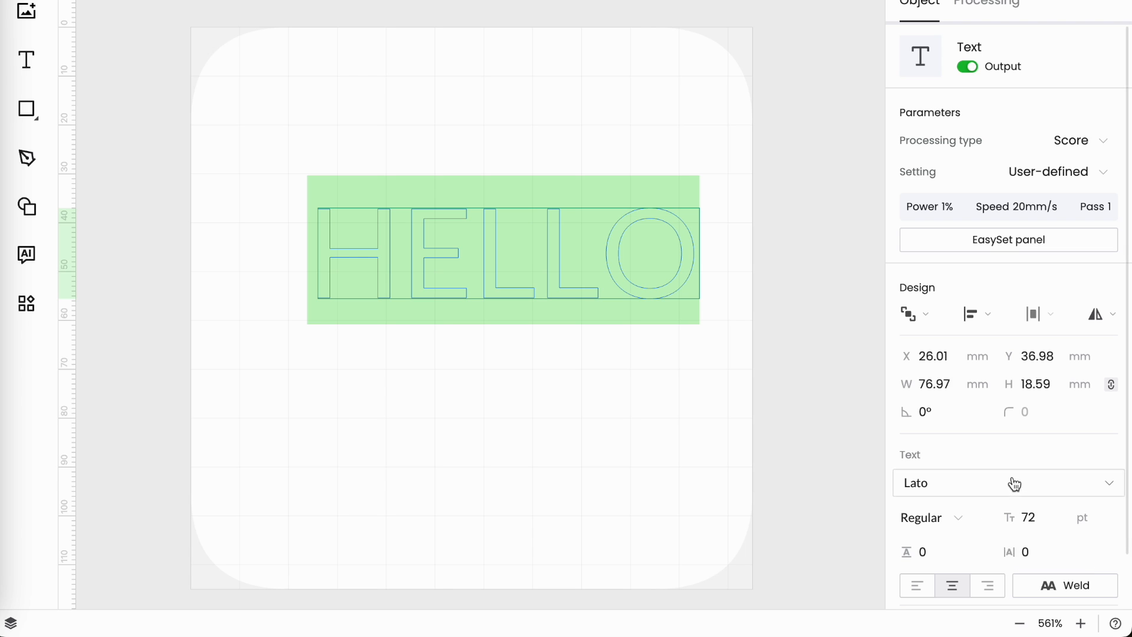
pyautogui.moveTo(929, 495)
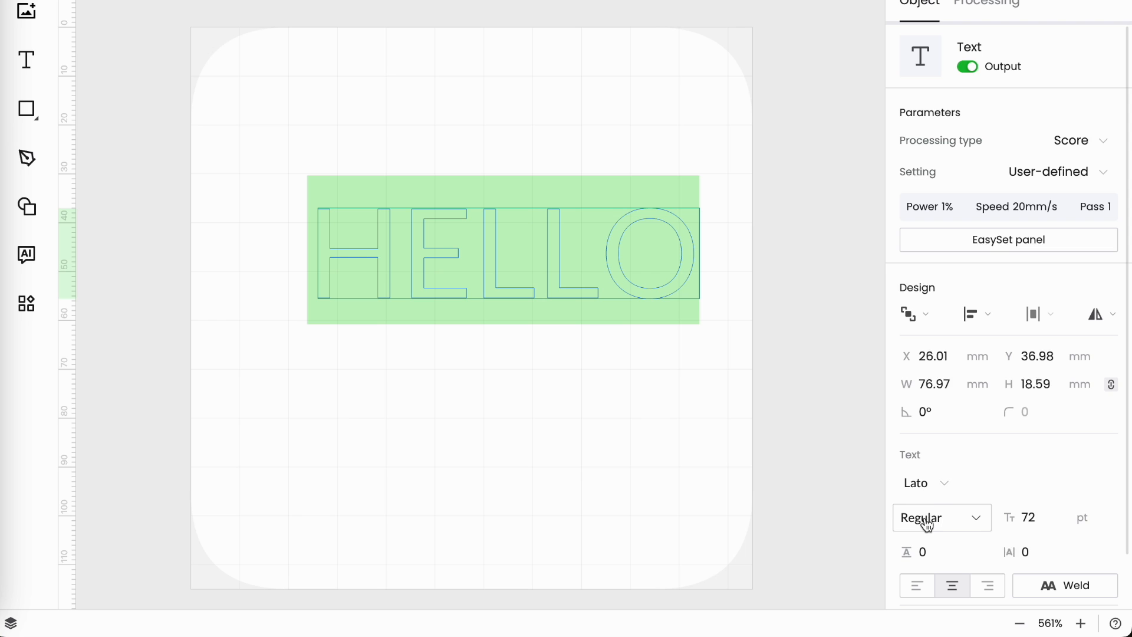
pyautogui.click(1040, 516)
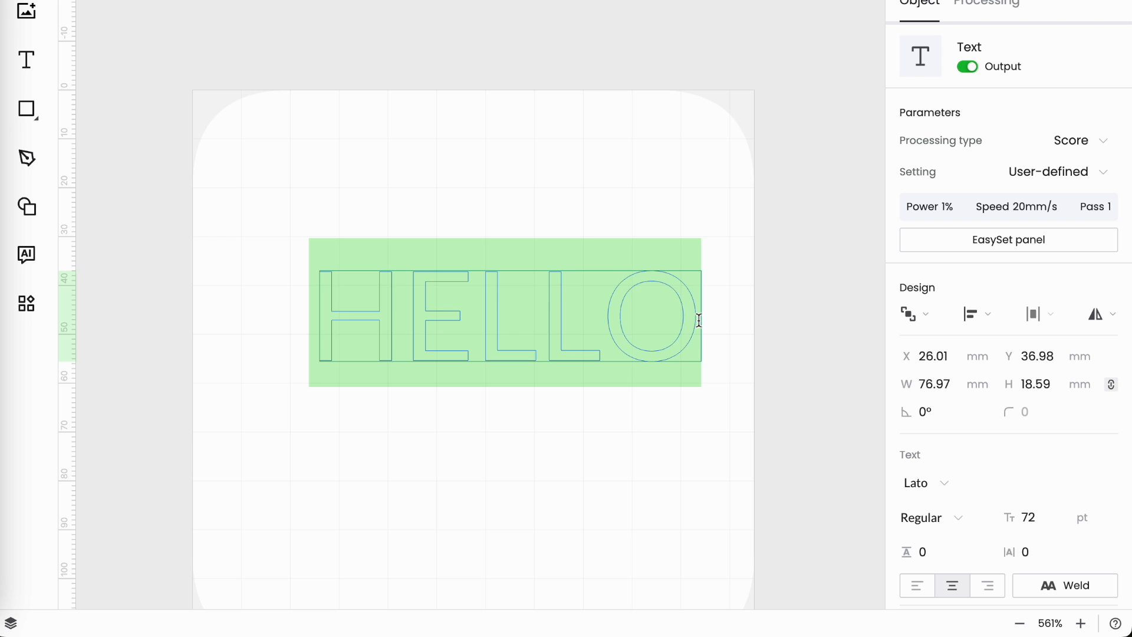
pyautogui.moveTo(435, 282)
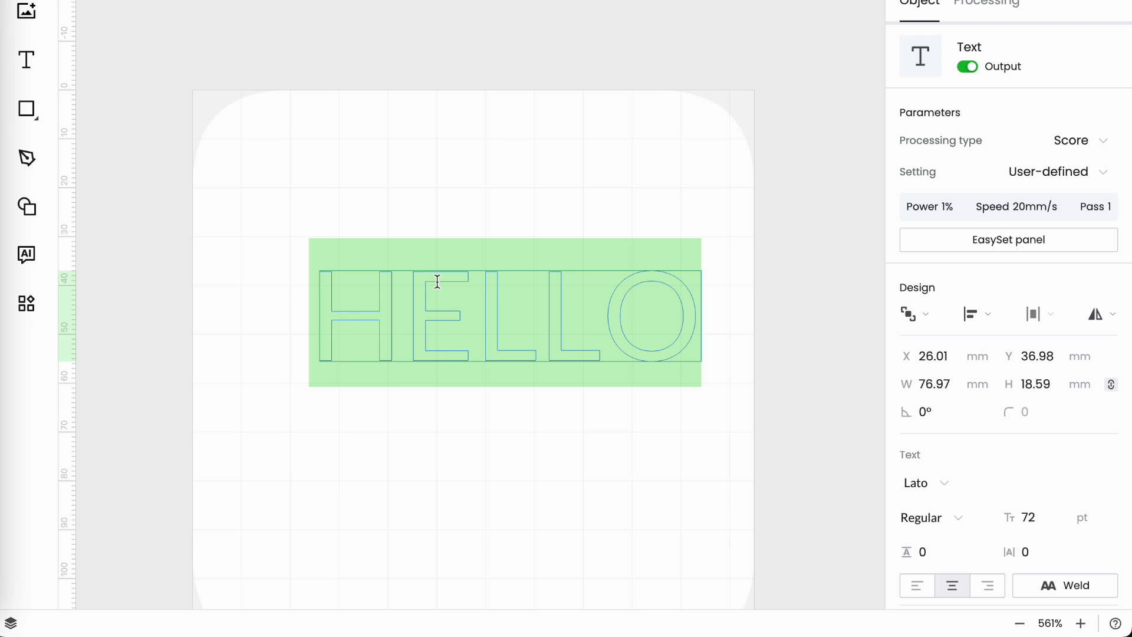
pyautogui.moveTo(469, 332)
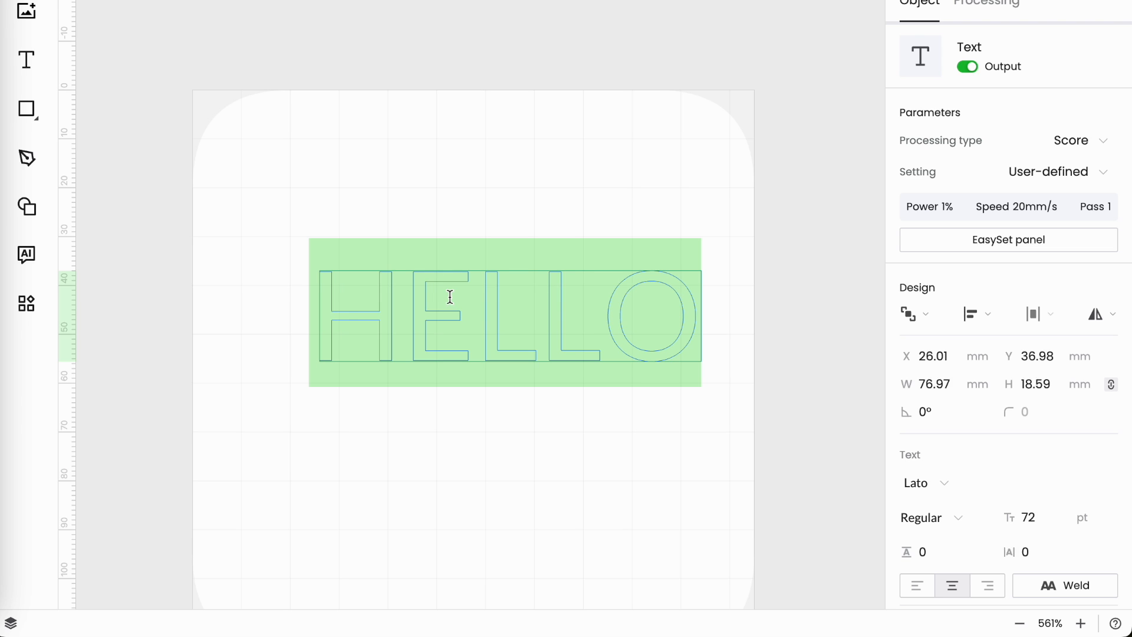
# - Replace the HELLO wording with 'Hi There!'
pyautogui.write('Hi There')
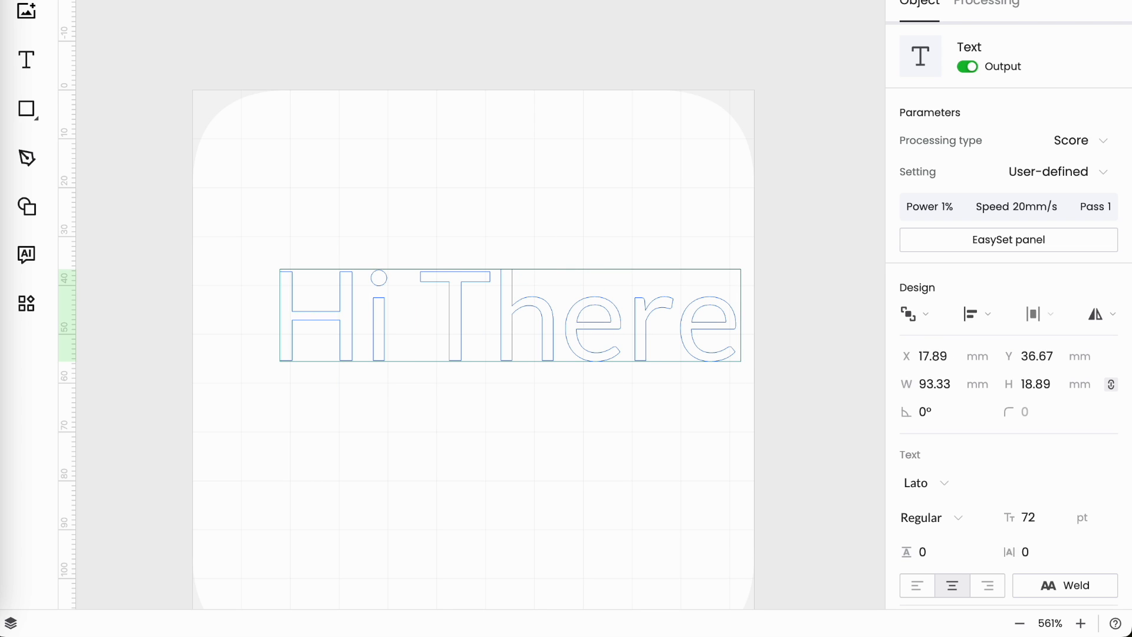
pyautogui.write('!')
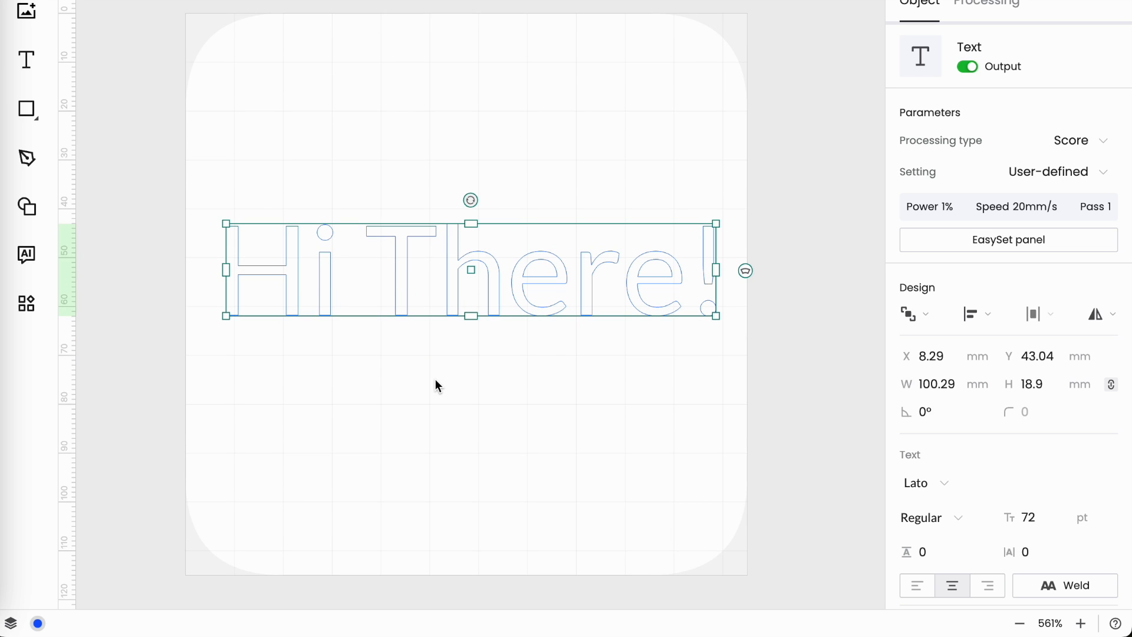
pyautogui.moveTo(315, 311)
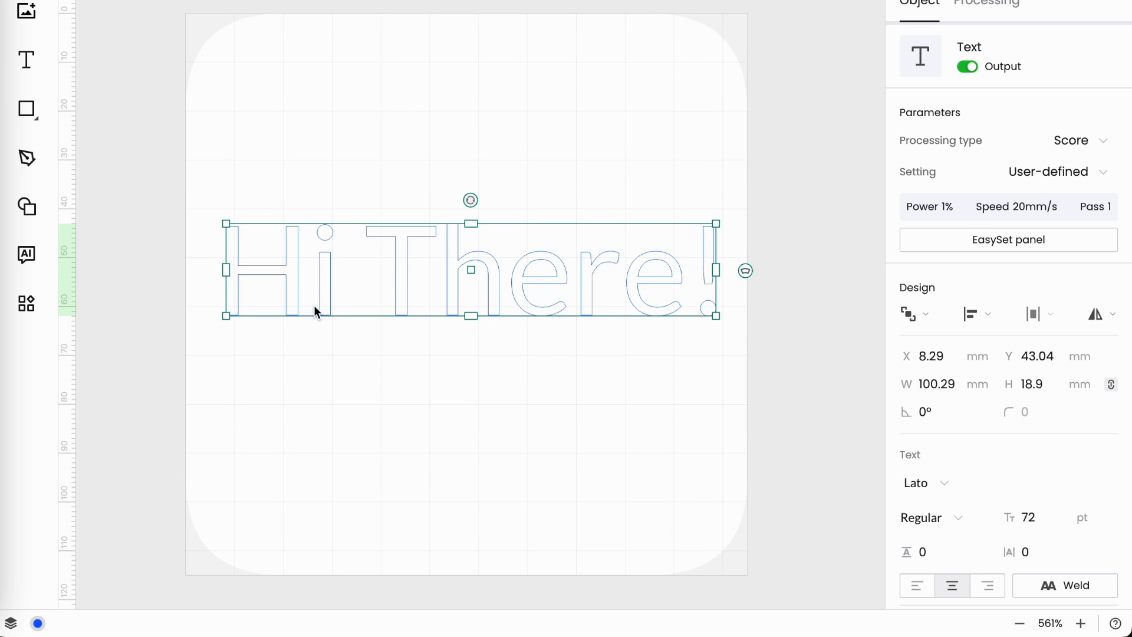
pyautogui.moveTo(764, 384)
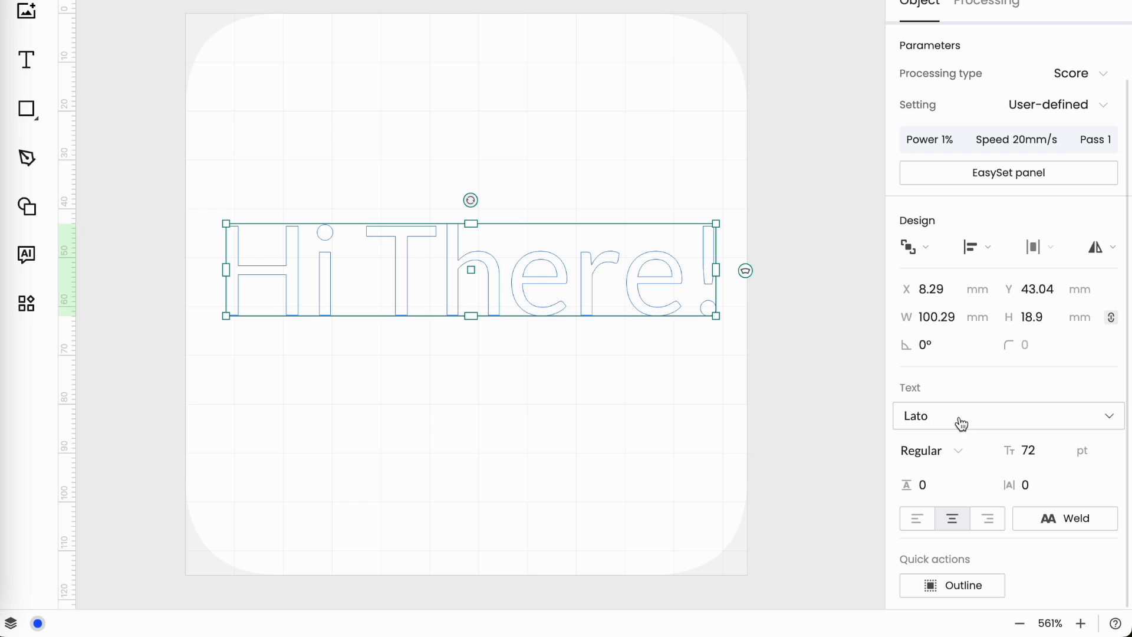
pyautogui.moveTo(1108, 448)
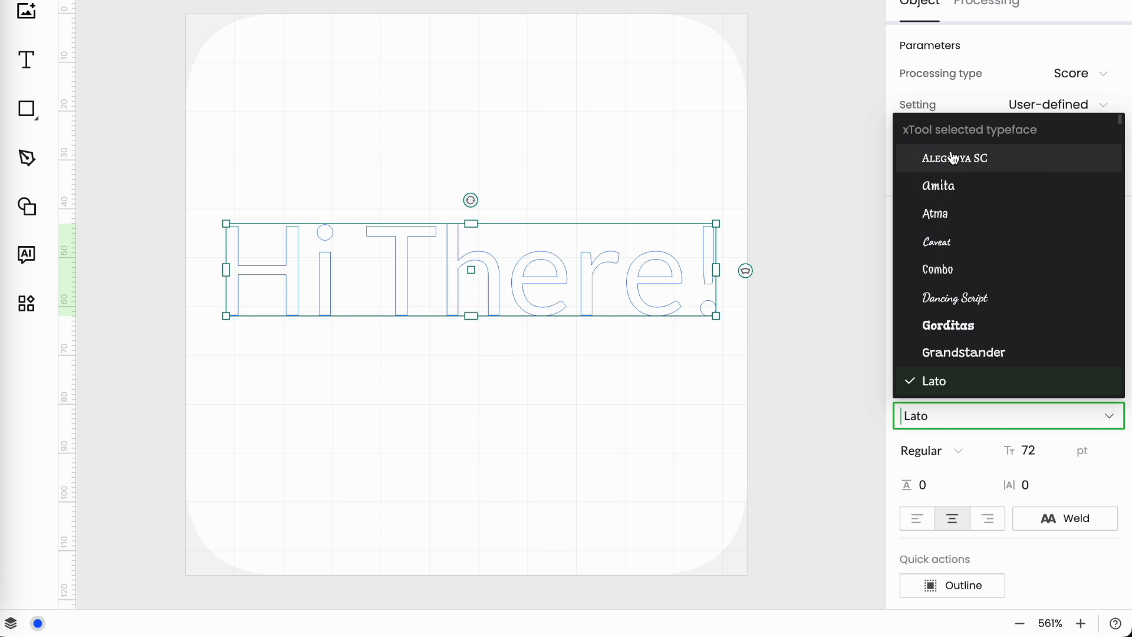
pyautogui.moveTo(1023, 174)
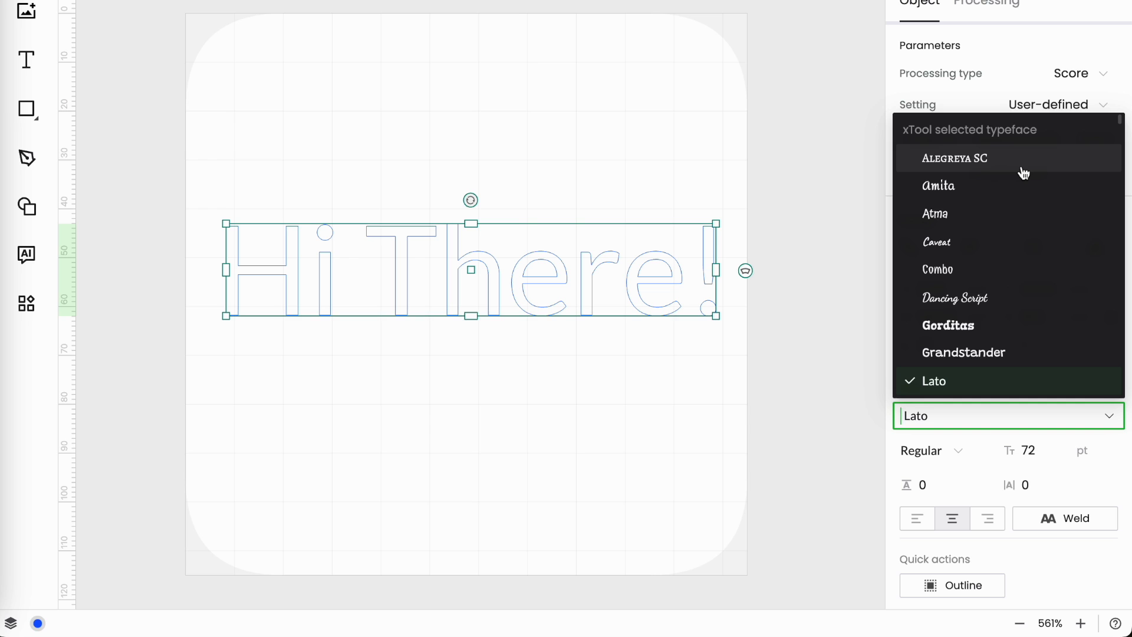
pyautogui.scroll(-3)
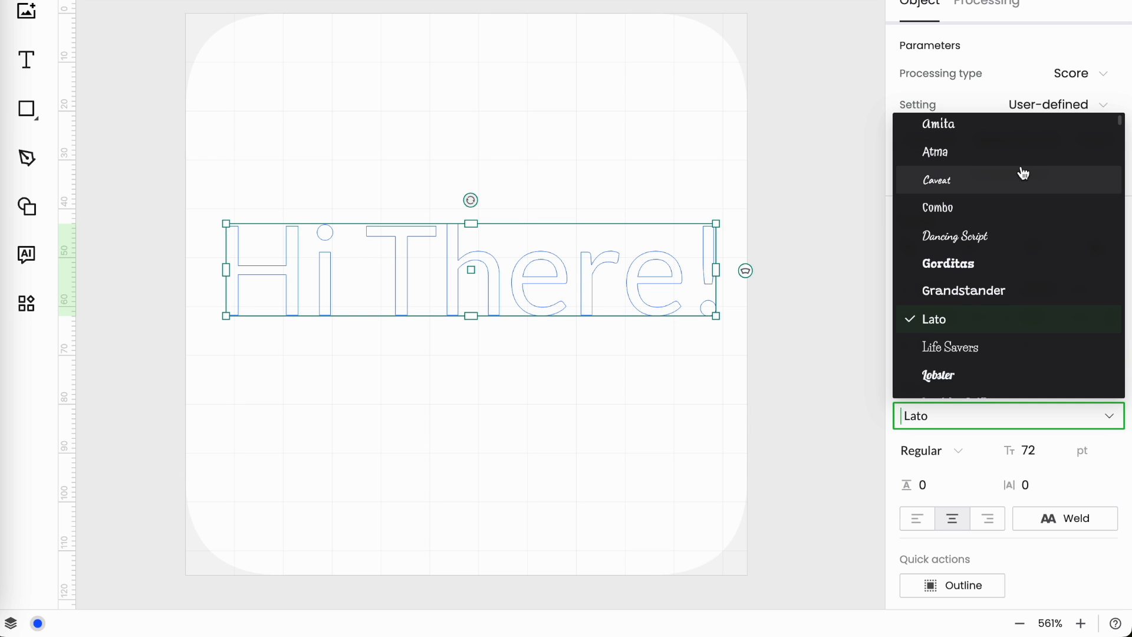
pyautogui.scroll(-3)
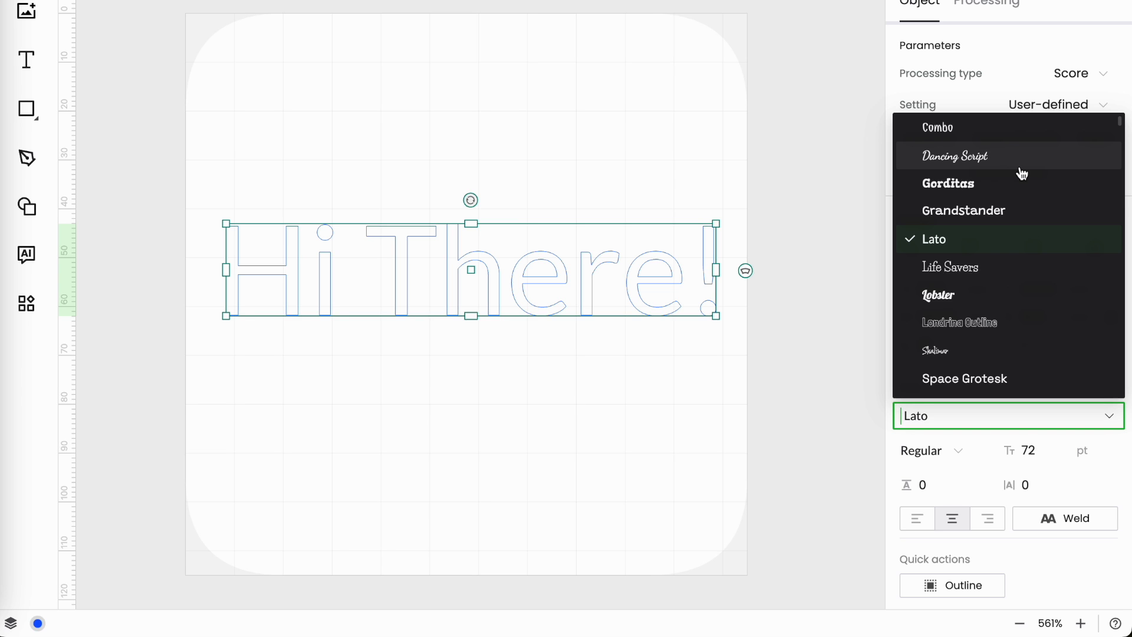
pyautogui.scroll(-3)
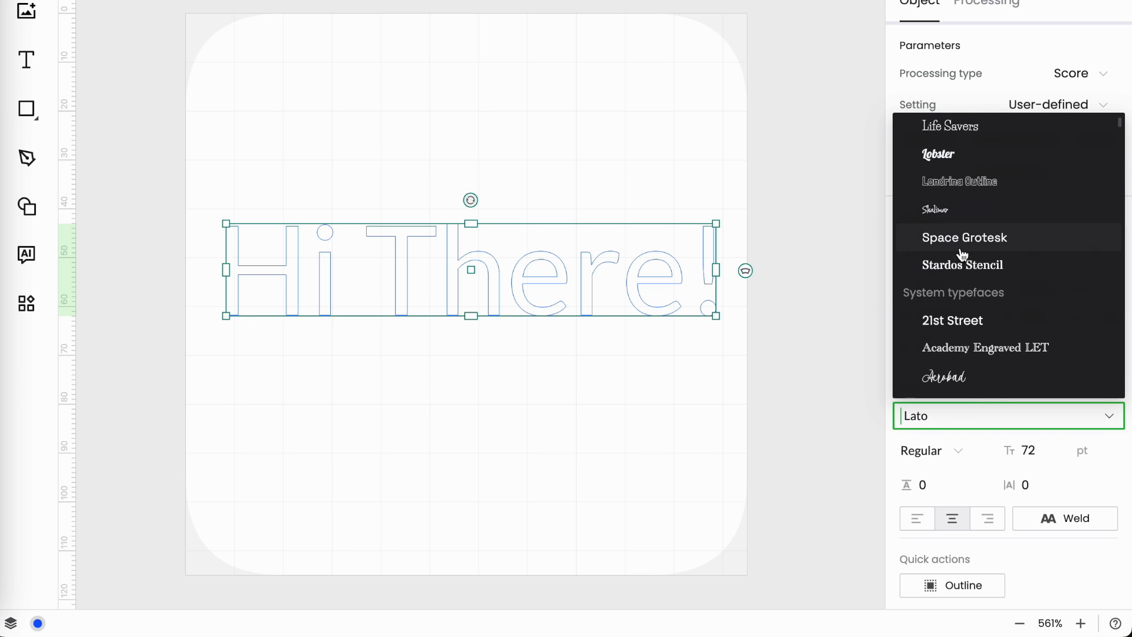
pyautogui.scroll(-3)
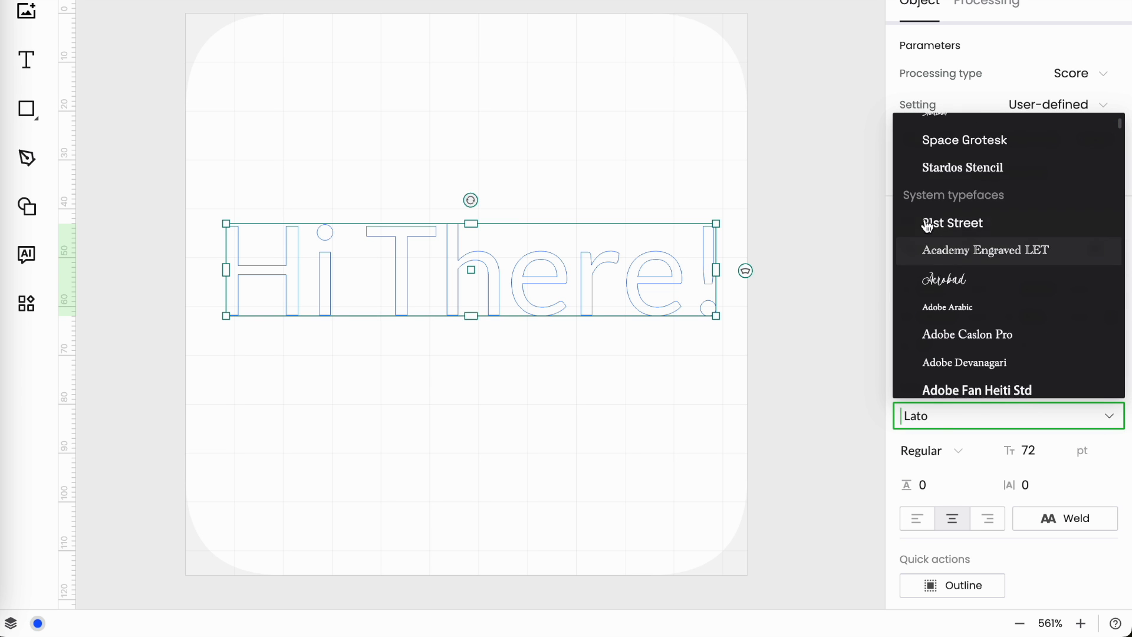
pyautogui.moveTo(1013, 351)
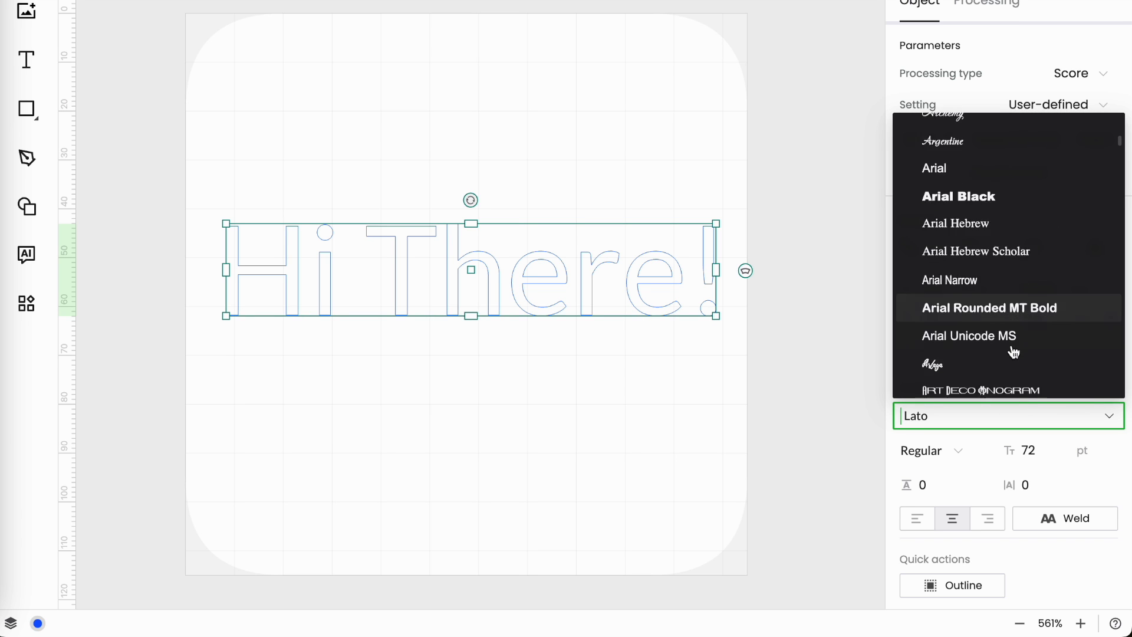
pyautogui.scroll(-3)
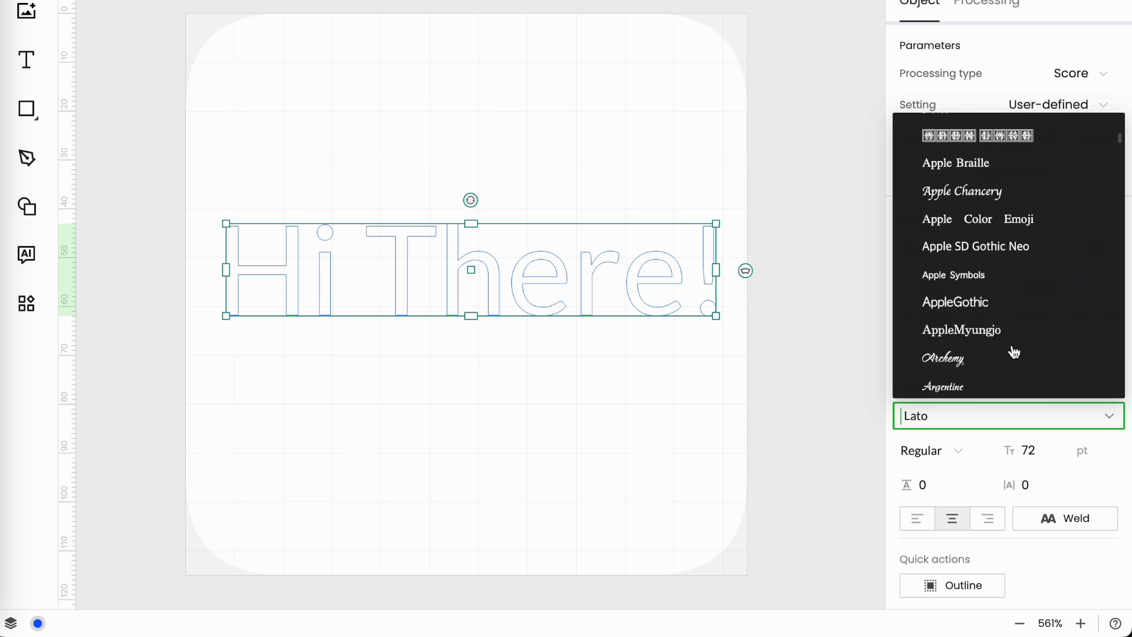
pyautogui.scroll(-3)
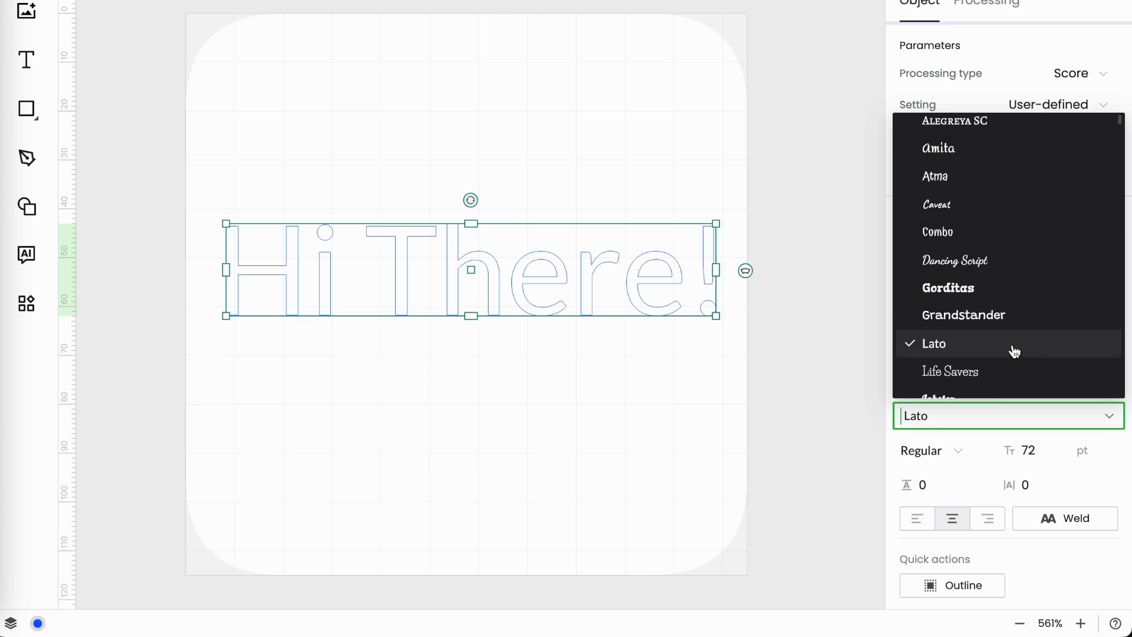
pyautogui.scroll(-3)
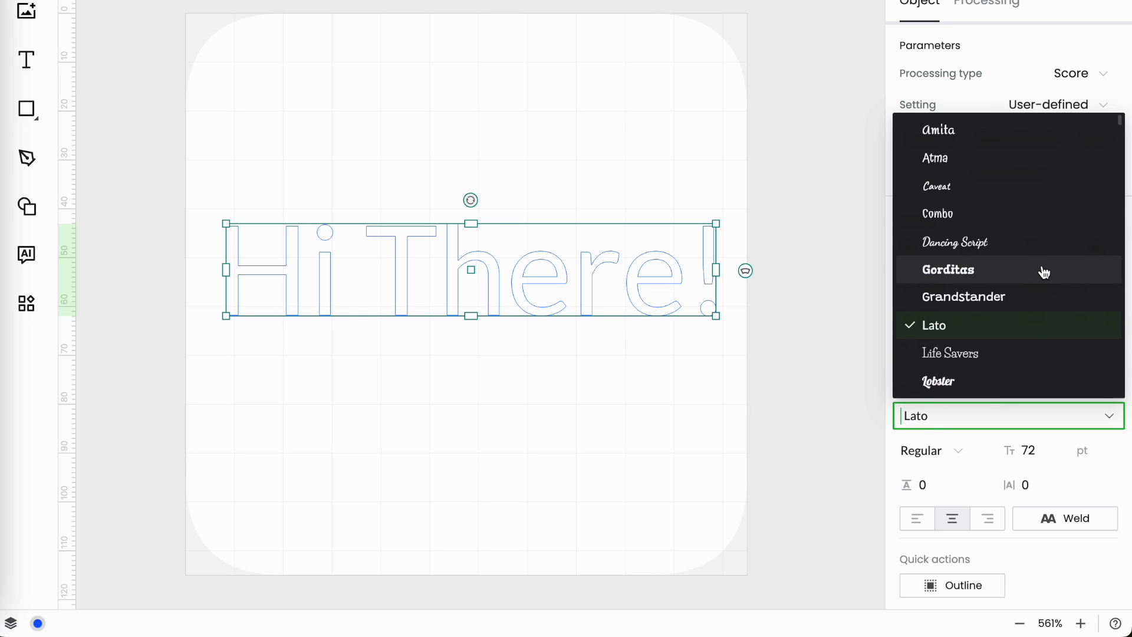
pyautogui.moveTo(852, 250)
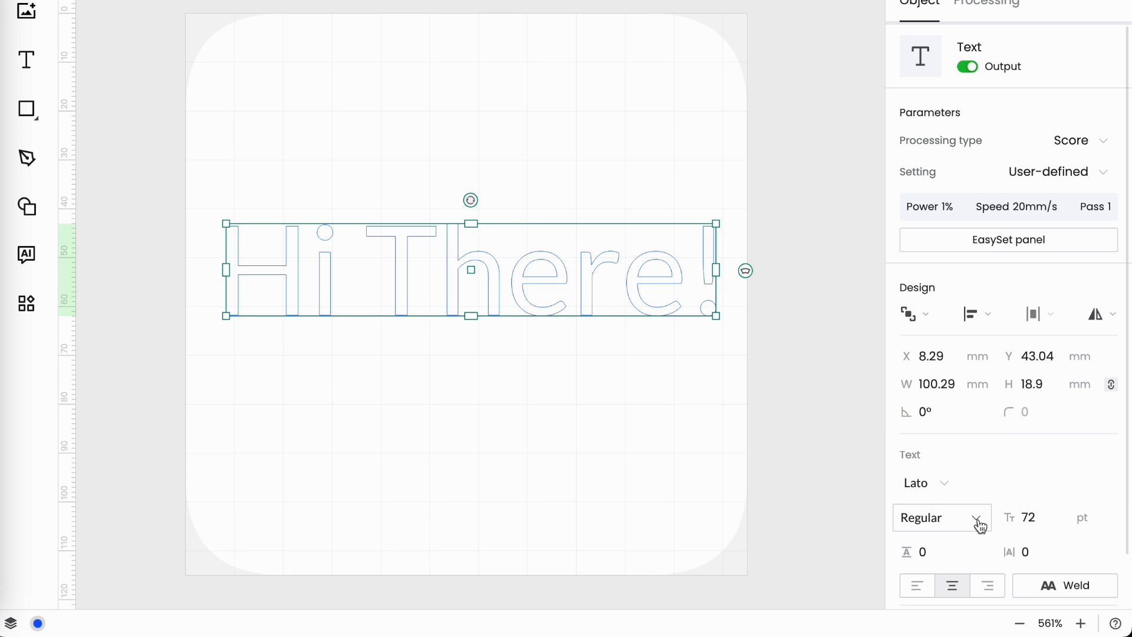
# - Try Italic then Bold Italic styles on the 'Hi There!' text
pyautogui.click(941, 518)
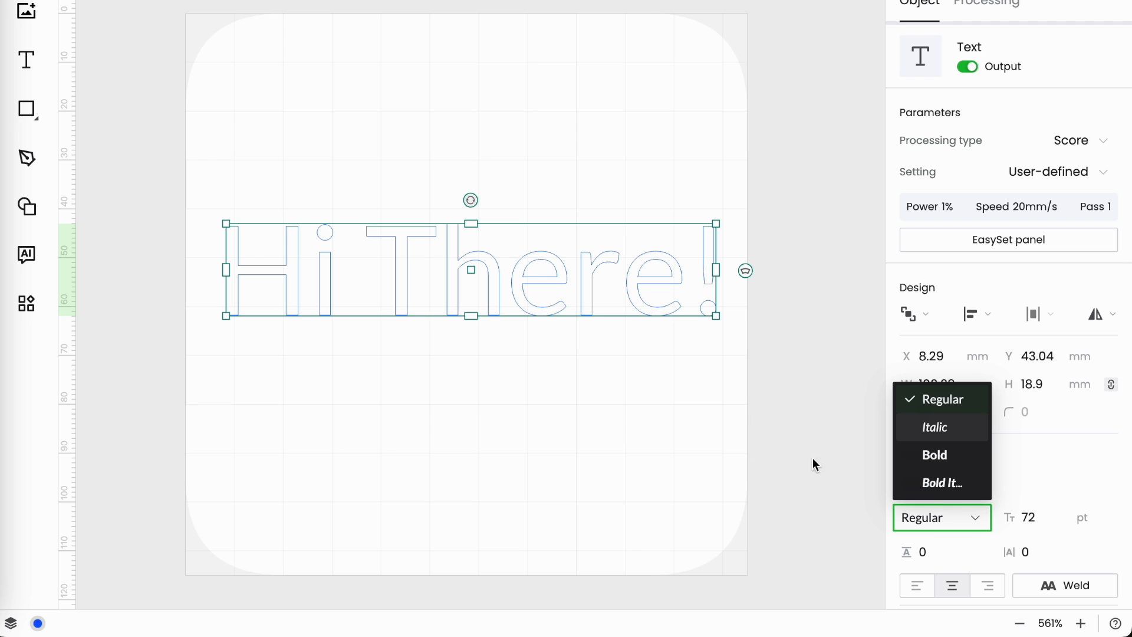
pyautogui.click(934, 427)
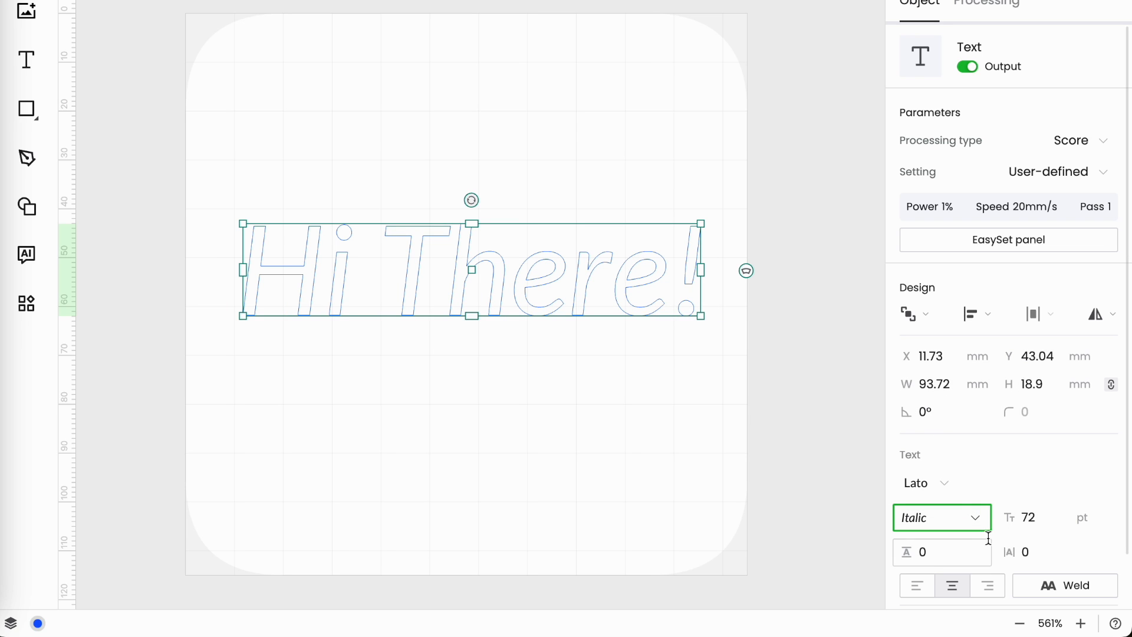
pyautogui.click(941, 516)
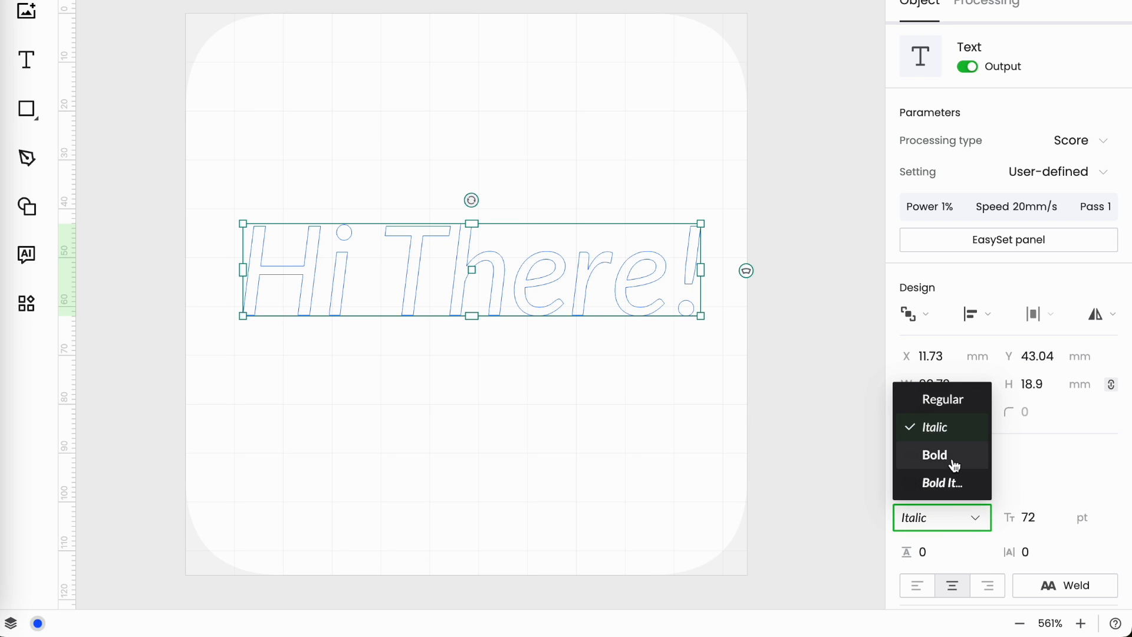
pyautogui.click(933, 454)
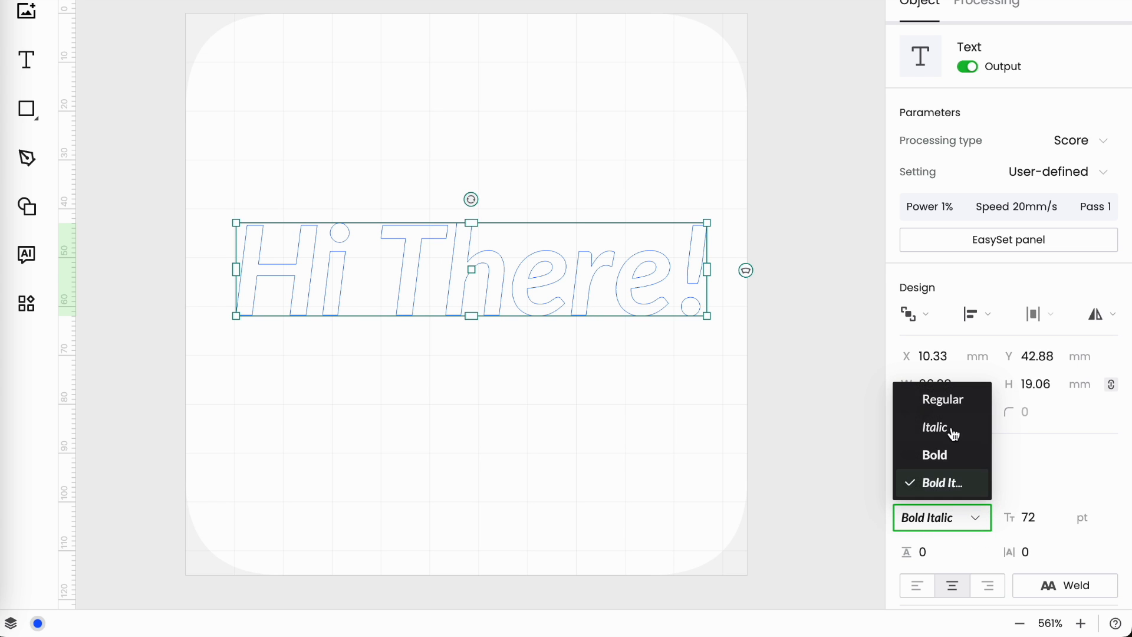
pyautogui.click(942, 400)
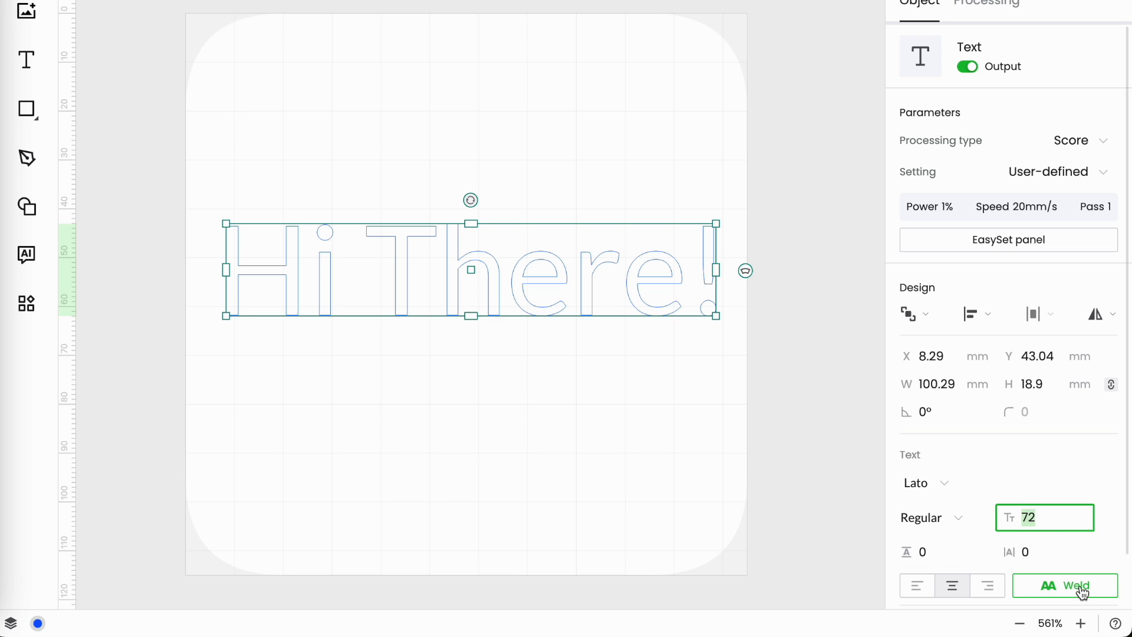
# - Shrink 'Hi There!' to about 47.5 pt and scale it to roughly 66 mm wide
pyautogui.write('36')
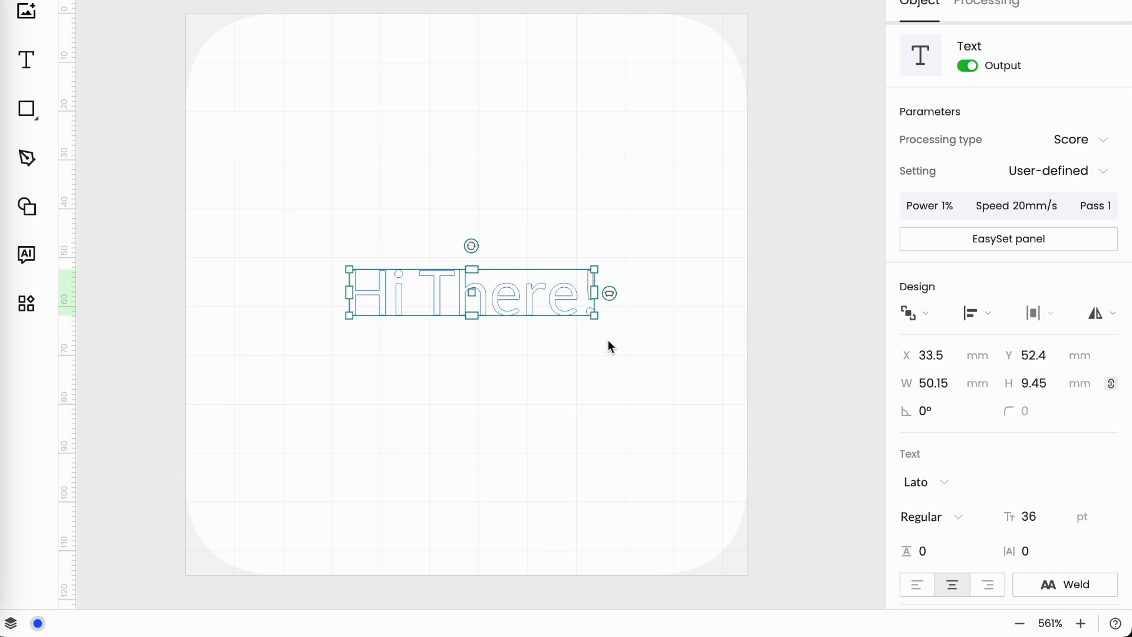
pyautogui.moveTo(592, 311); pyautogui.dragTo(677, 405)
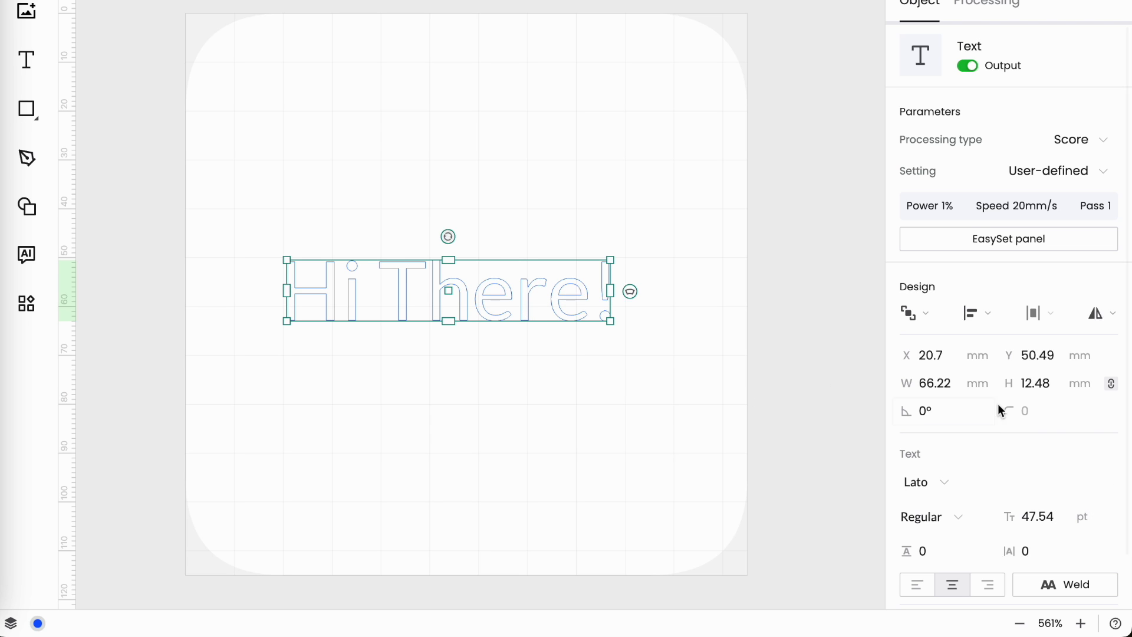
pyautogui.moveTo(1112, 383)
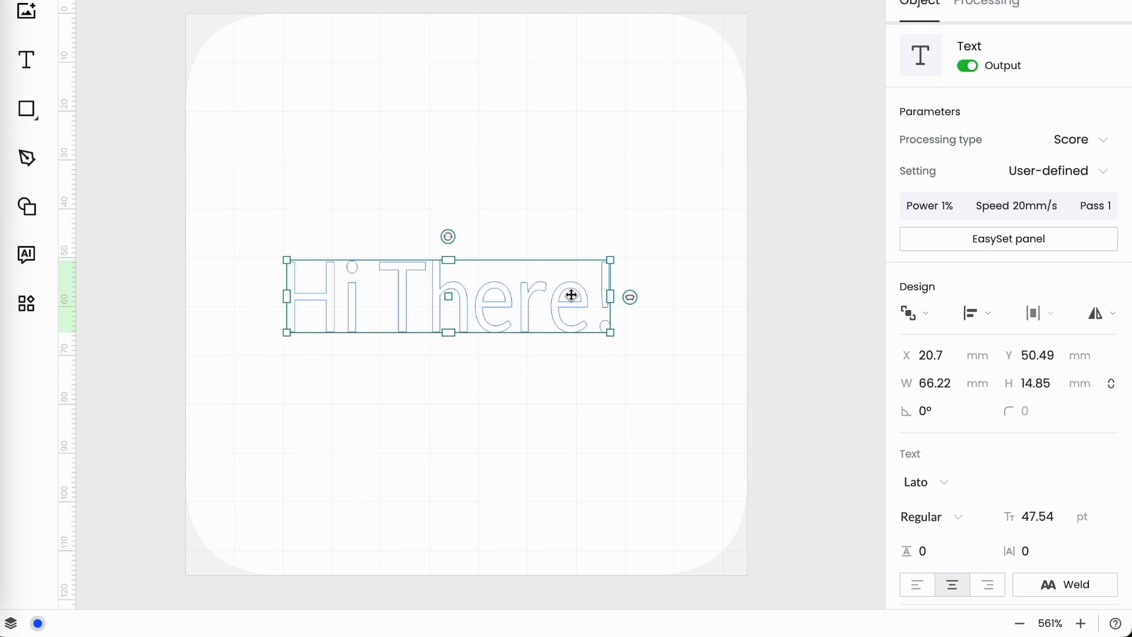
pyautogui.moveTo(611, 296); pyautogui.dragTo(704, 300)
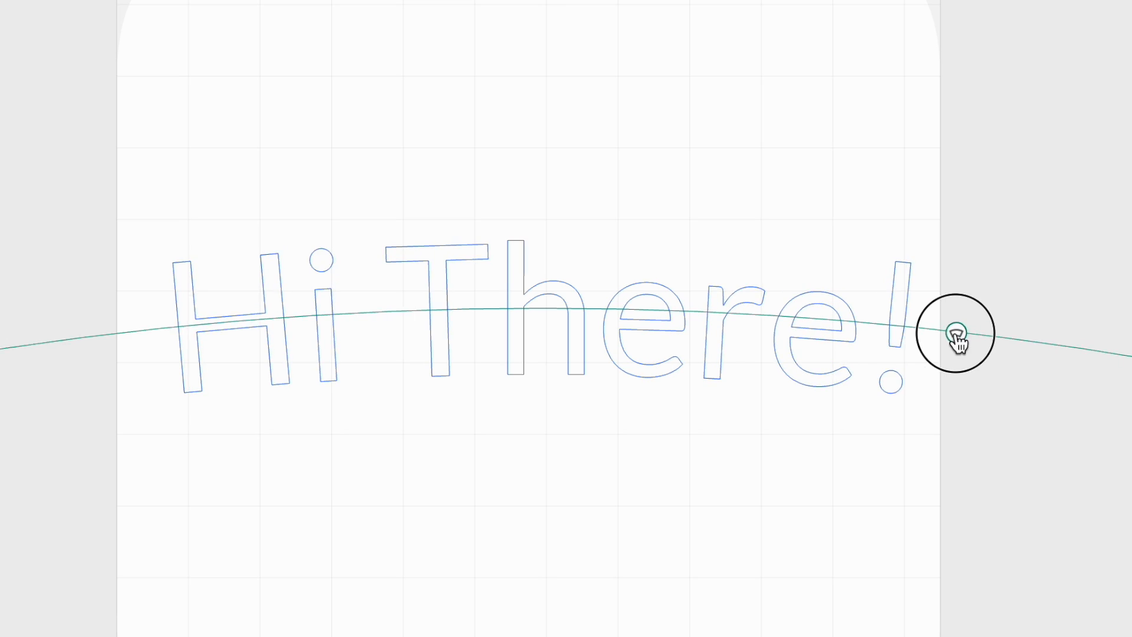
# - Arch 'Hi There!' upward, then bow it downward and tune the curve strength
pyautogui.moveTo(956, 333); pyautogui.dragTo(949, 423)
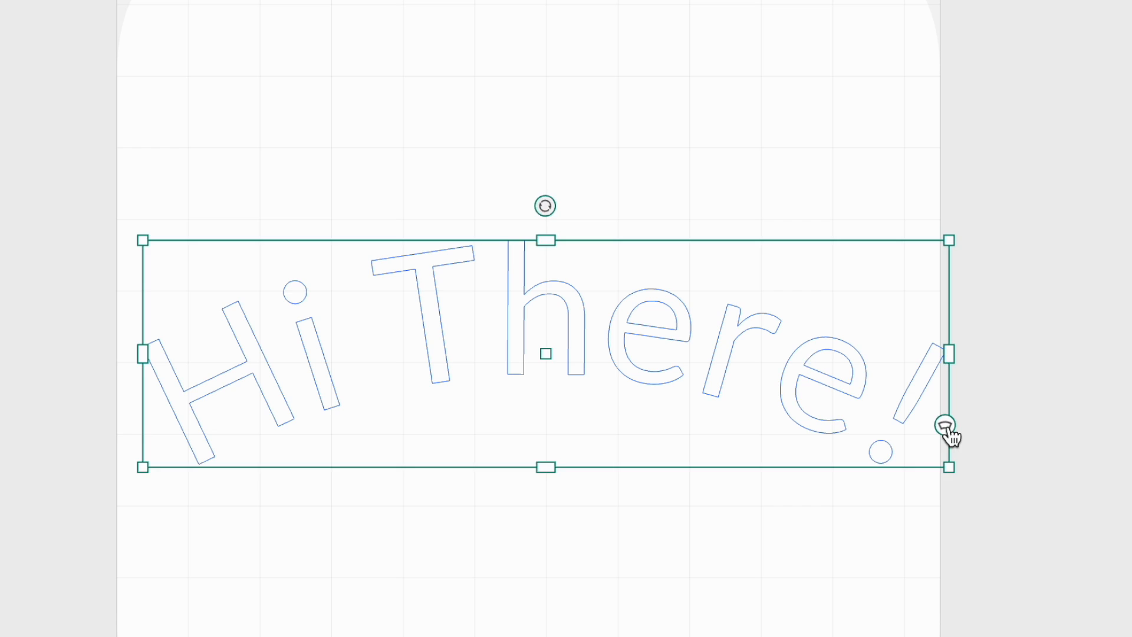
pyautogui.moveTo(946, 425); pyautogui.dragTo(970, 177)
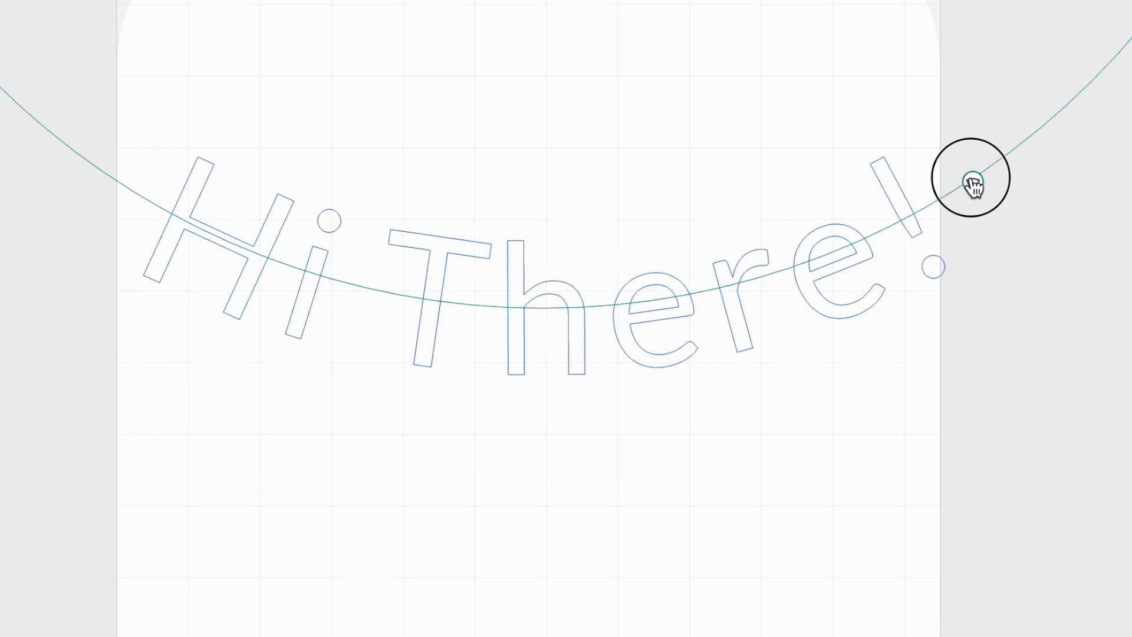
pyautogui.moveTo(974, 177); pyautogui.dragTo(967, 325)
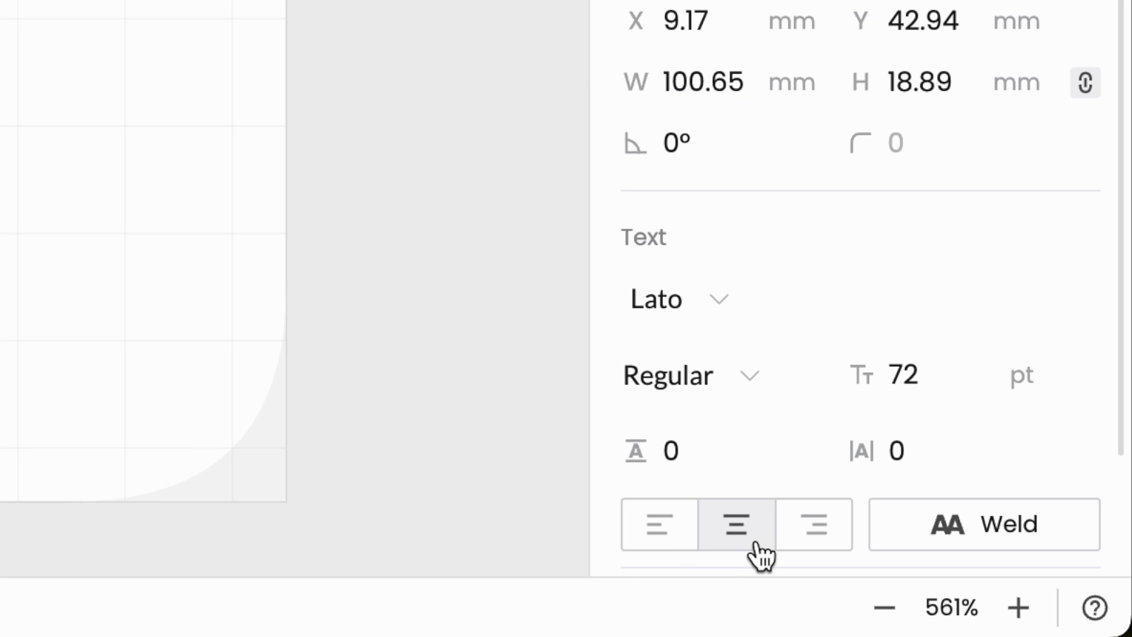
pyautogui.moveTo(658, 524)
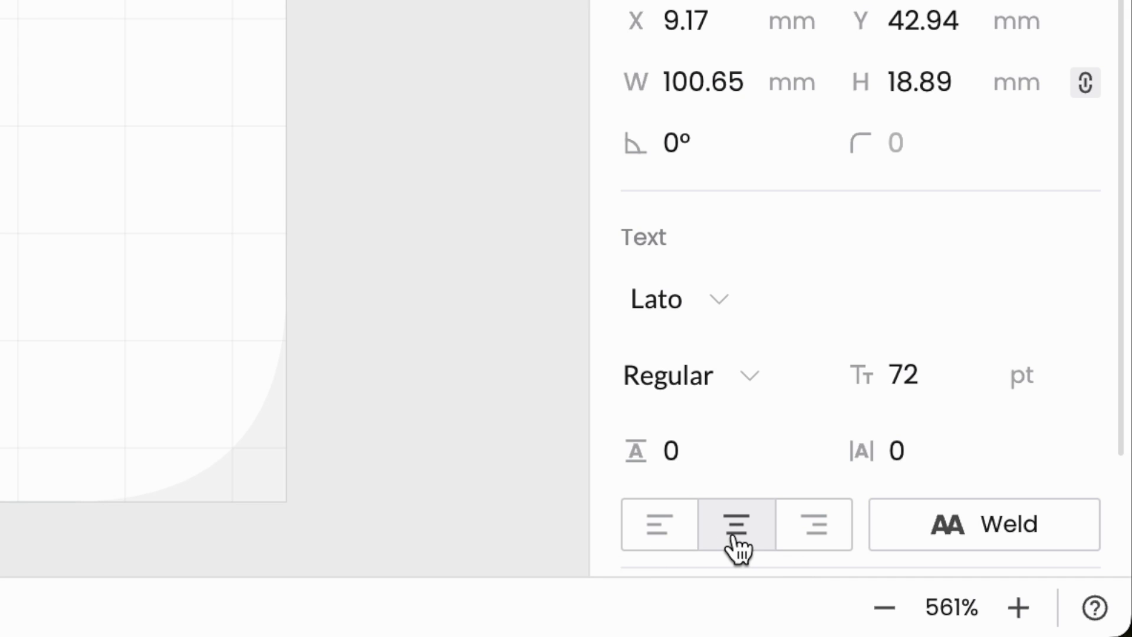
pyautogui.moveTo(734, 523)
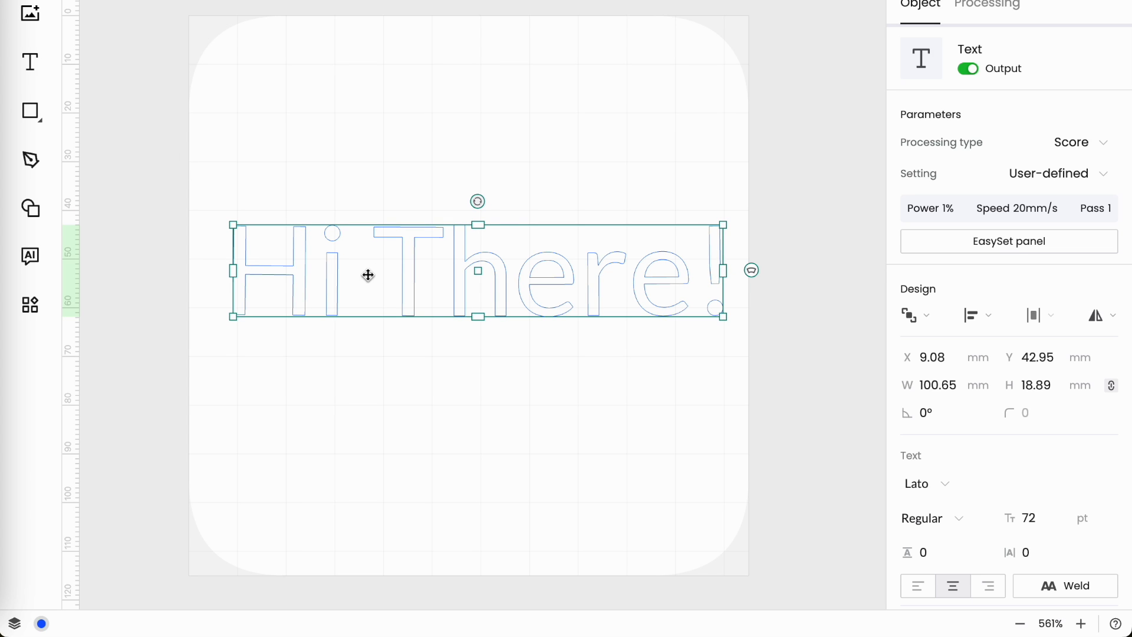
pyautogui.moveTo(402, 278)
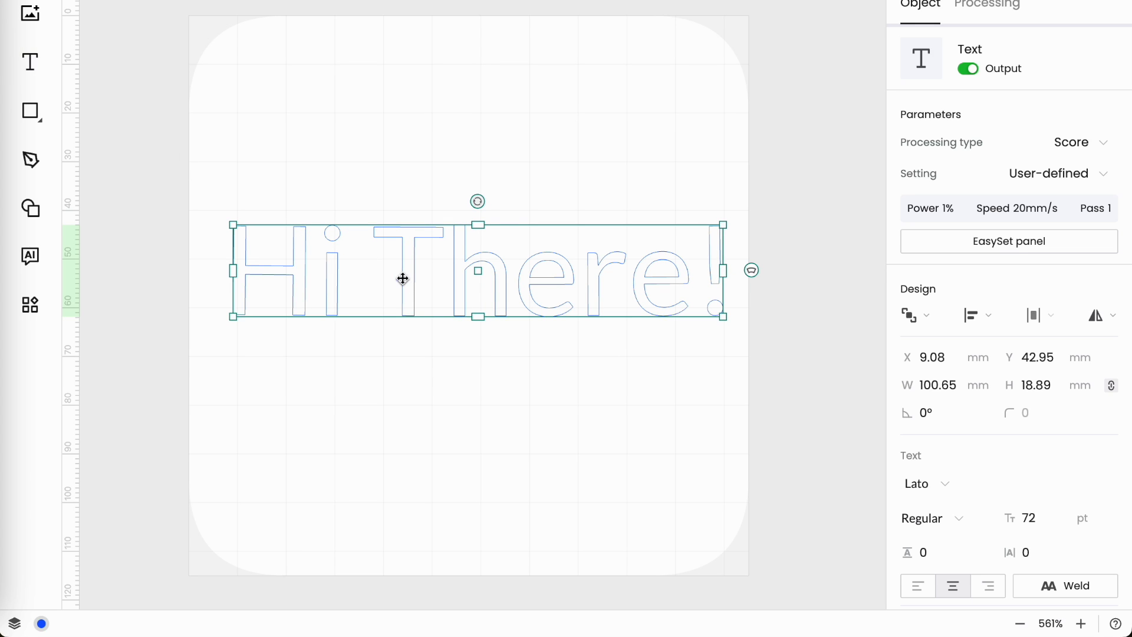
# - Break the text into 'Hi' over 'There!', trying left and right before centring both lines
pyautogui.doubleClick(372, 271)
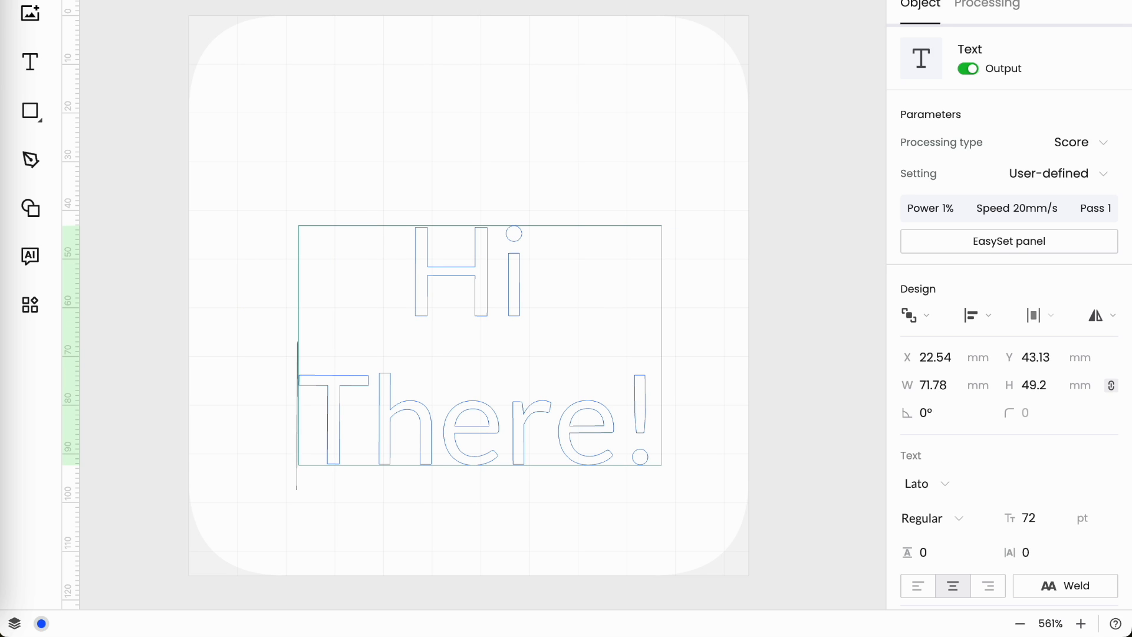
pyautogui.moveTo(889, 601)
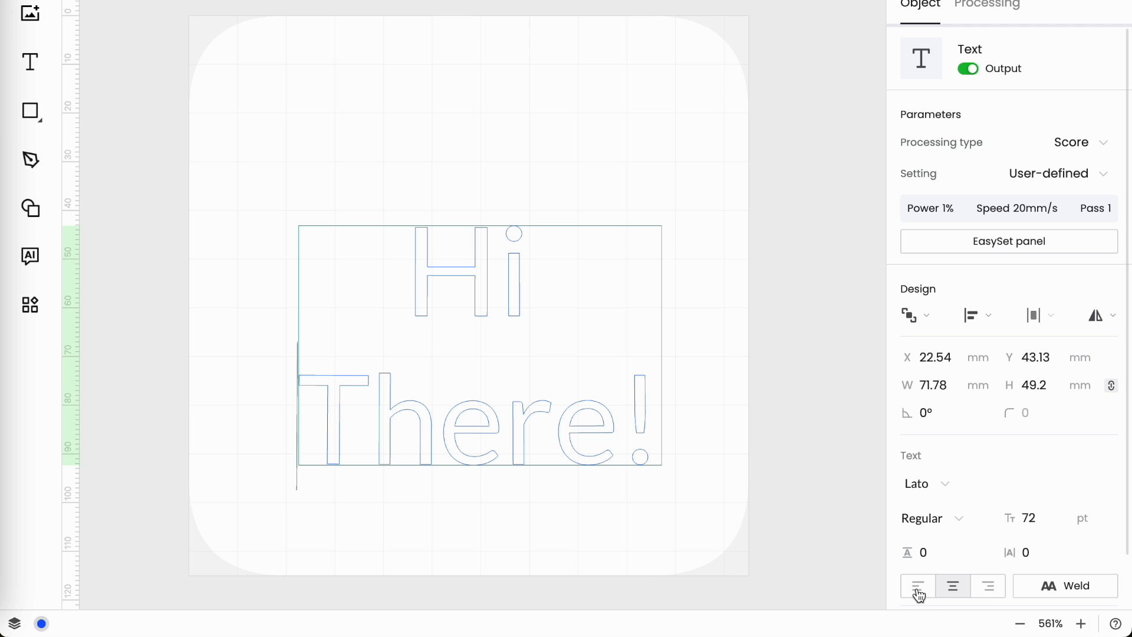
pyautogui.click(917, 586)
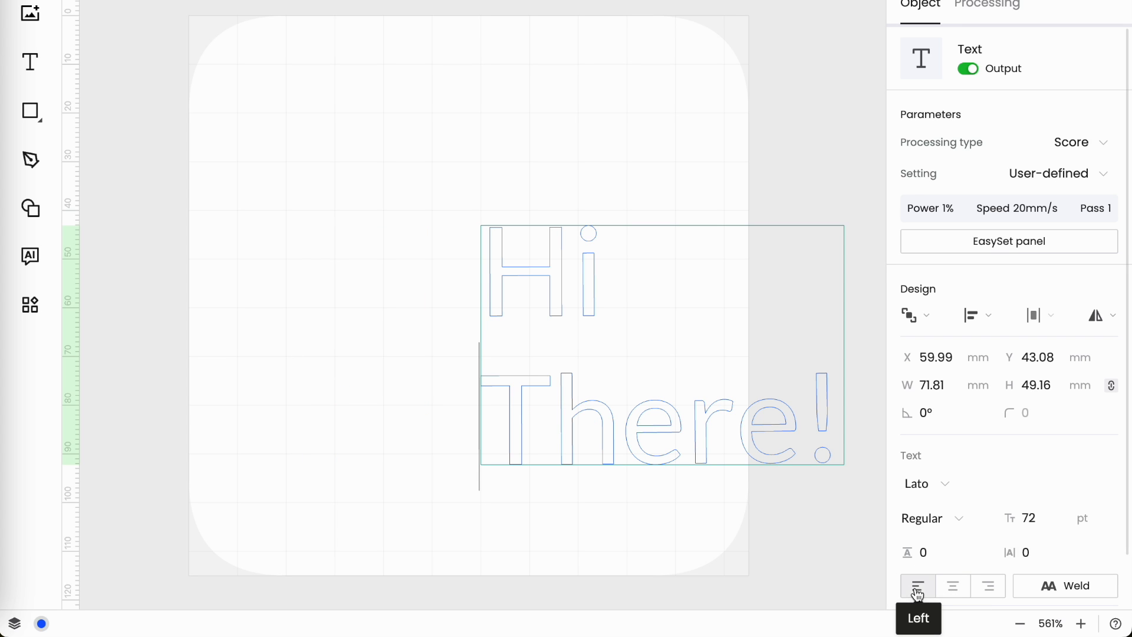
pyautogui.moveTo(988, 586)
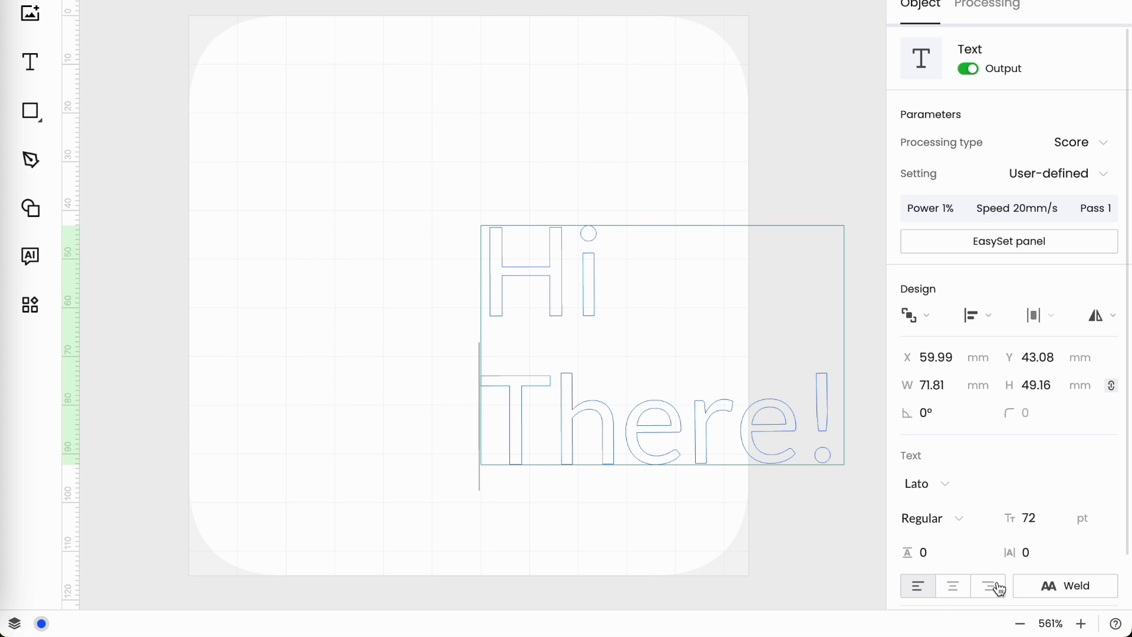
pyautogui.click(988, 586)
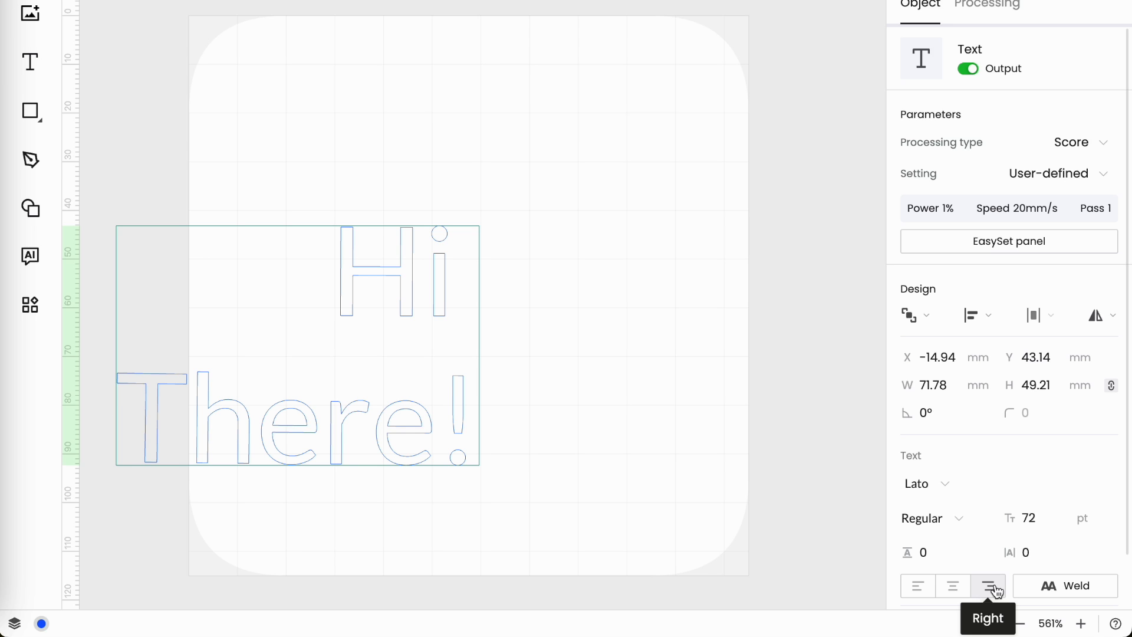
pyautogui.click(952, 586)
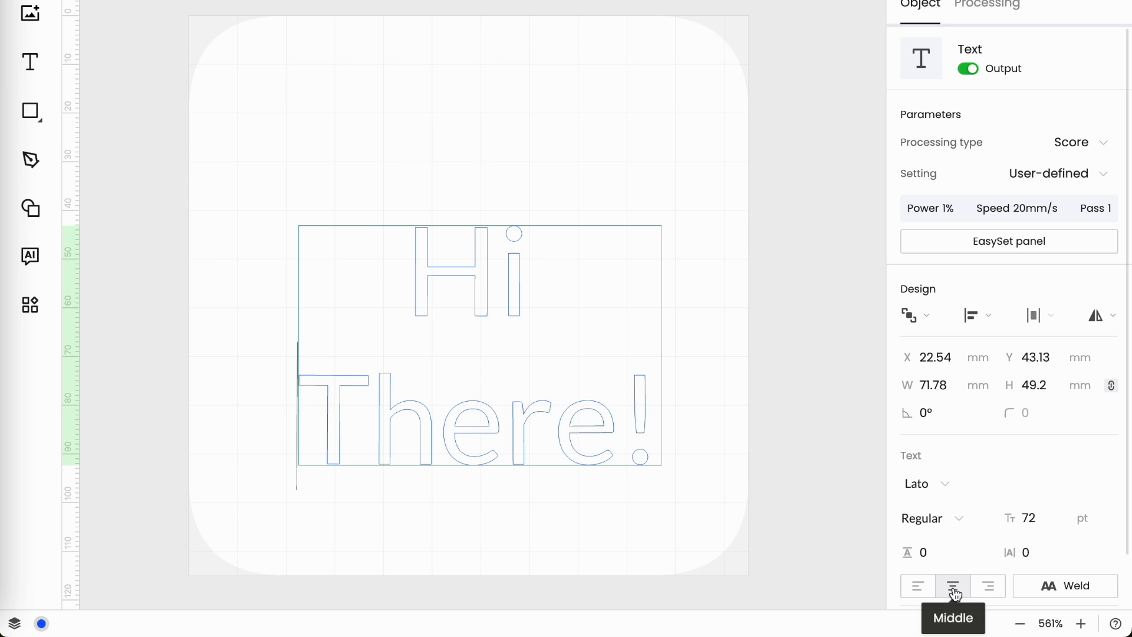
pyautogui.click(951, 586)
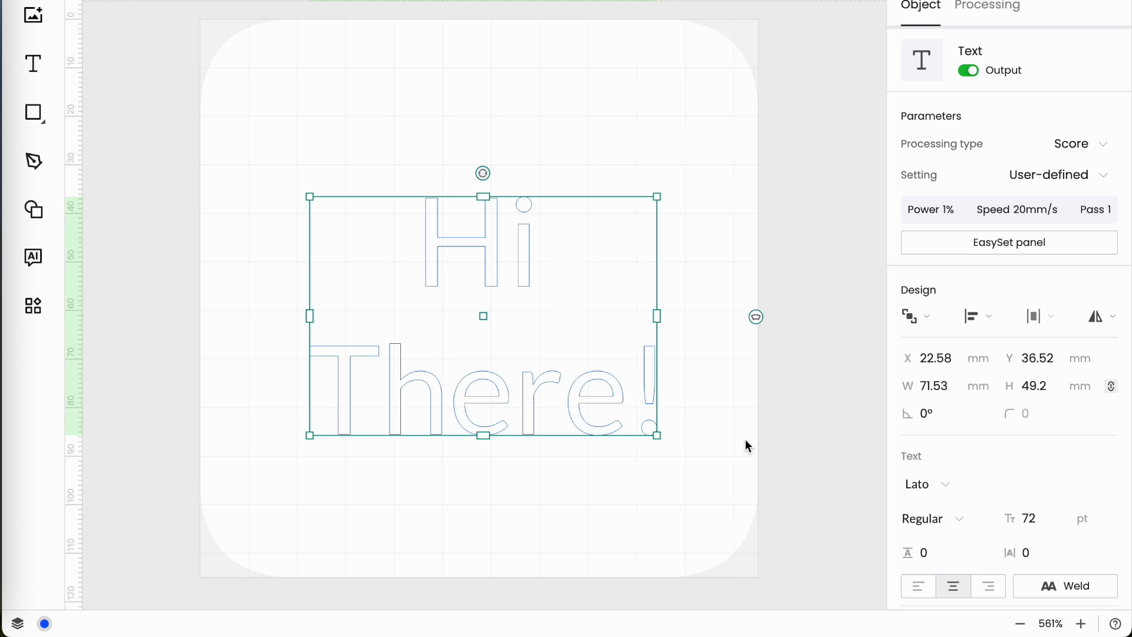
# - Enter negative line spacing values for the two lines, ending at -2
pyautogui.click(941, 552)
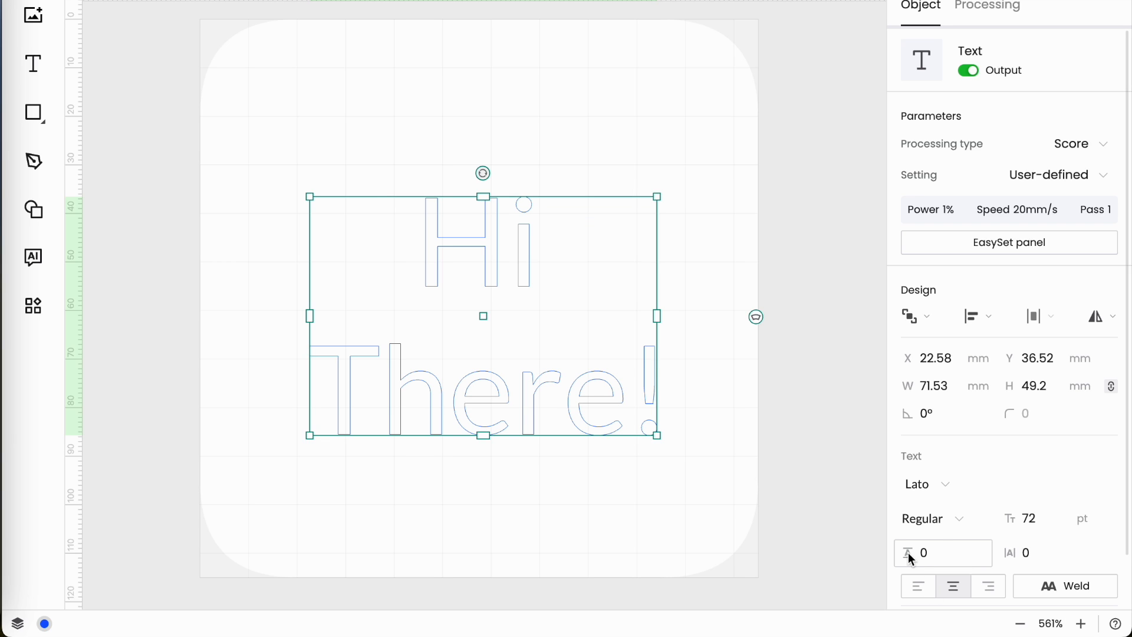
pyautogui.moveTo(908, 552)
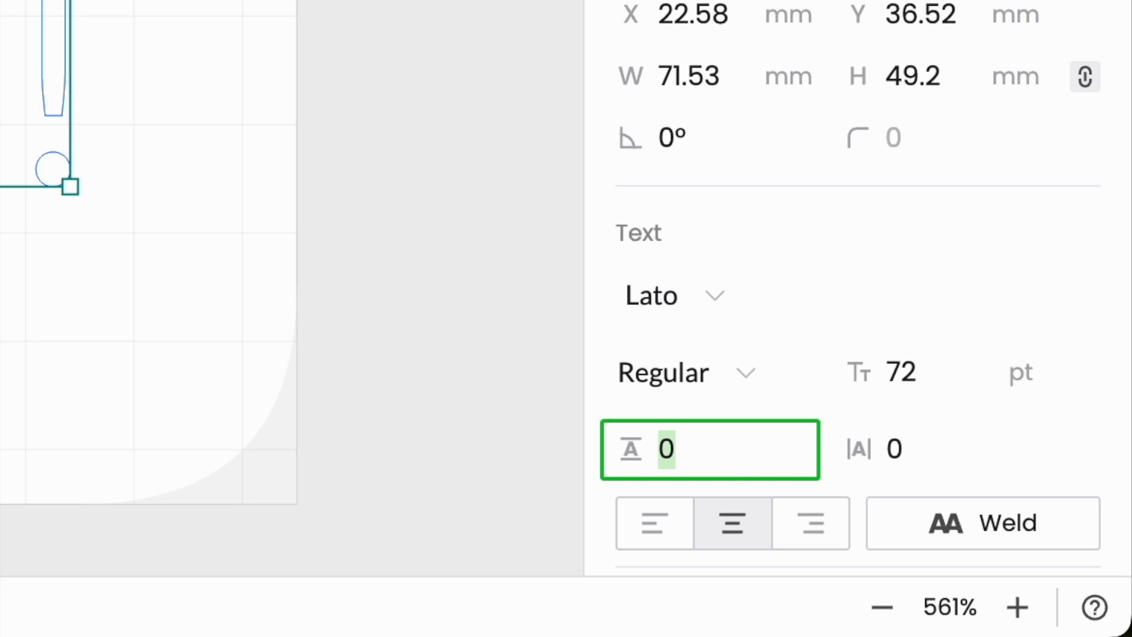
pyautogui.write('-1')
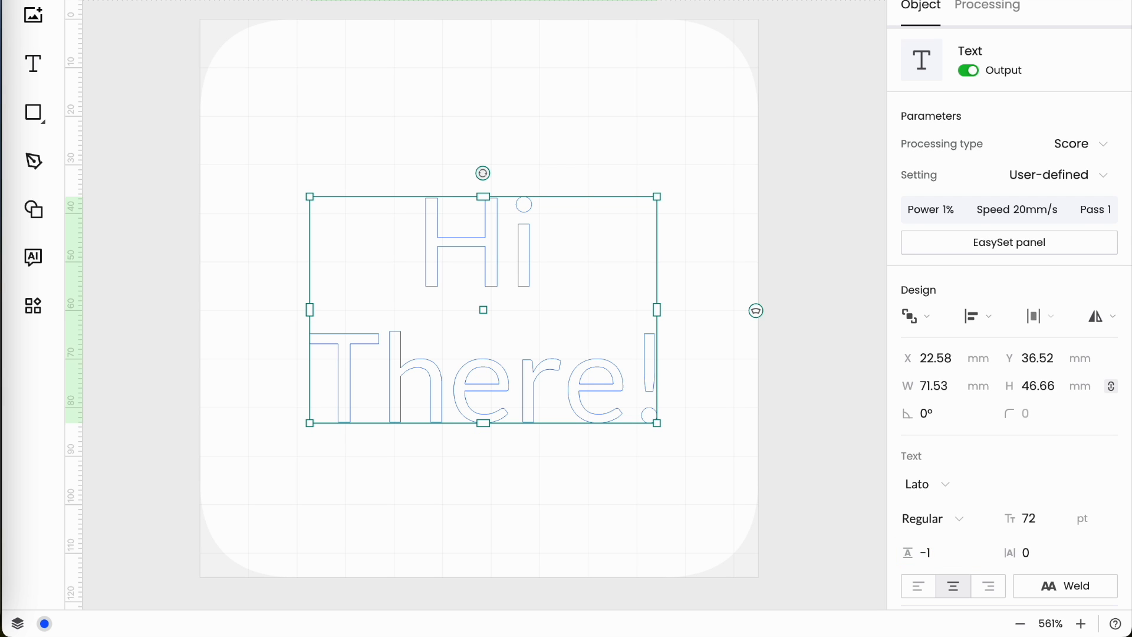
pyautogui.click(942, 553)
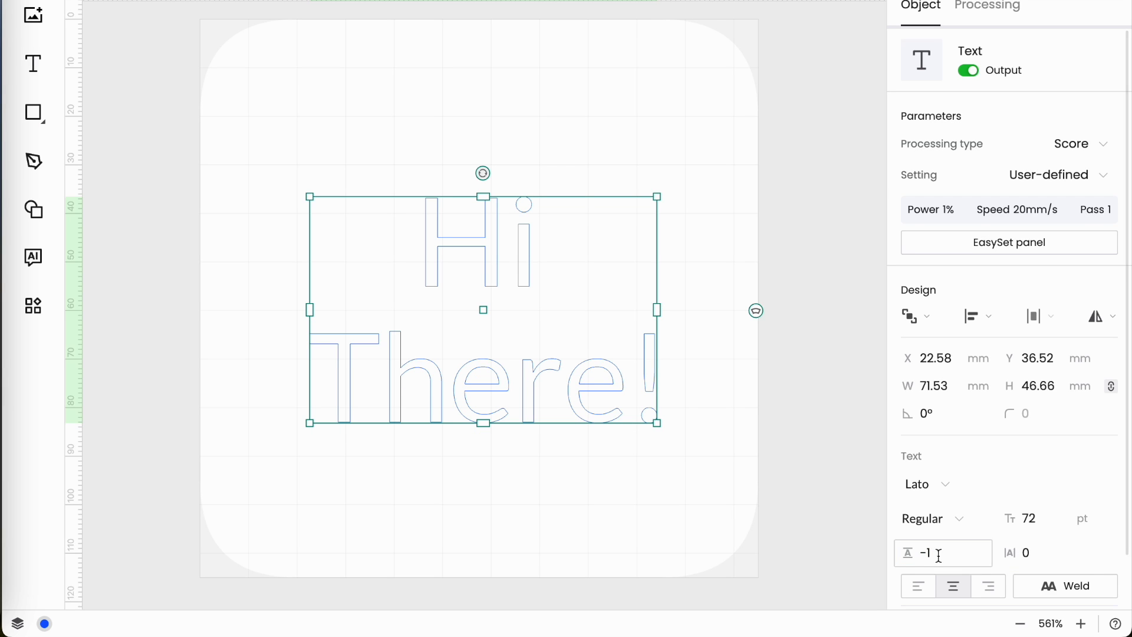
pyautogui.write('-2')
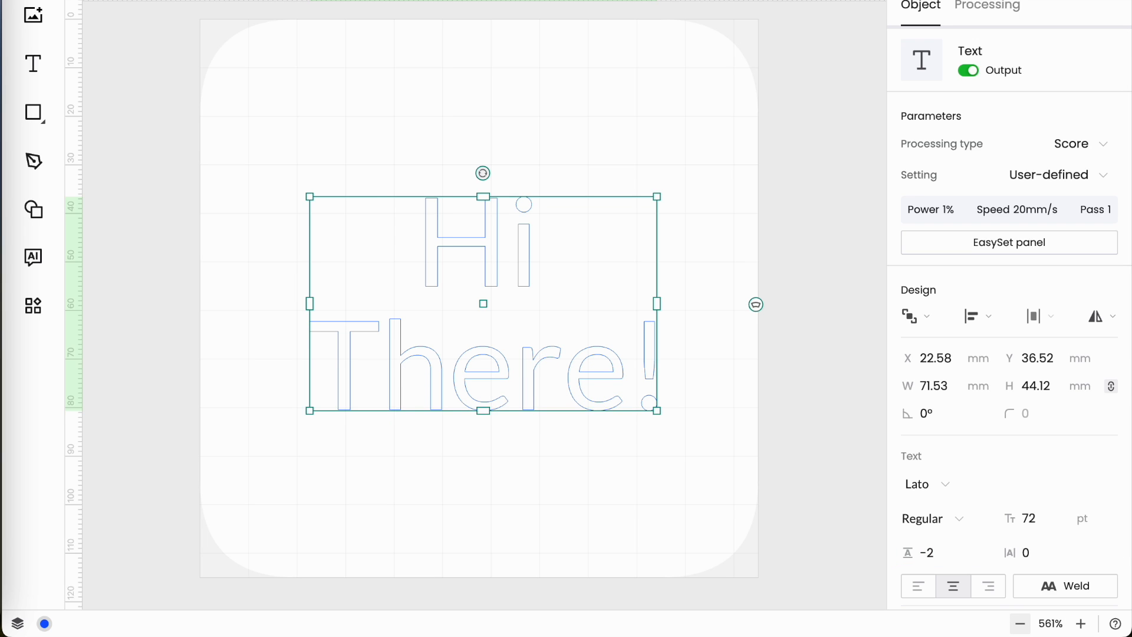
pyautogui.moveTo(956, 573)
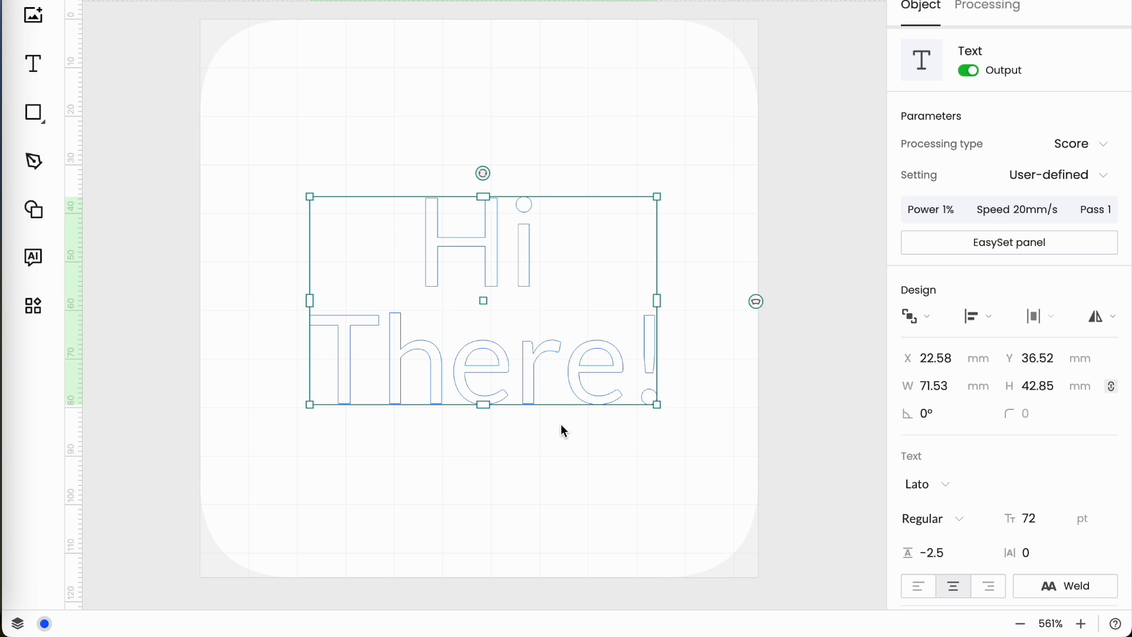
pyautogui.moveTo(736, 555)
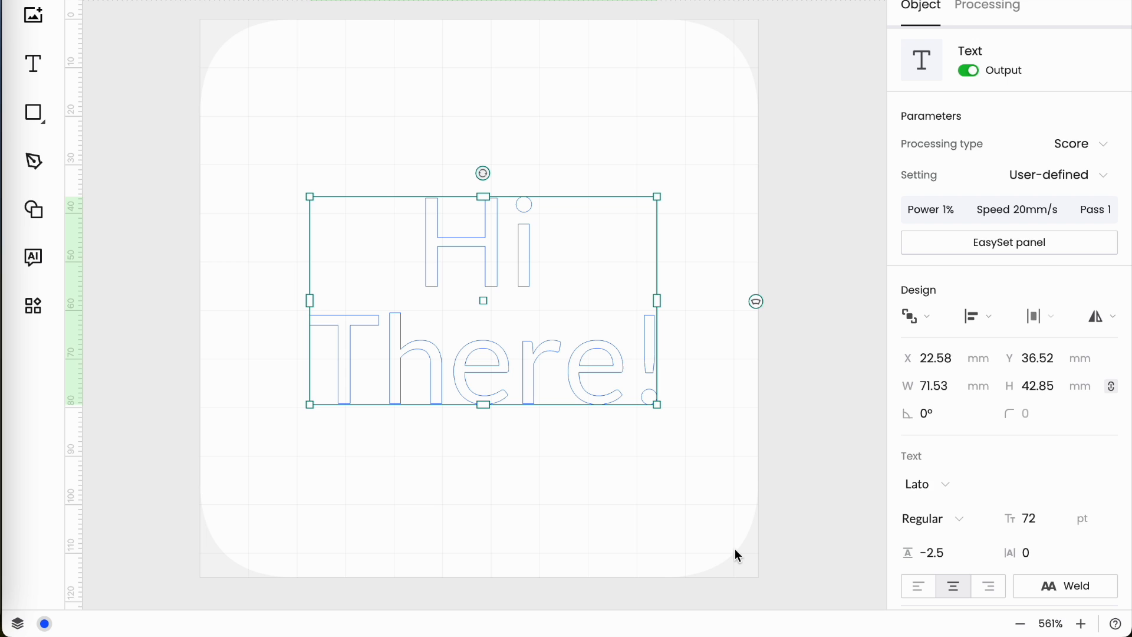
pyautogui.moveTo(455, 266)
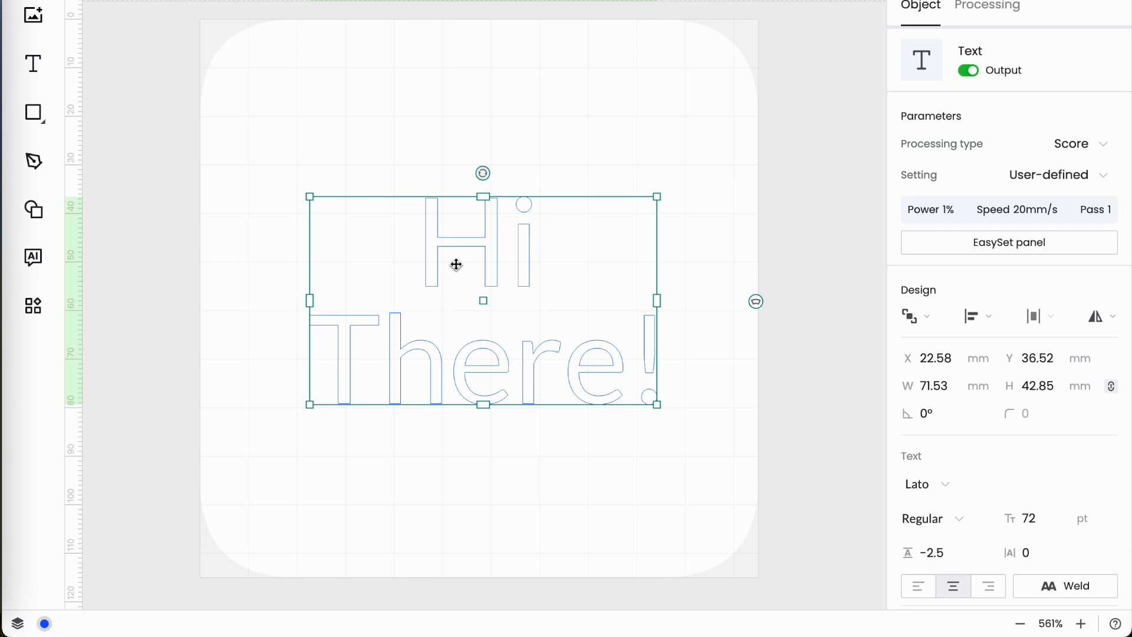
pyautogui.moveTo(1095, 441)
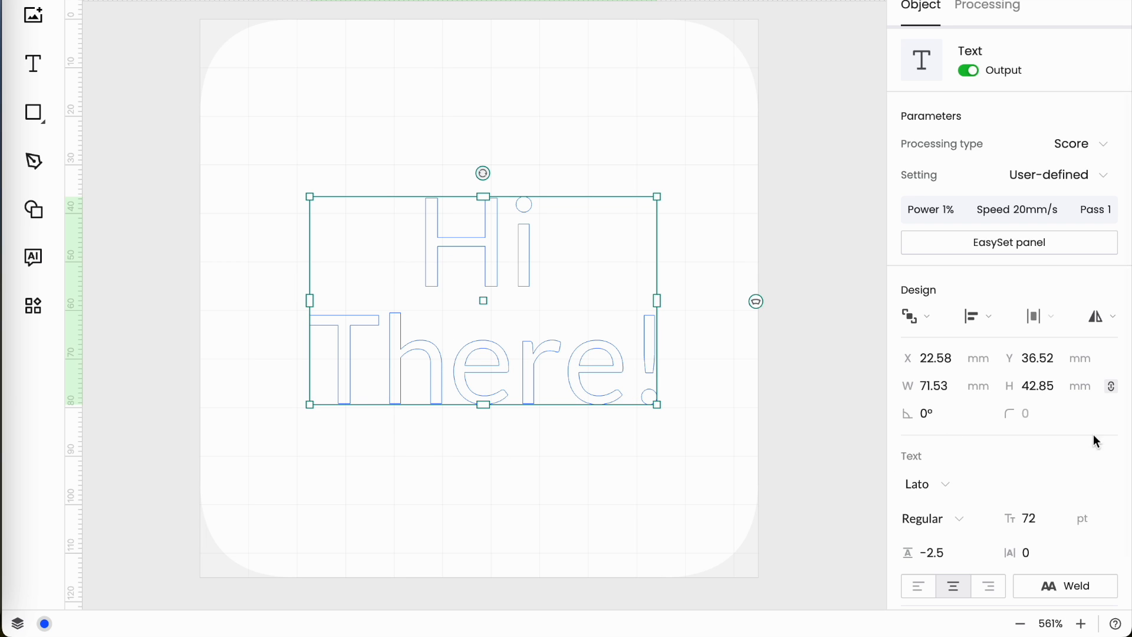
# - Set the letter spacing of 'Hi There!' to 0.5 and confirm it
pyautogui.click(1045, 552)
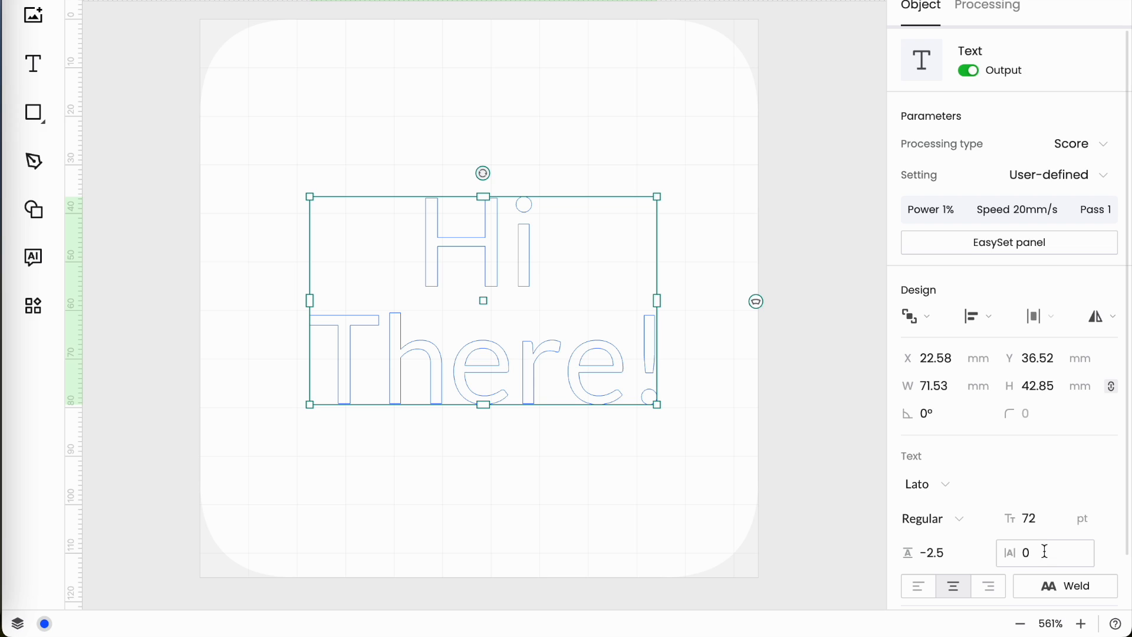
pyautogui.click(1043, 552)
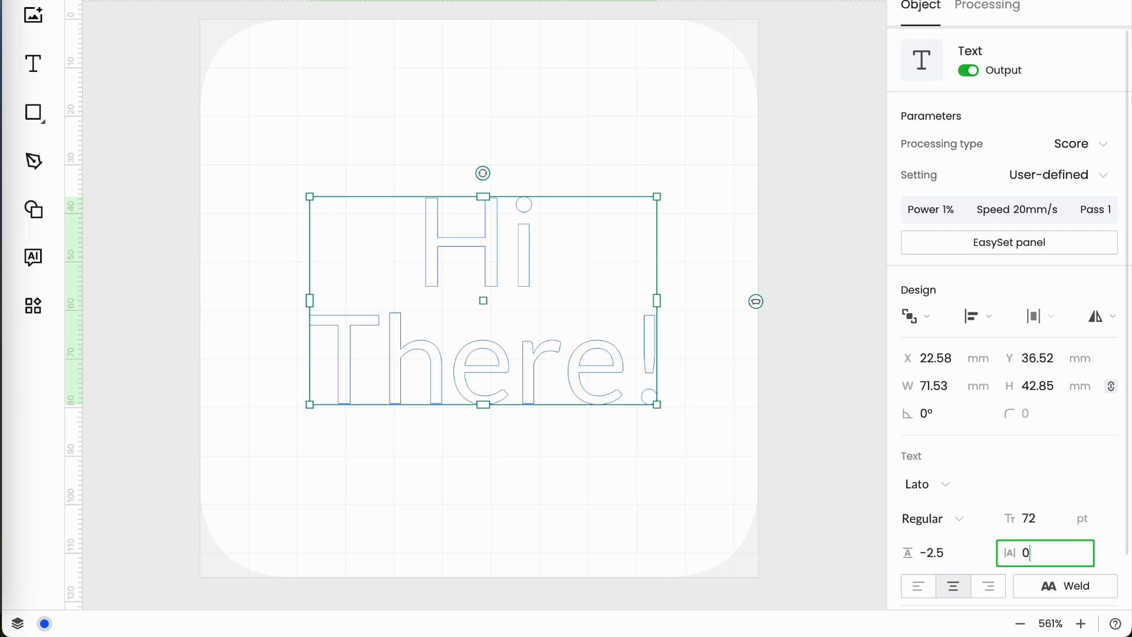
pyautogui.write('.5')
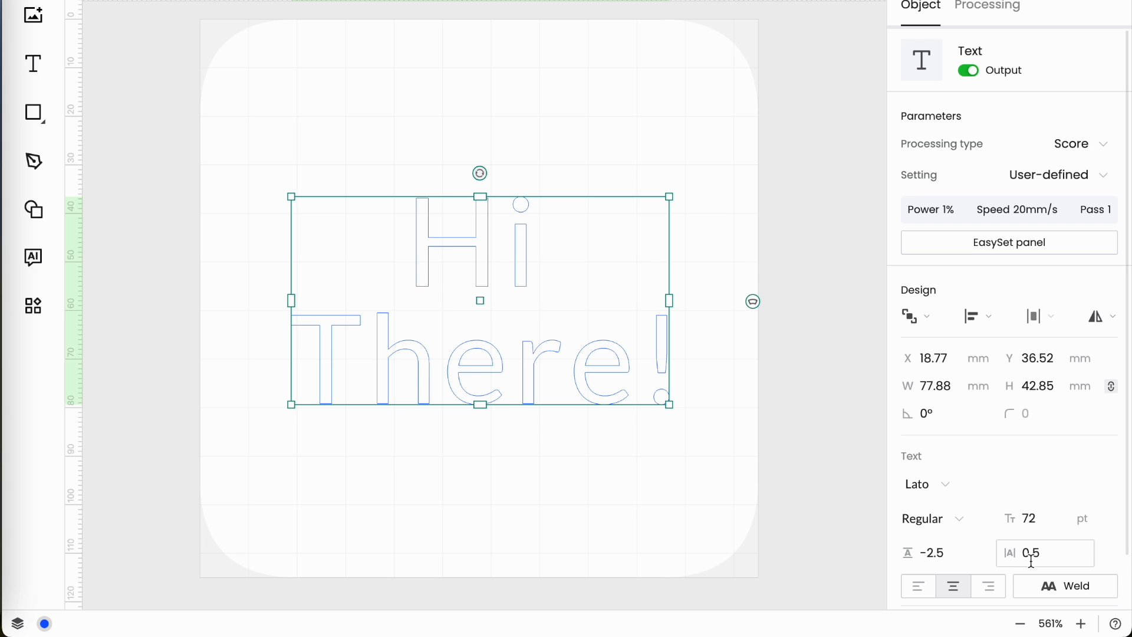
pyautogui.click(1045, 551)
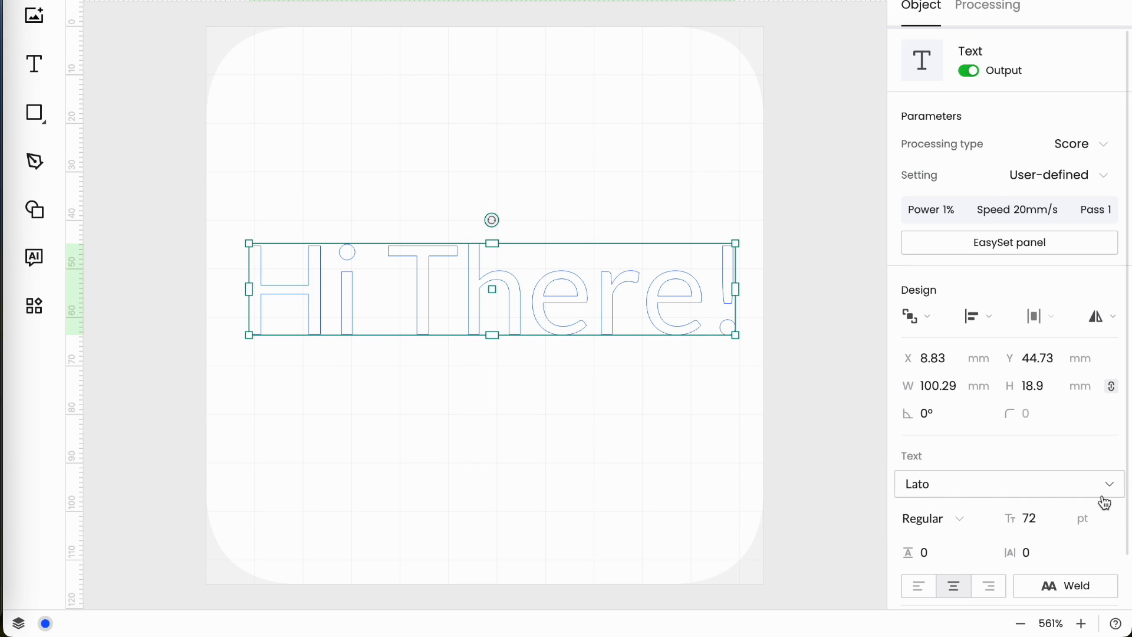
# - Set 'Hi There!' in Dancing Script at Medium weight
pyautogui.click(1007, 483)
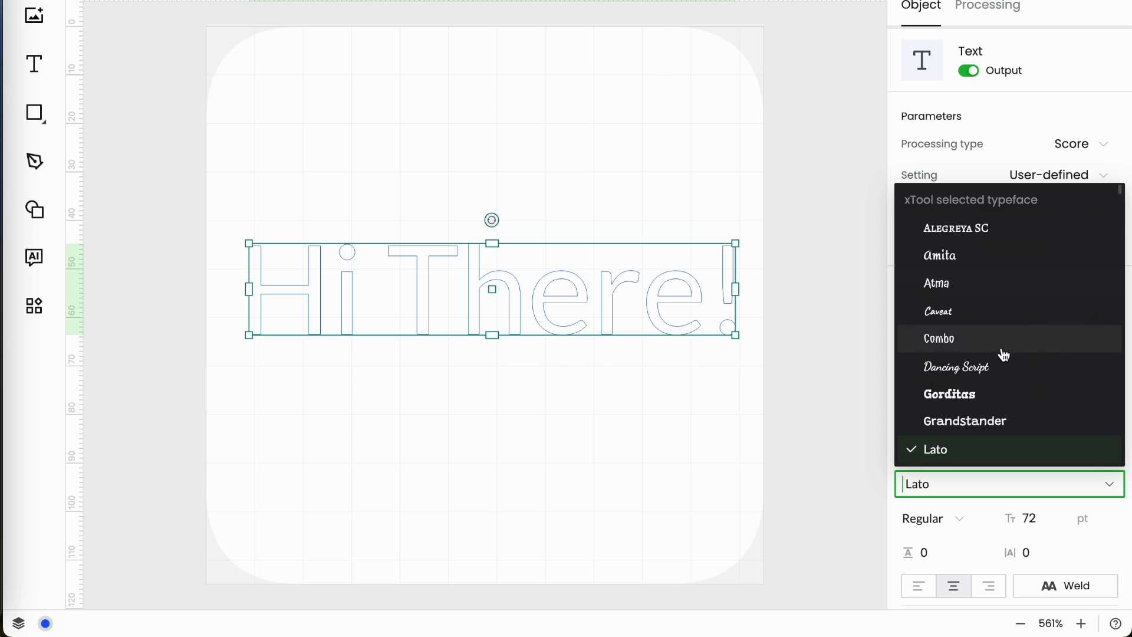
pyautogui.click(956, 365)
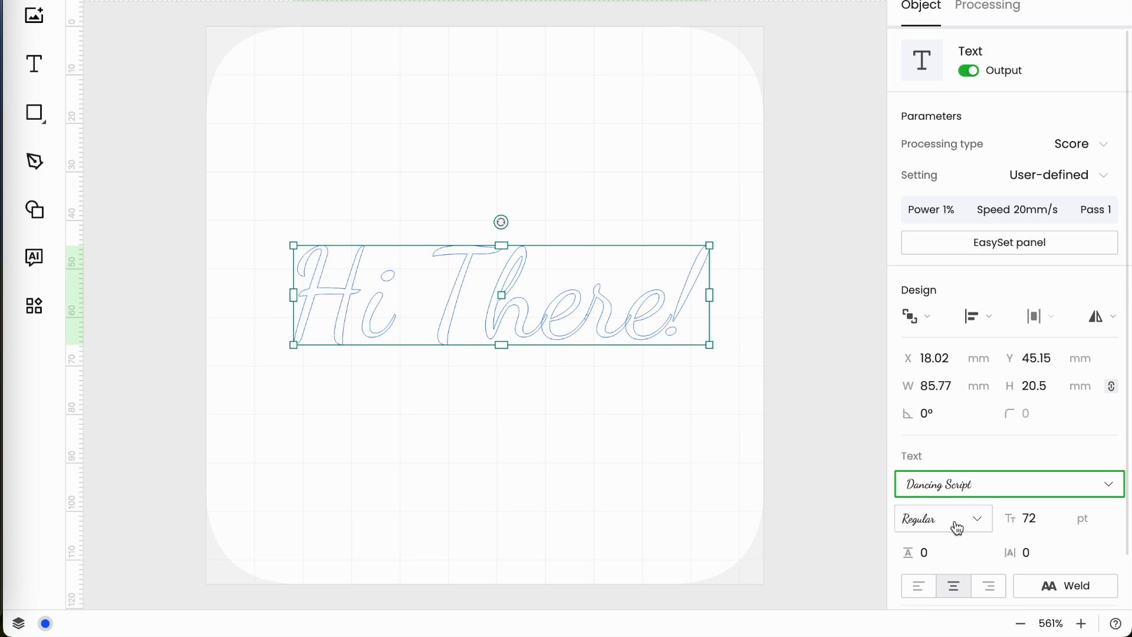
pyautogui.click(943, 518)
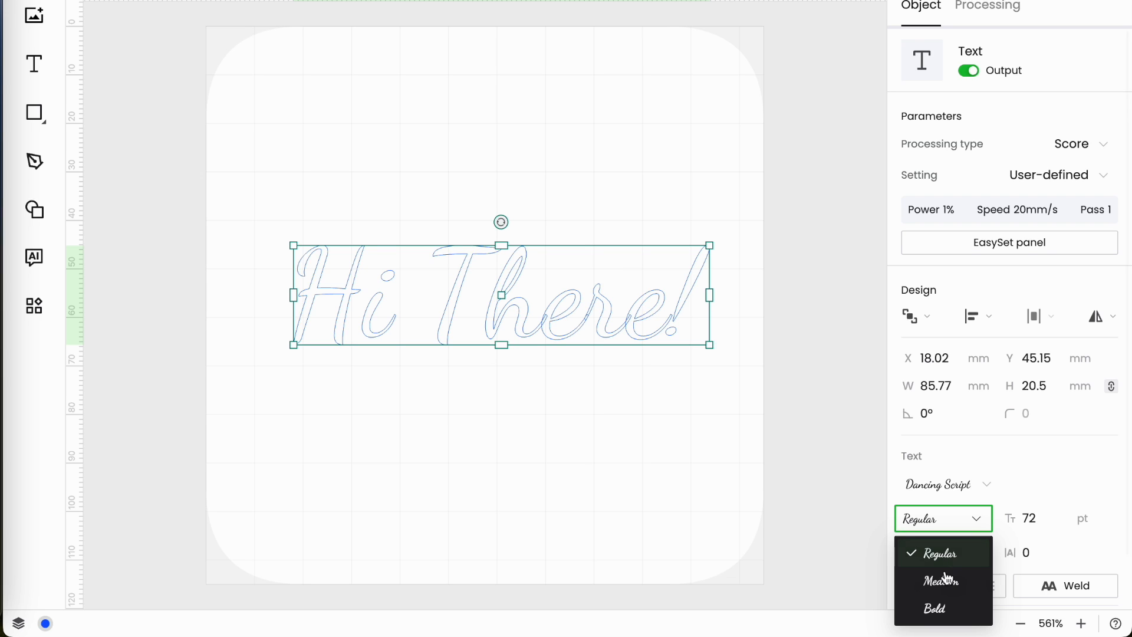
pyautogui.click(939, 580)
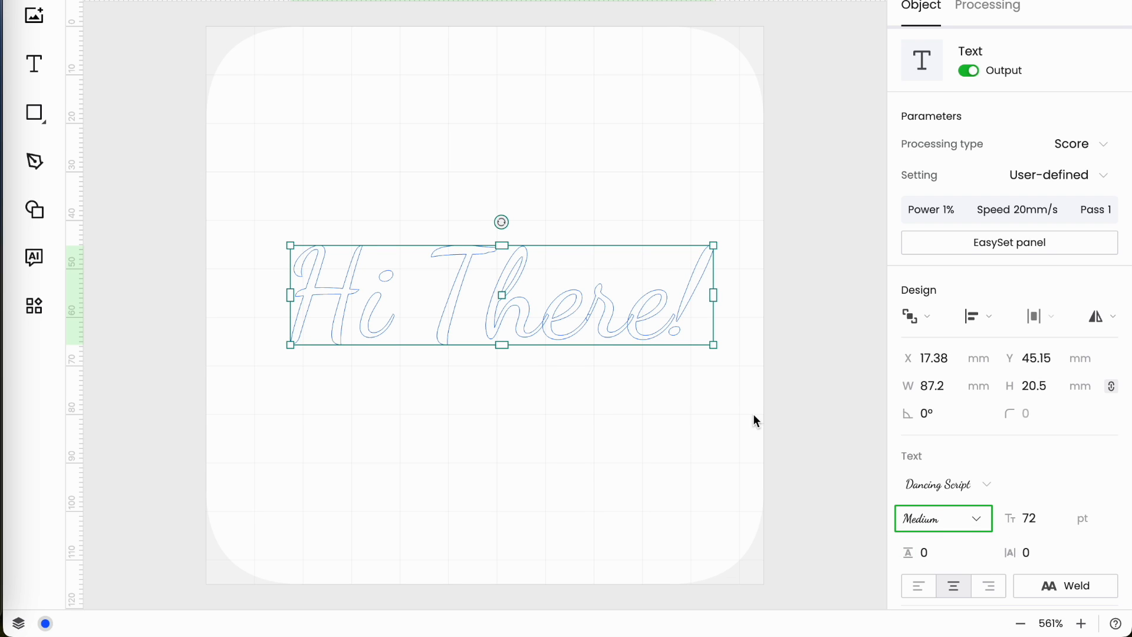
pyautogui.moveTo(813, 446)
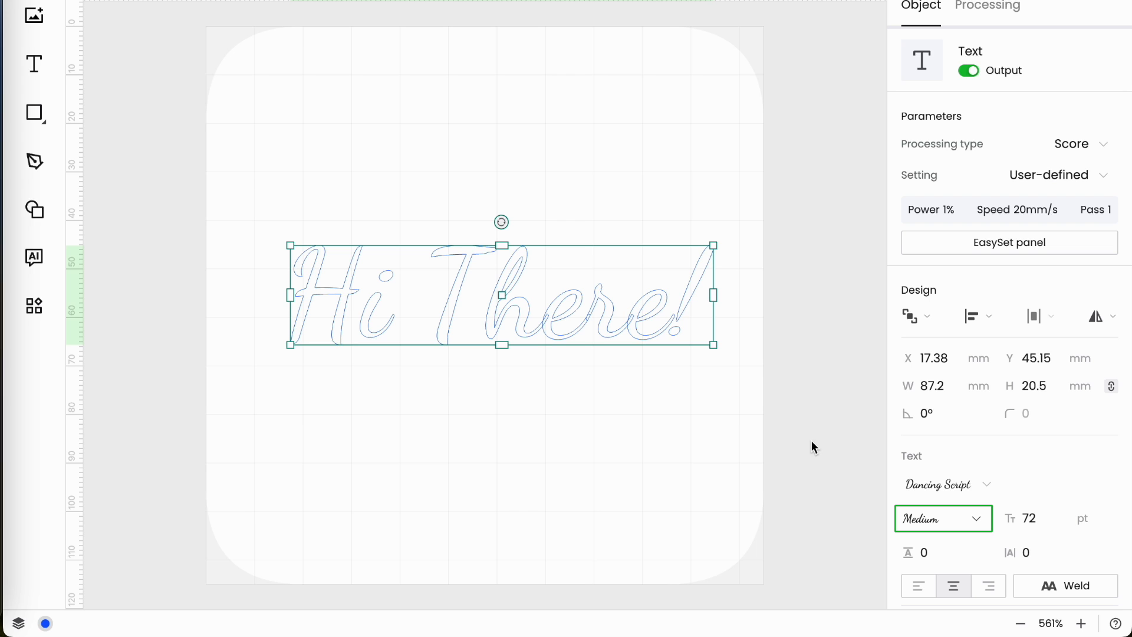
pyautogui.moveTo(1081, 622)
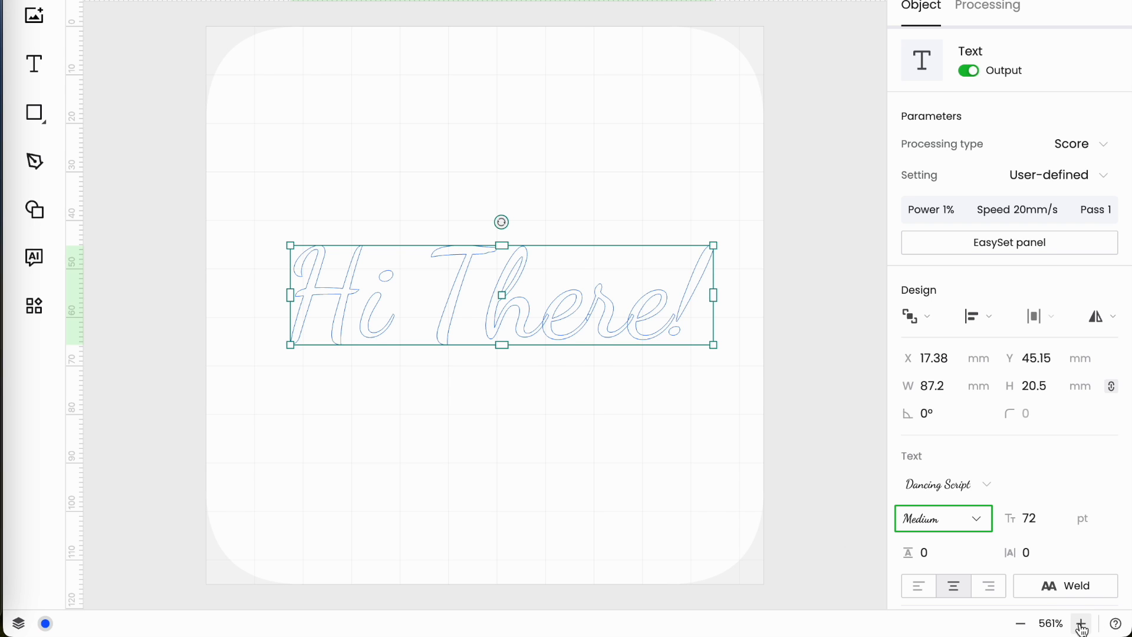
pyautogui.click(1081, 624)
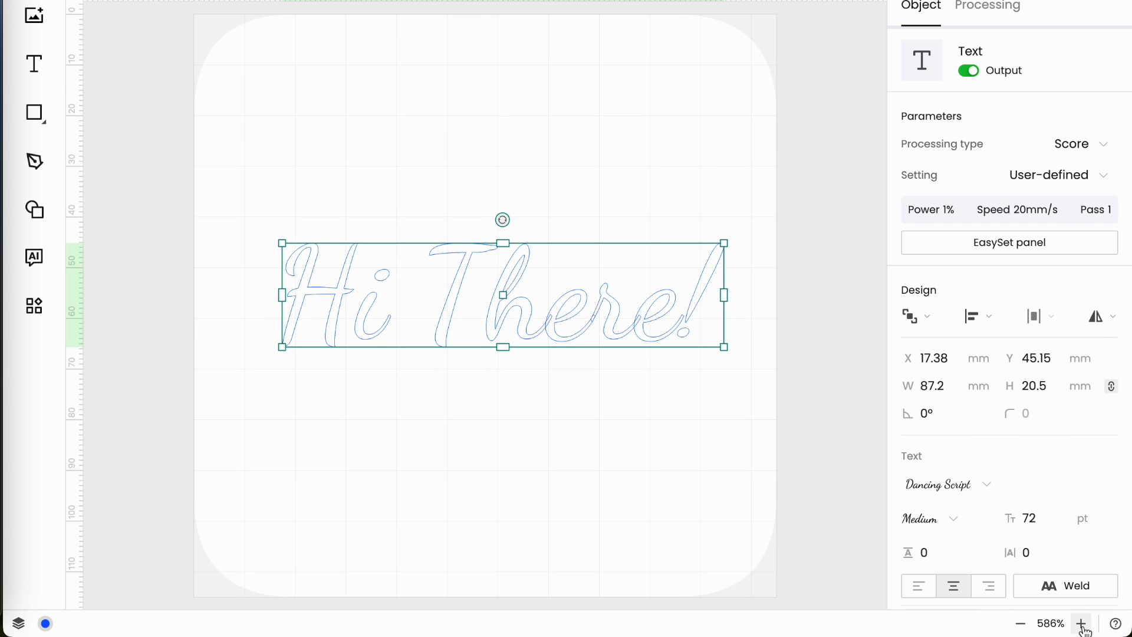
pyautogui.click(1081, 622)
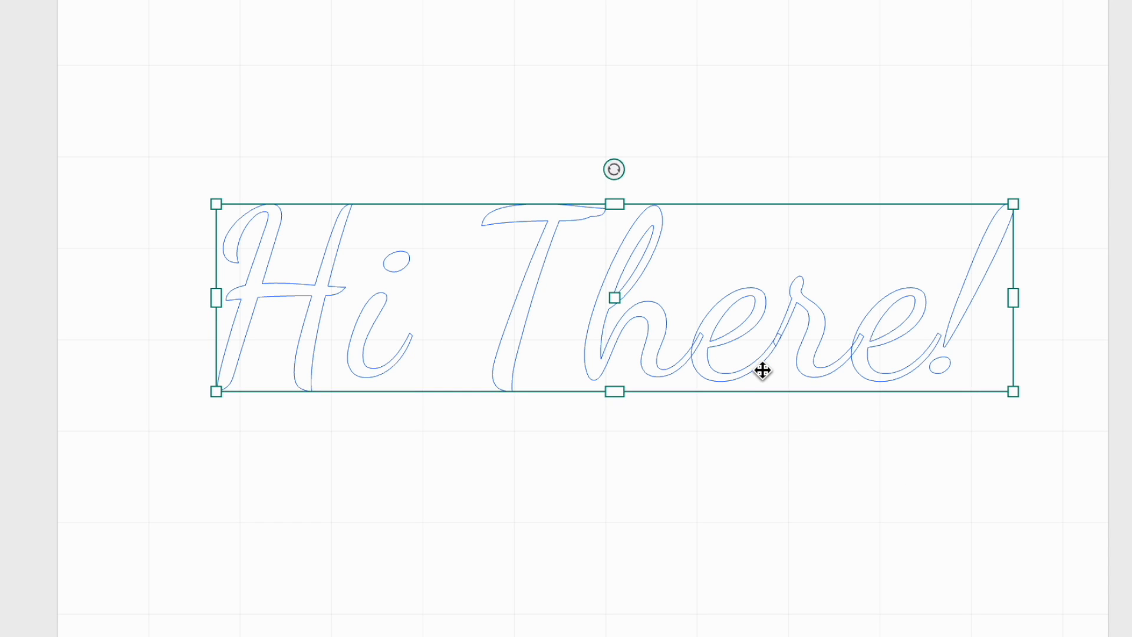
pyautogui.moveTo(853, 374)
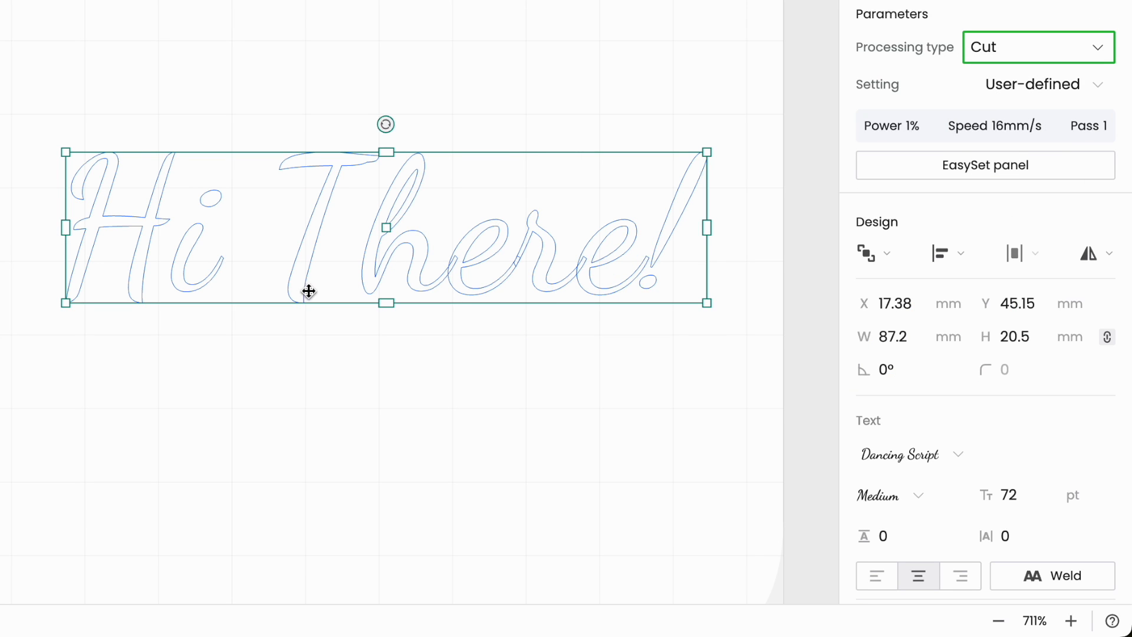
pyautogui.moveTo(514, 272)
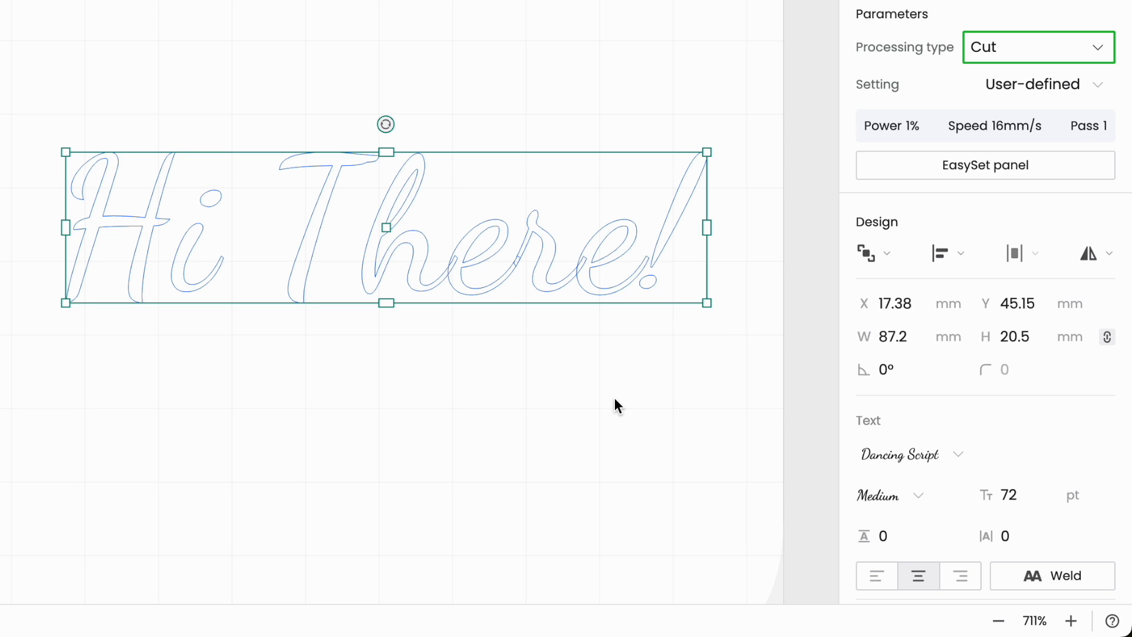
pyautogui.moveTo(319, 565)
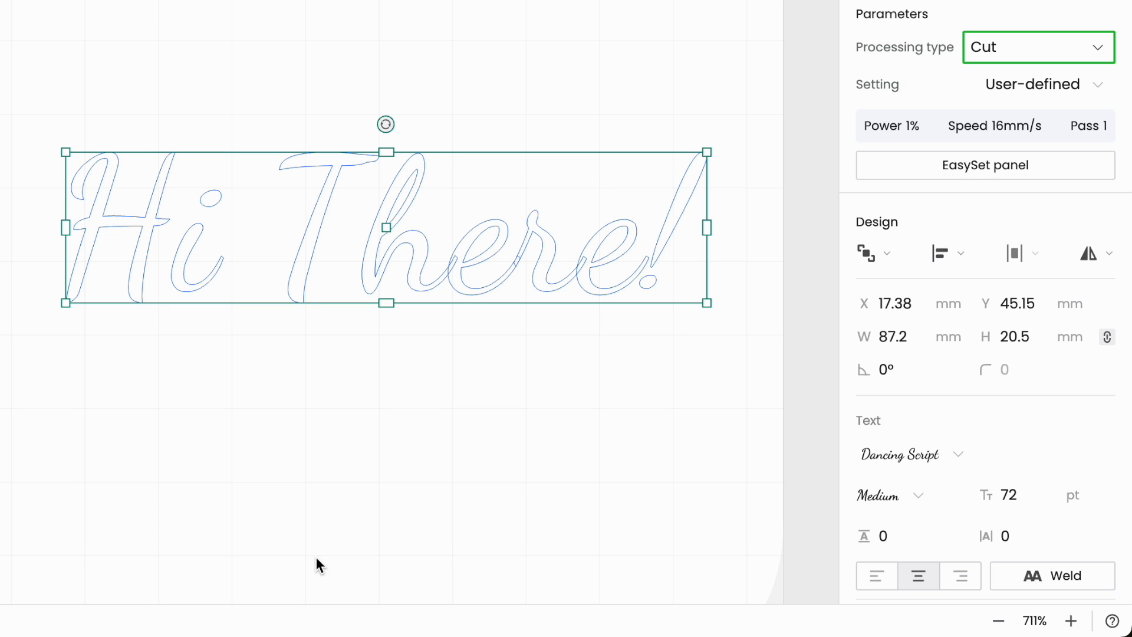
pyautogui.moveTo(126, 191)
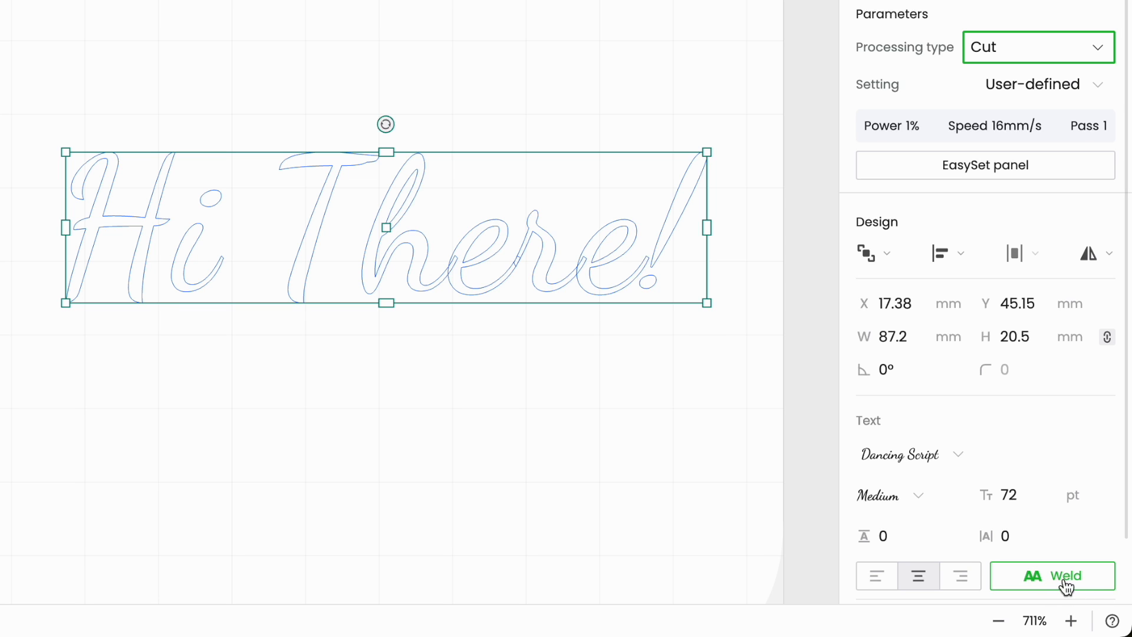
pyautogui.moveTo(1075, 585)
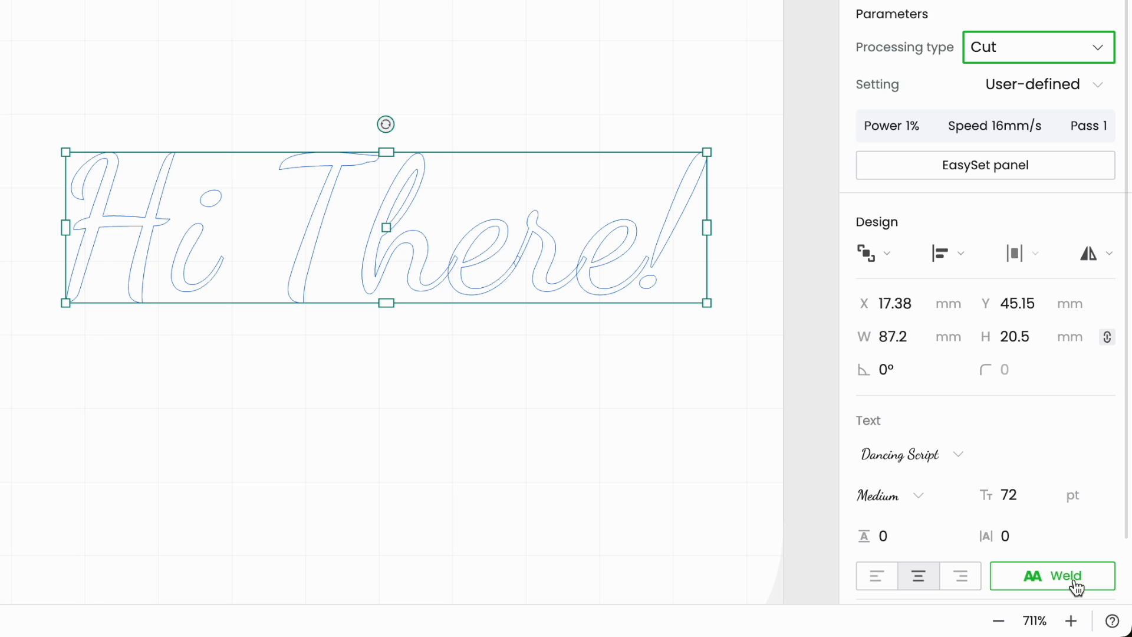
# - Weld the 'Hi There!' script letters into one continuous vector shape
pyautogui.click(1051, 575)
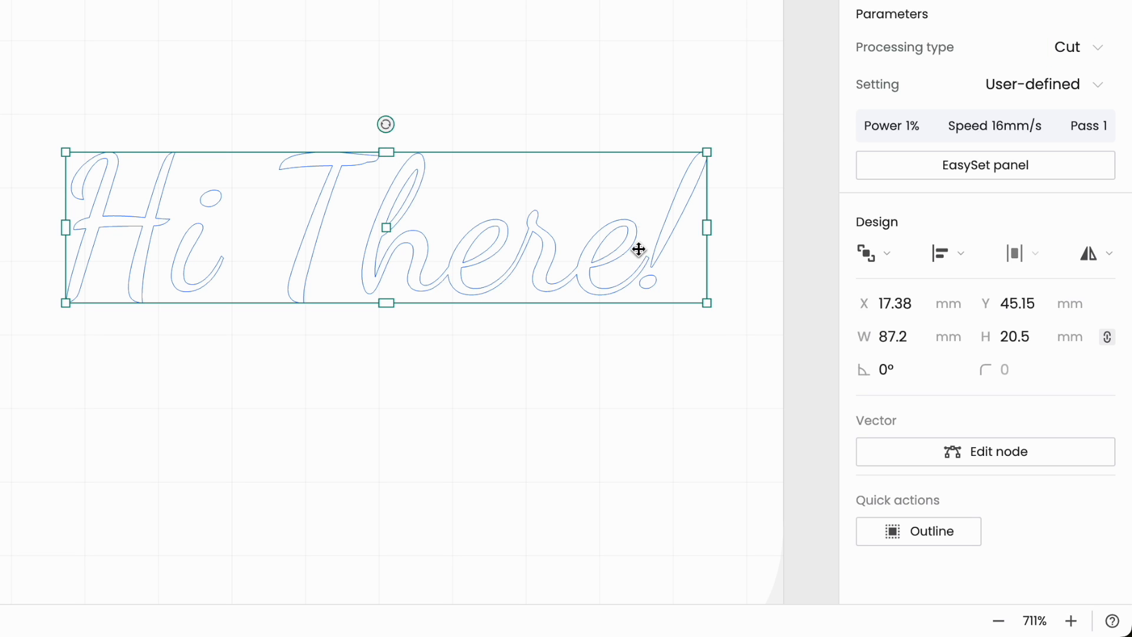
pyautogui.moveTo(565, 326)
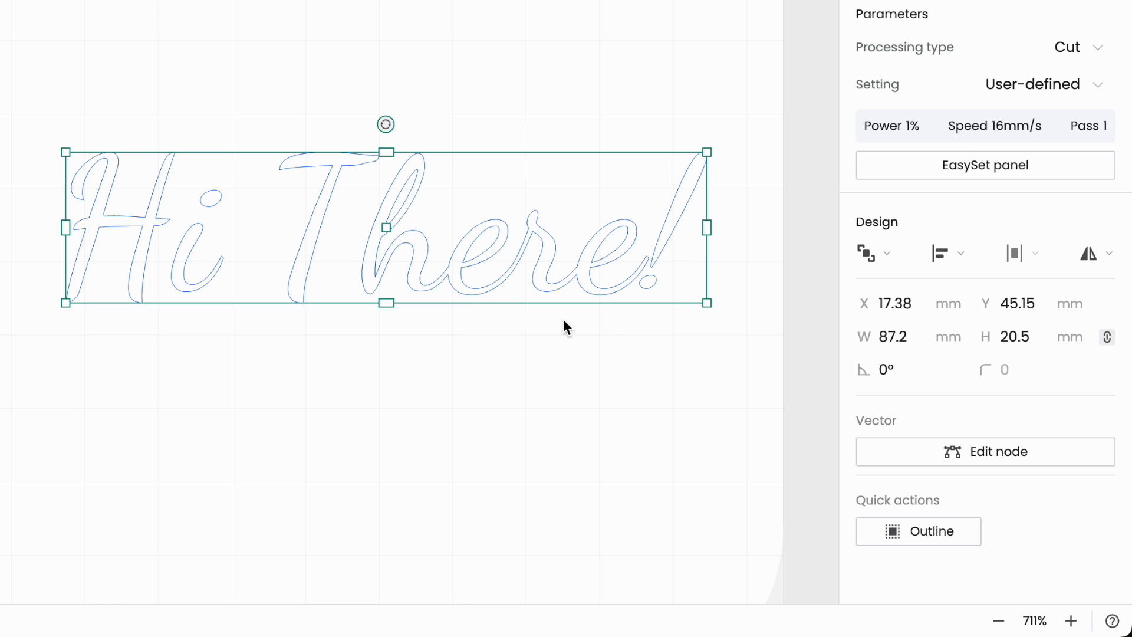
pyautogui.moveTo(543, 354)
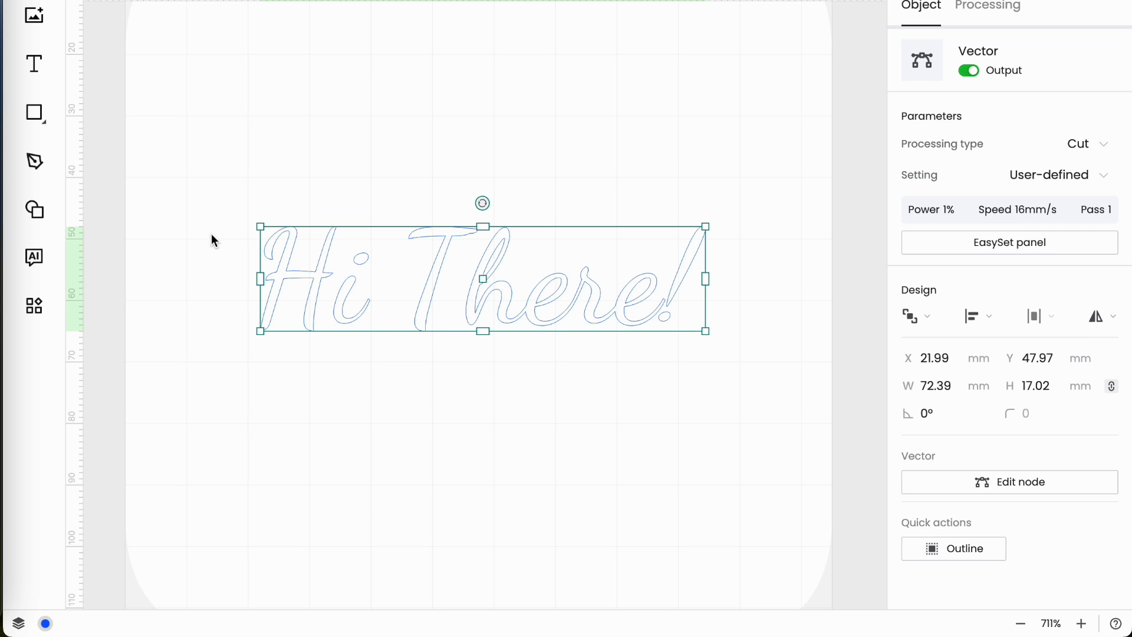
pyautogui.moveTo(213, 210)
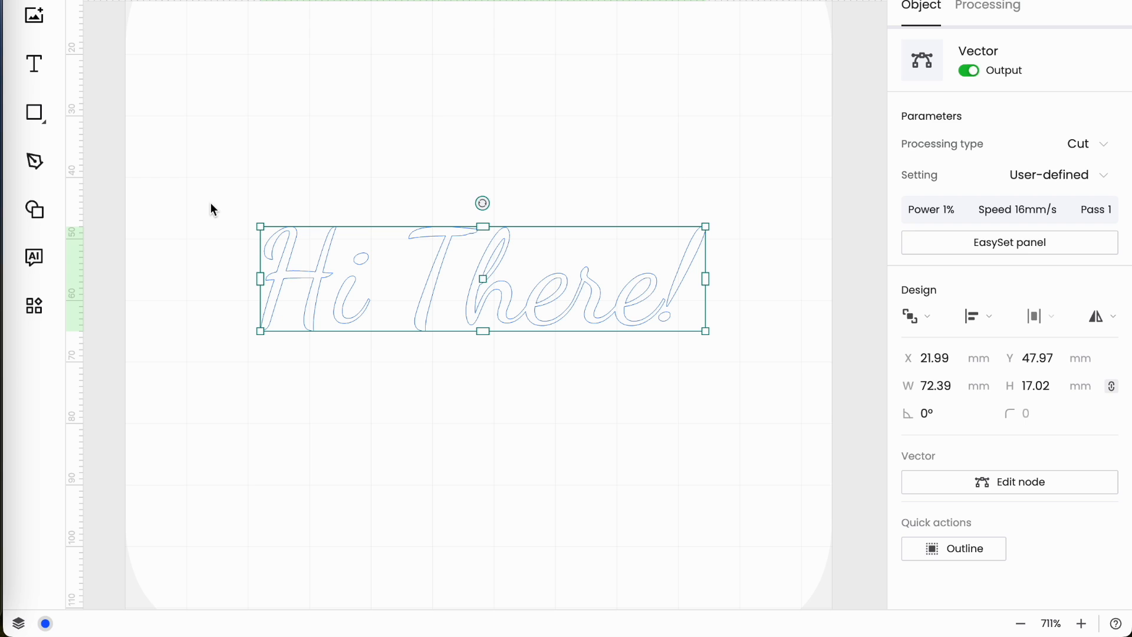
# - Draw a rectangle of about 75 × 23 mm framing the welded 'Hi There!' shape
pyautogui.click(33, 113)
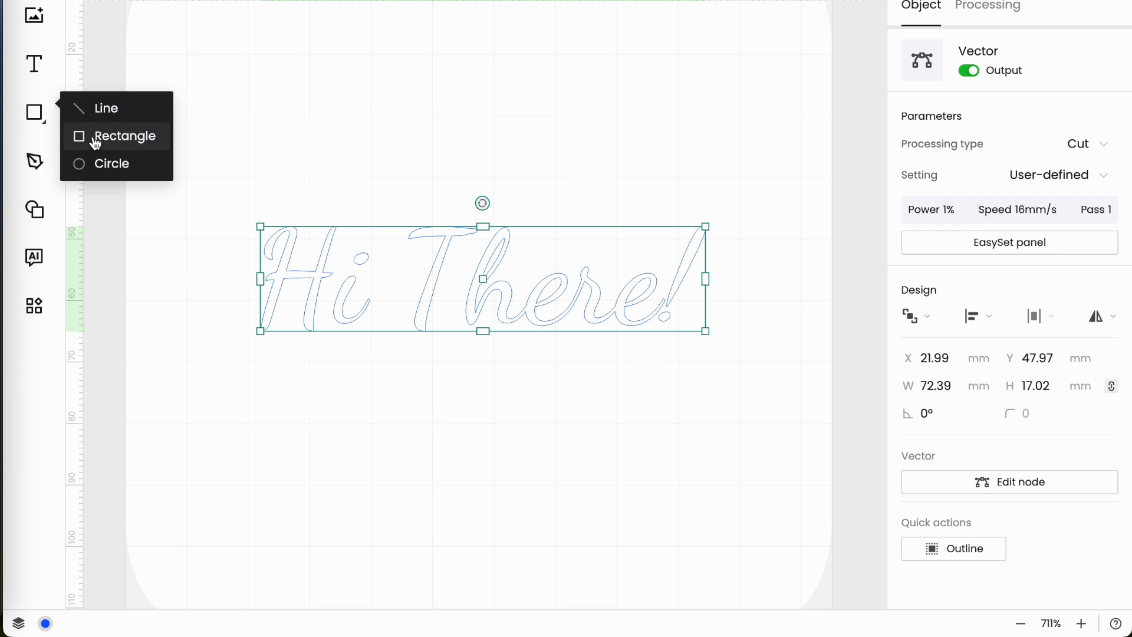
pyautogui.click(986, 5)
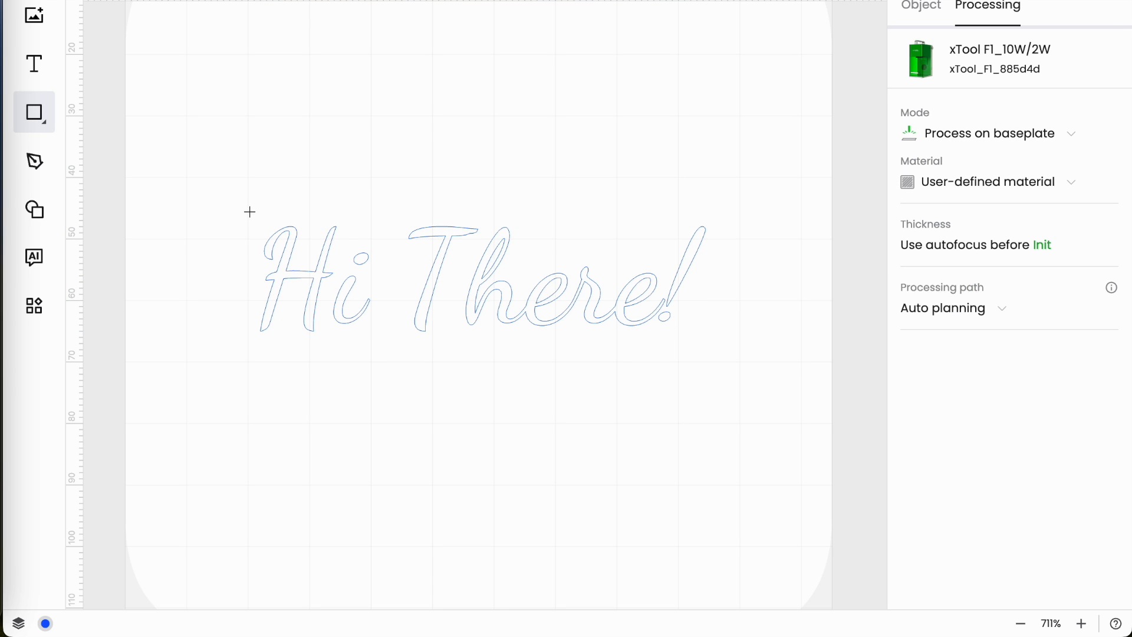
pyautogui.moveTo(250, 211); pyautogui.dragTo(707, 367)
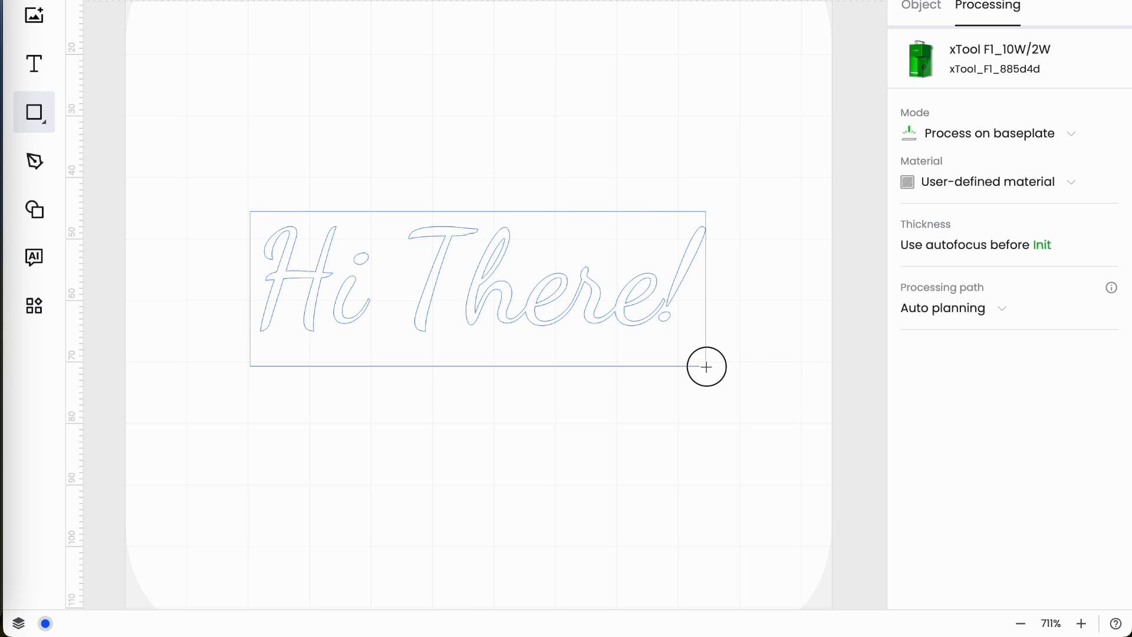
pyautogui.moveTo(706, 366); pyautogui.dragTo(715, 354)
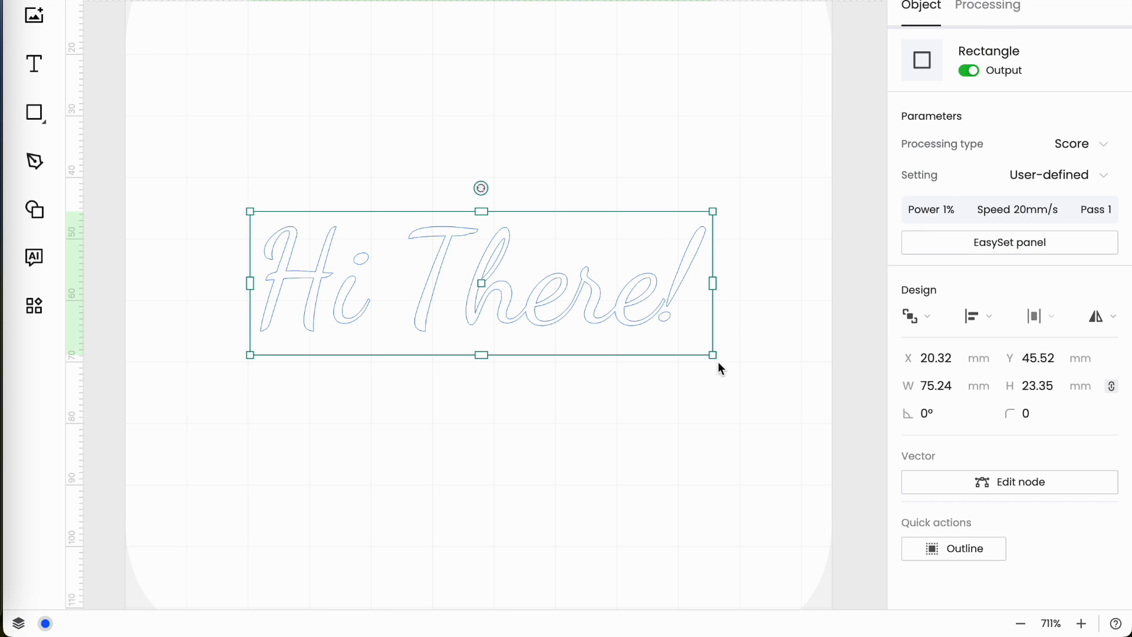
pyautogui.moveTo(686, 526)
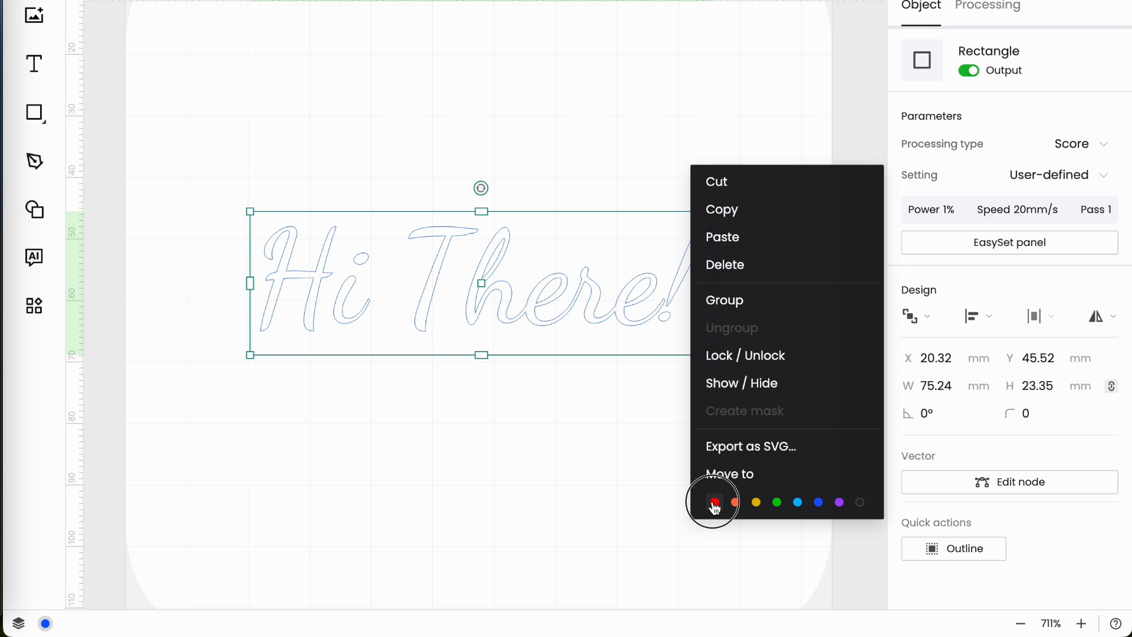
# - Move the rectangle to the red layer, set it to Engrave, and send it to back
pyautogui.click(714, 502)
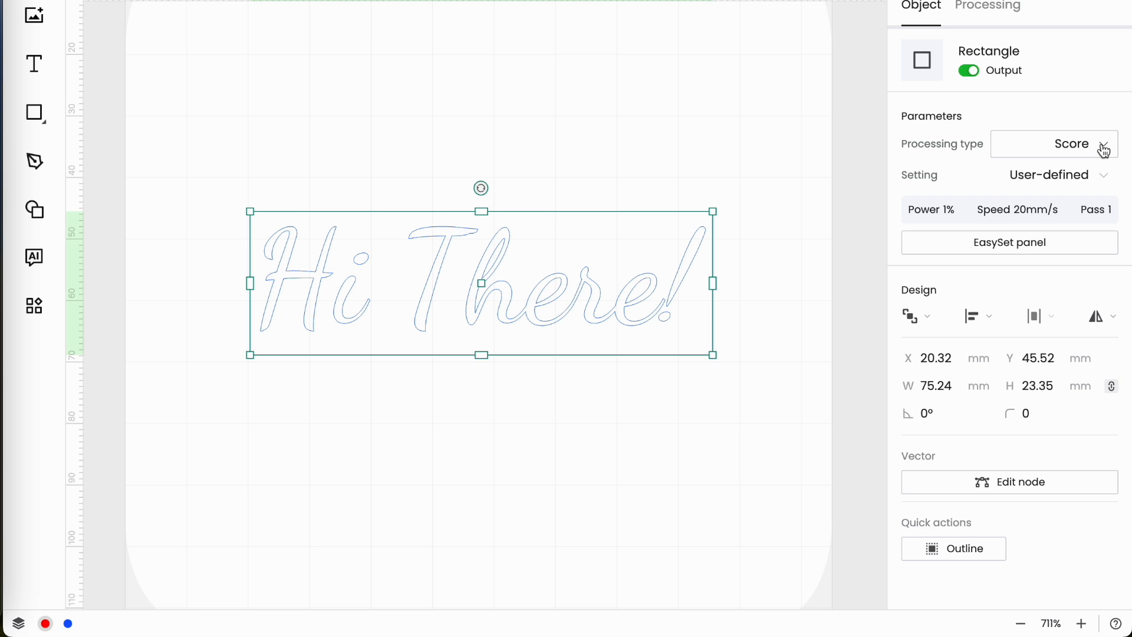
pyautogui.click(1053, 143)
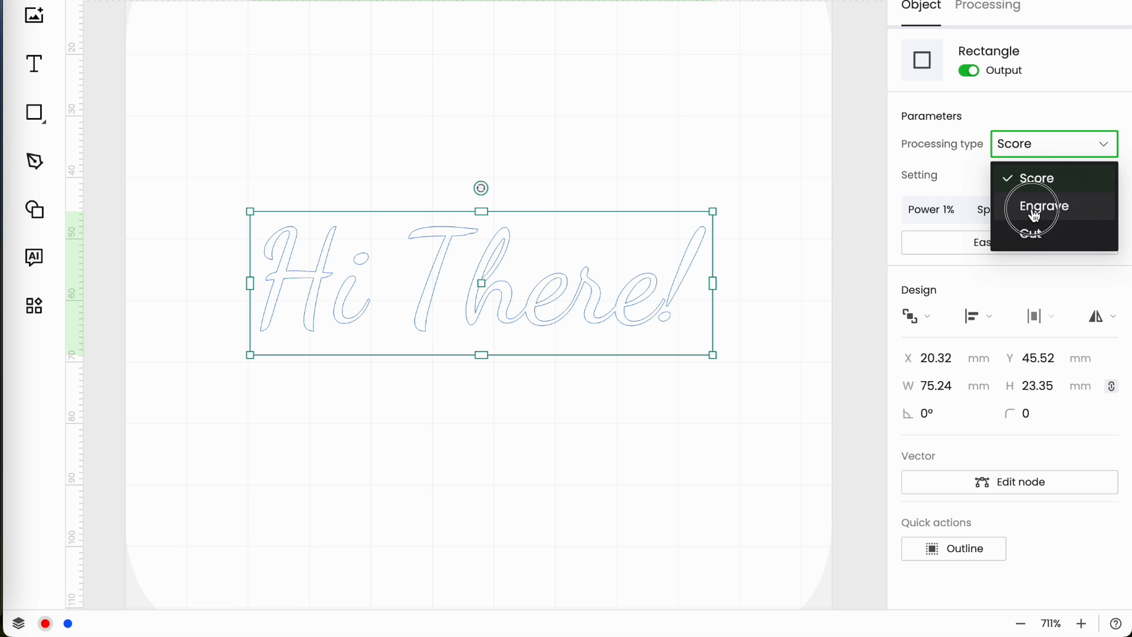
pyautogui.click(1042, 205)
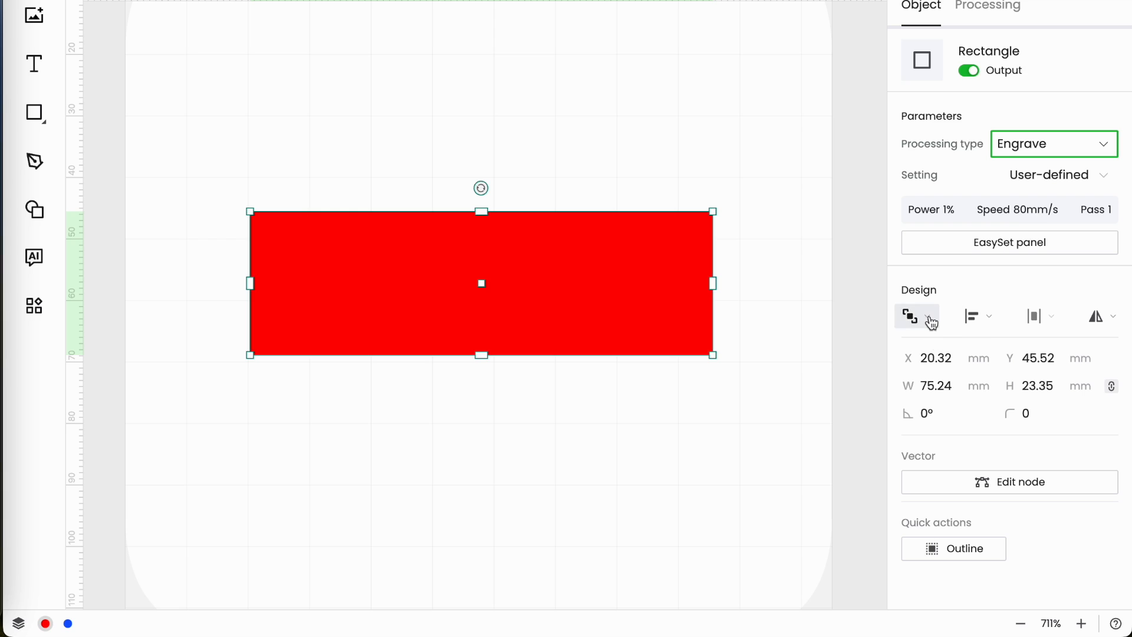
pyautogui.click(911, 316)
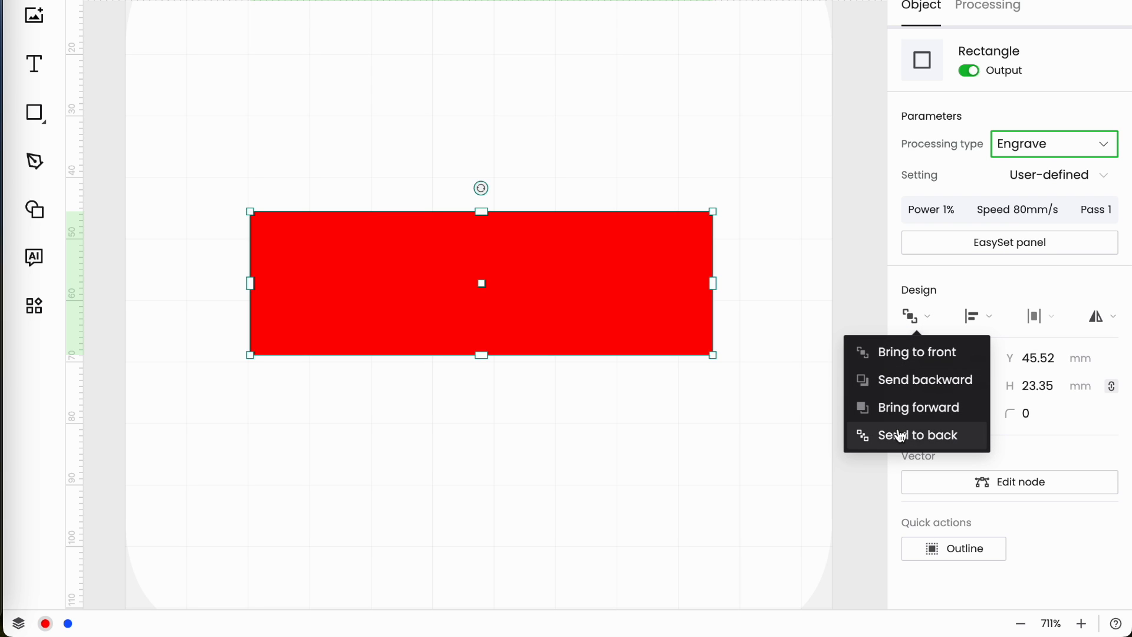
pyautogui.click(917, 435)
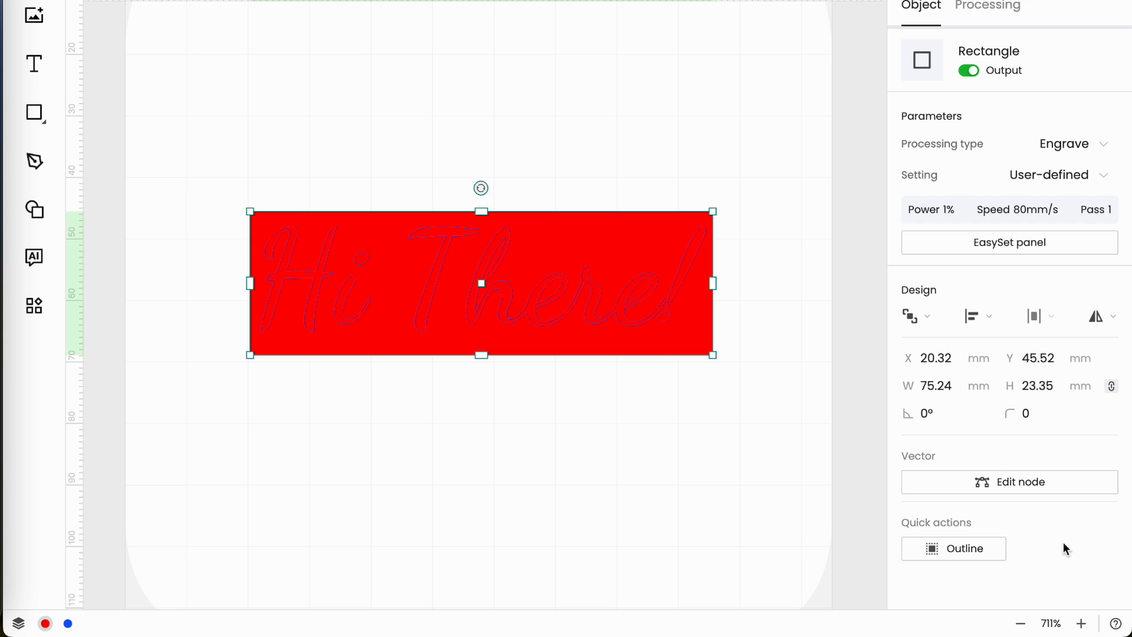
pyautogui.moveTo(978, 316)
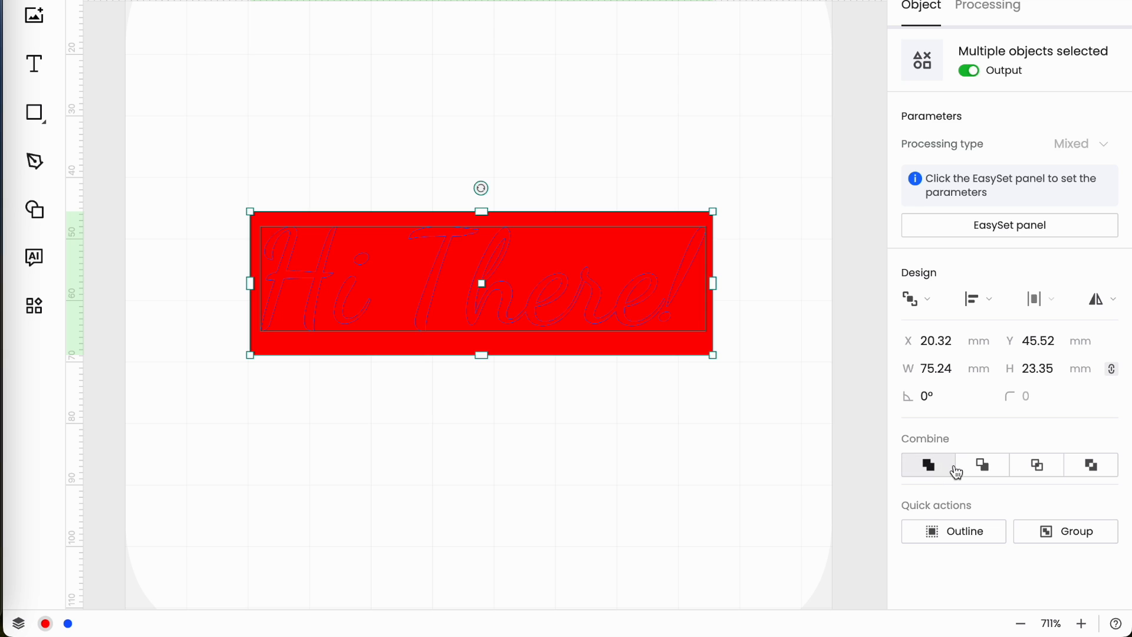
pyautogui.moveTo(982, 465)
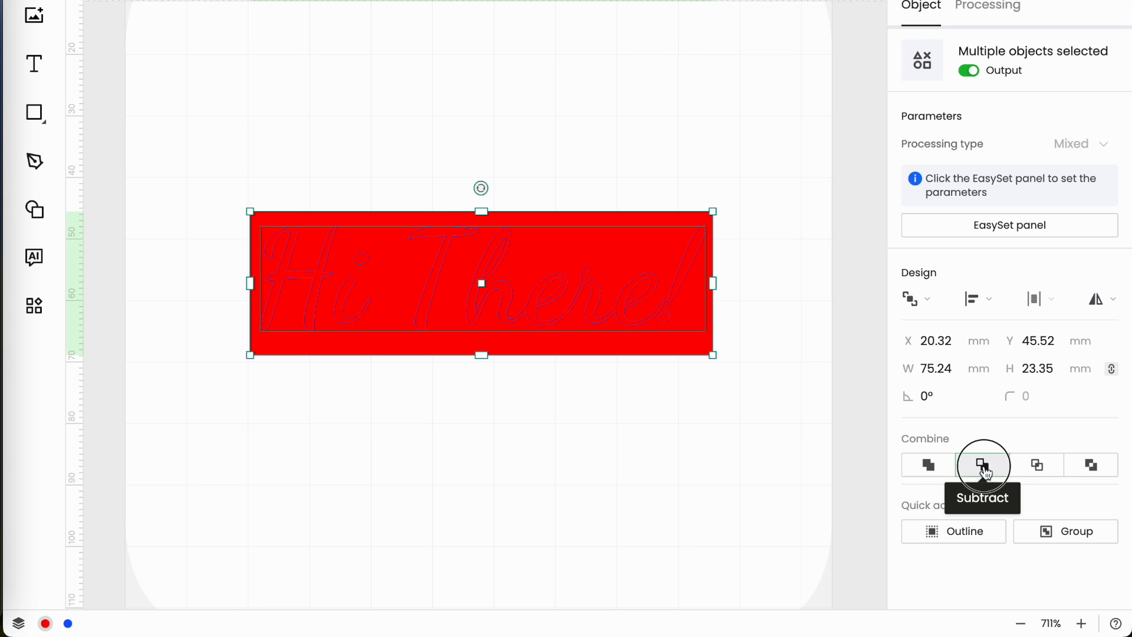
# - Subtract the 'Hi There!' script from the rectangle to knock out the lettering
pyautogui.click(982, 465)
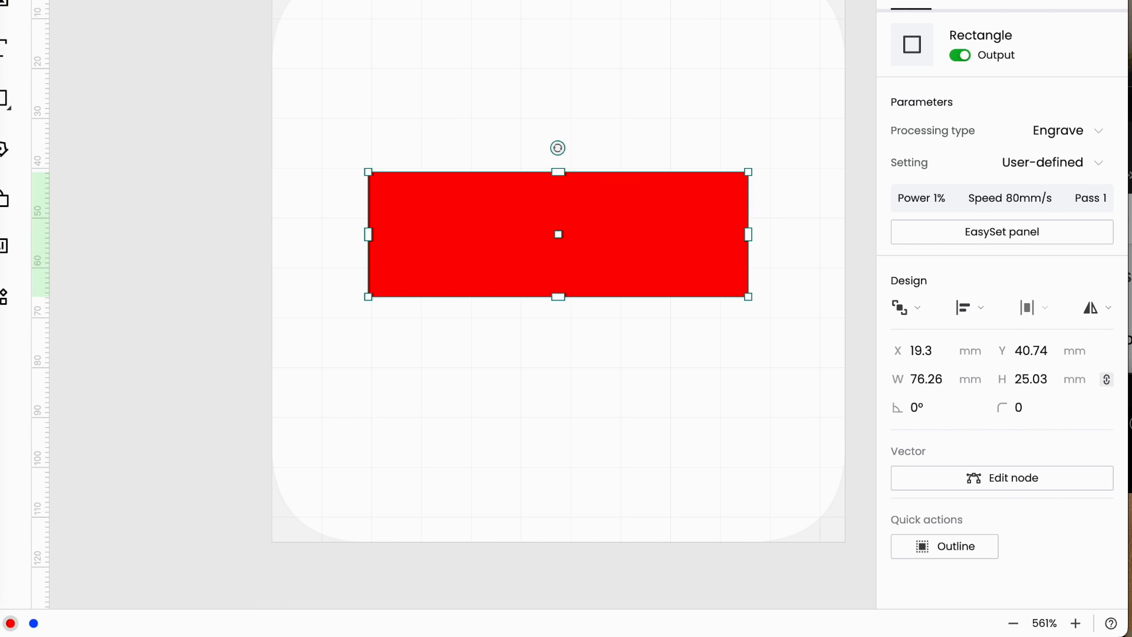
pyautogui.moveTo(595, 263)
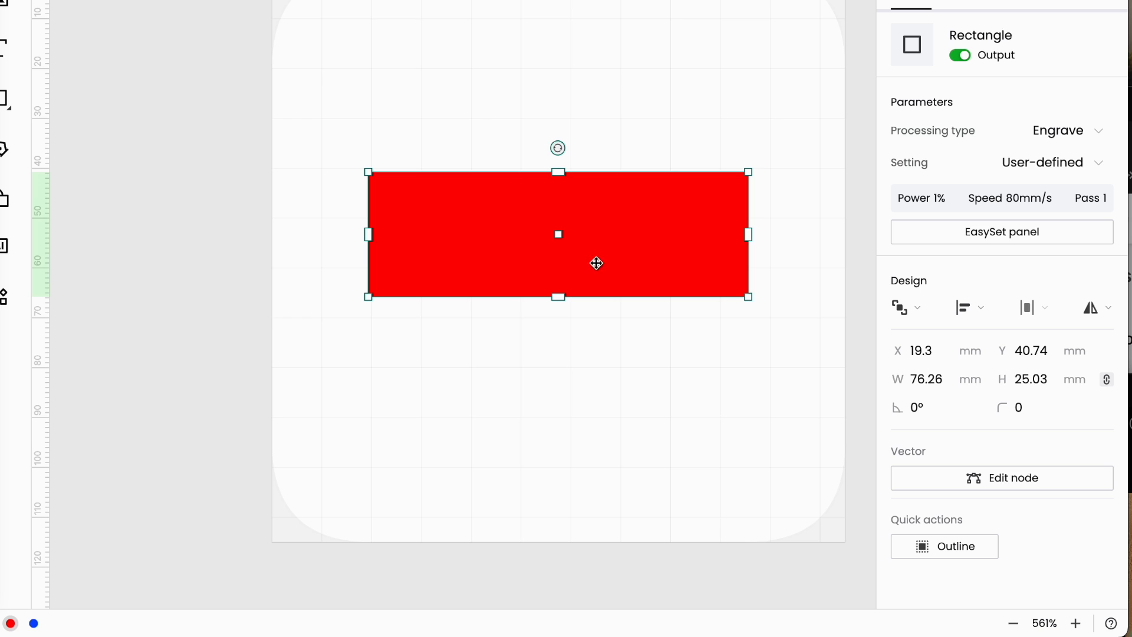
pyautogui.moveTo(676, 478)
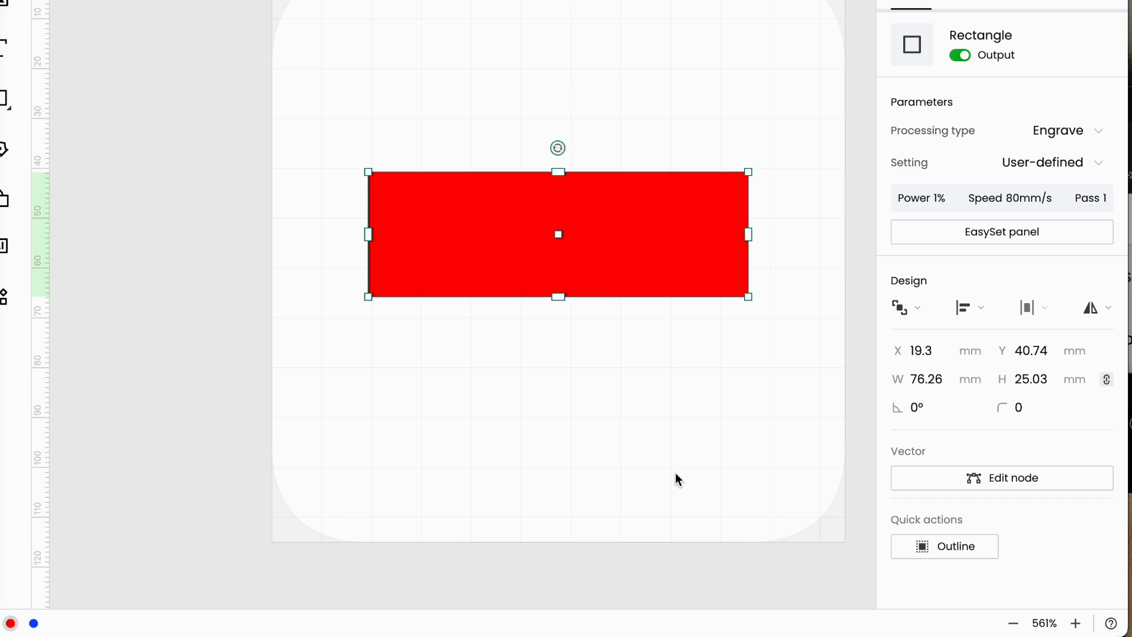
pyautogui.moveTo(940, 431)
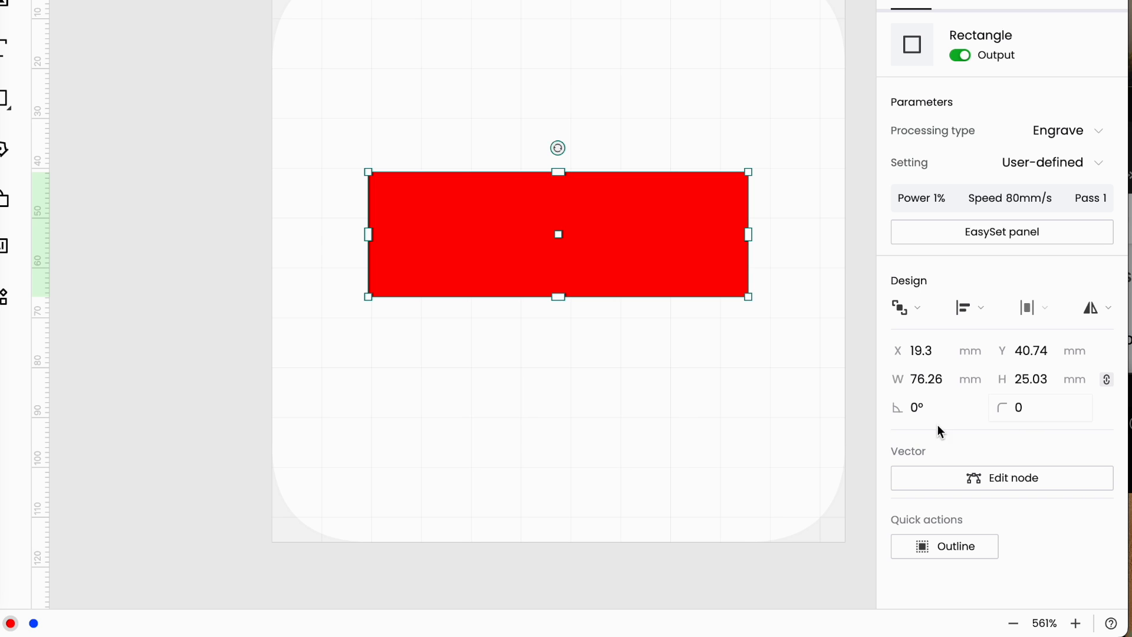
pyautogui.moveTo(1019, 407)
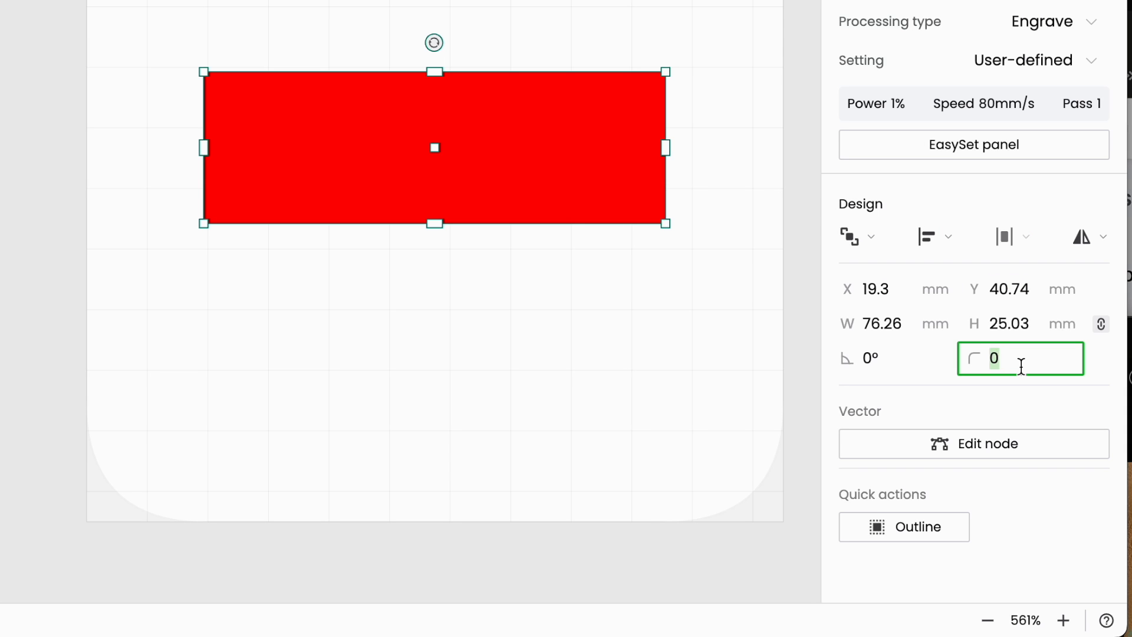
# - Try corner radius 5 and 10, then settle on a radius of 3 for the rectangle
pyautogui.write('5')
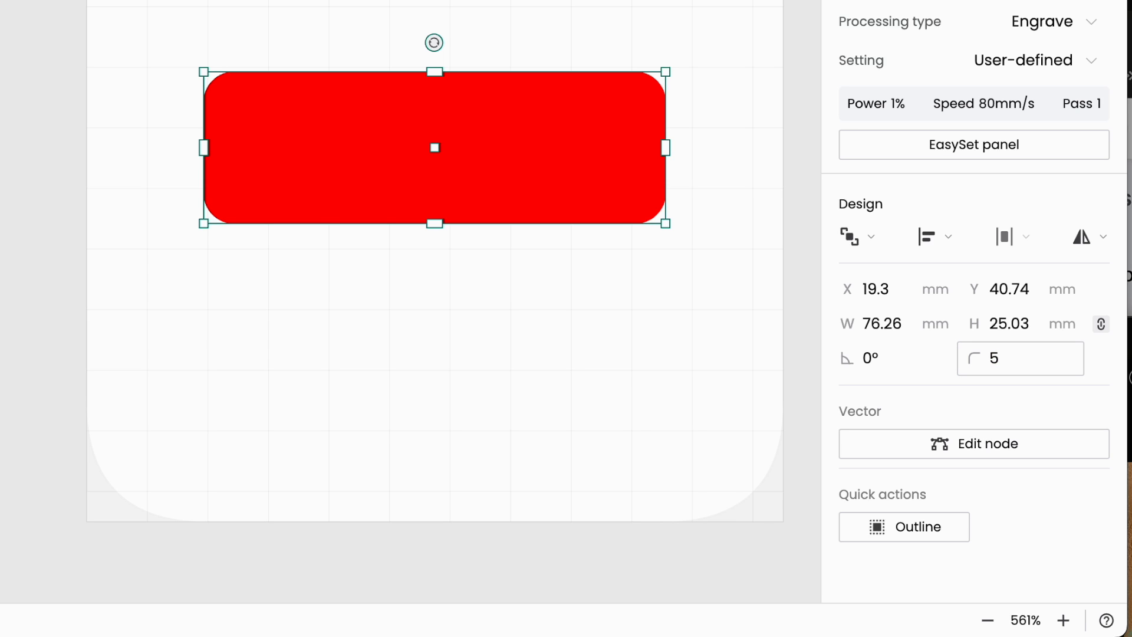
pyautogui.click(1019, 359)
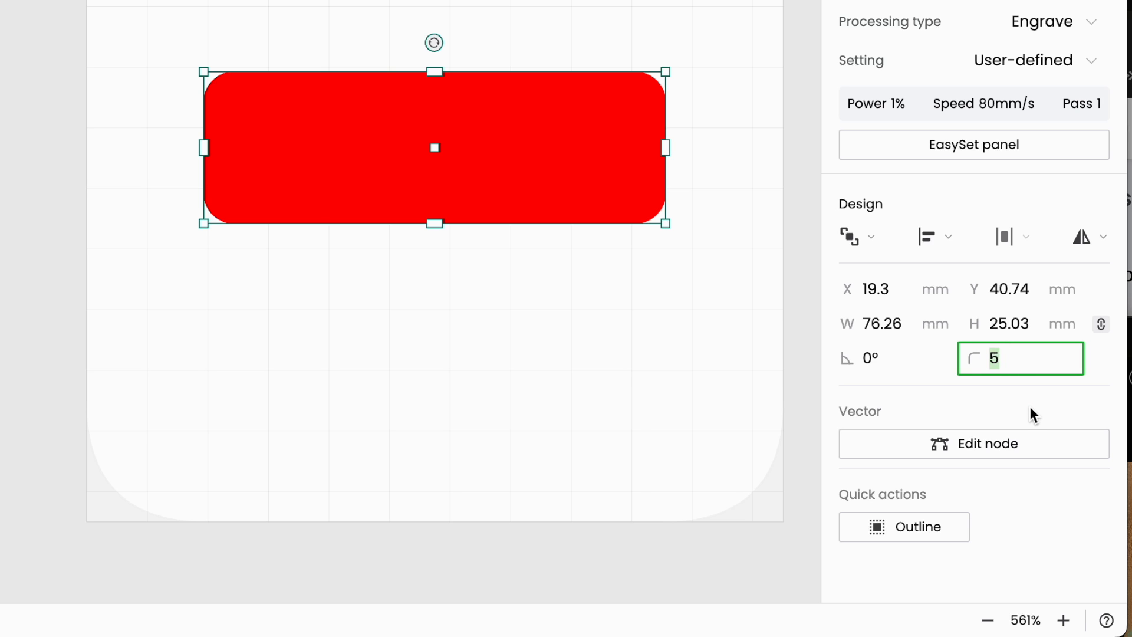
pyautogui.write('10')
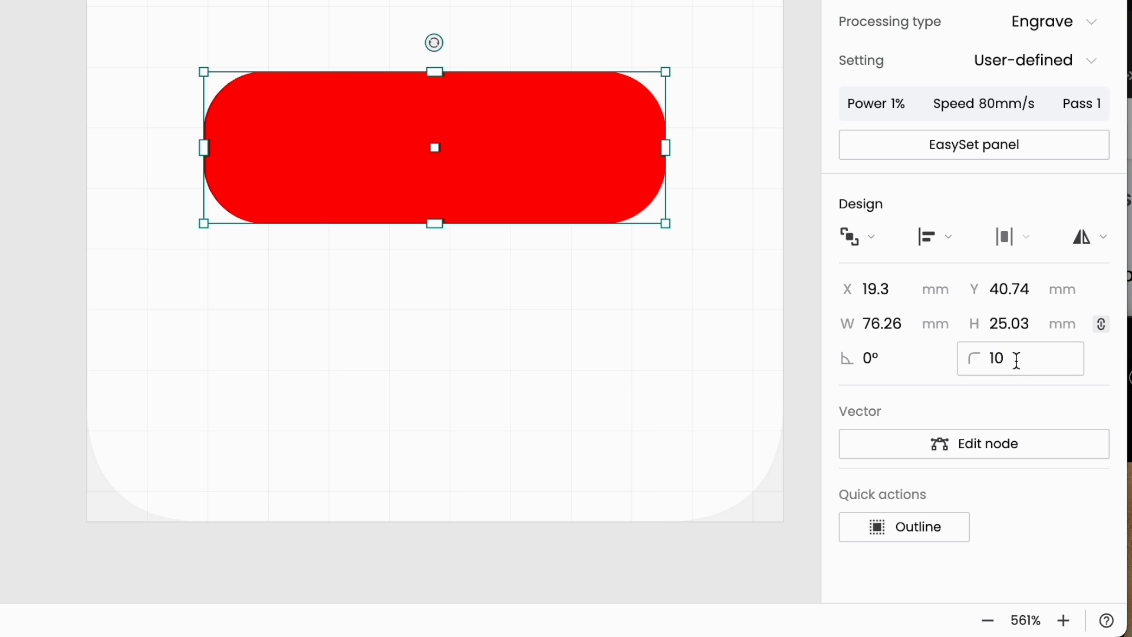
pyautogui.click(1020, 358)
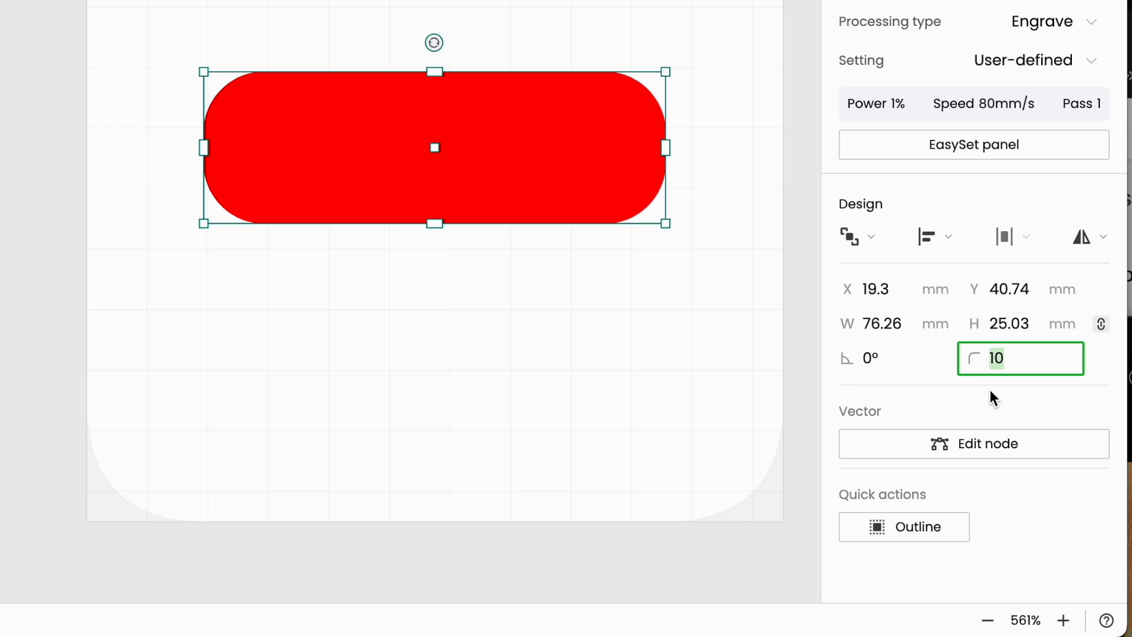
pyautogui.write('3')
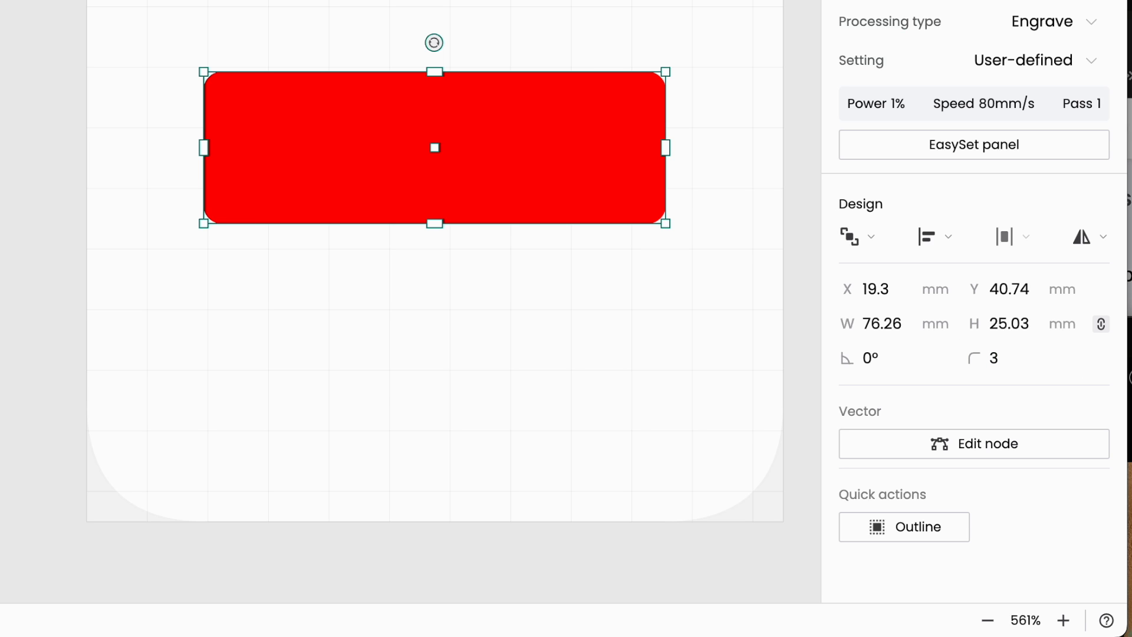
pyautogui.moveTo(561, 354)
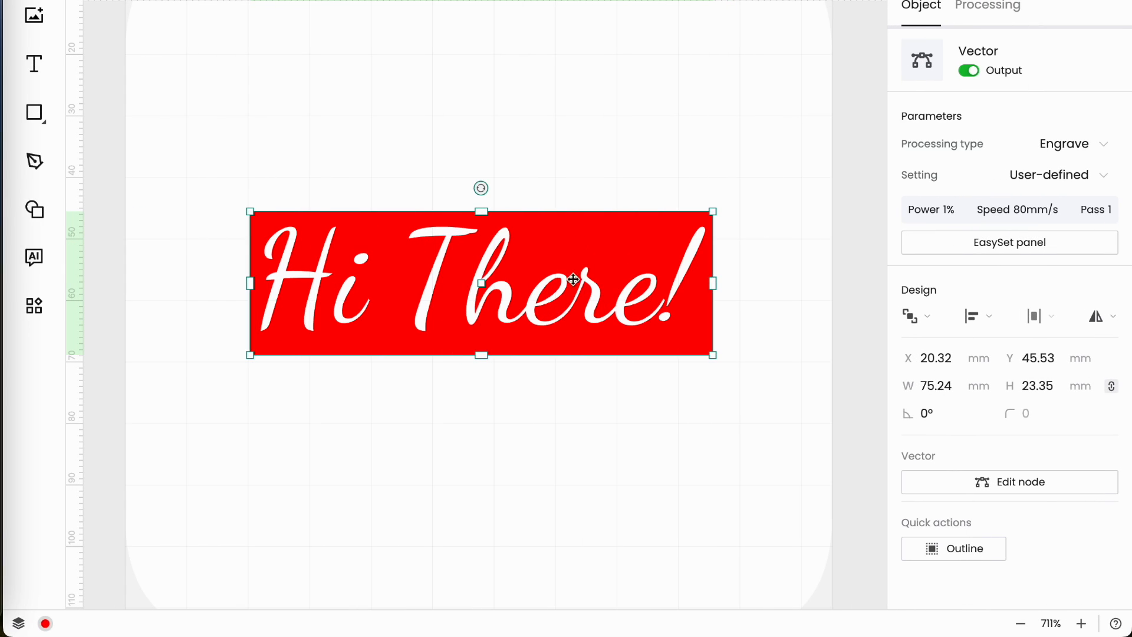
pyautogui.moveTo(275, 246)
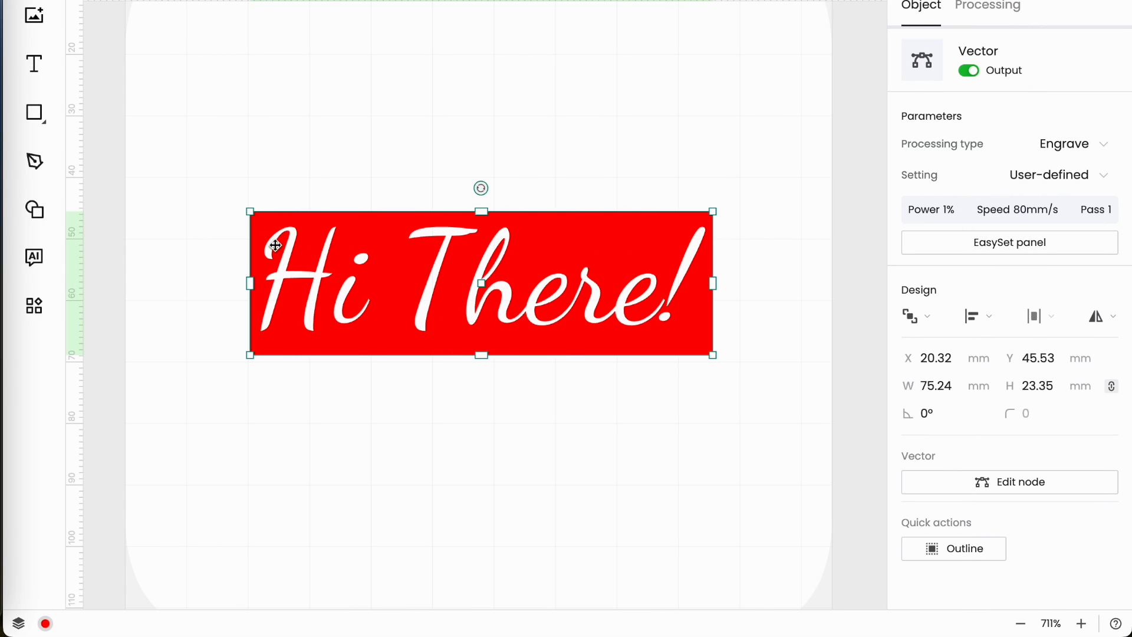
pyautogui.moveTo(363, 346)
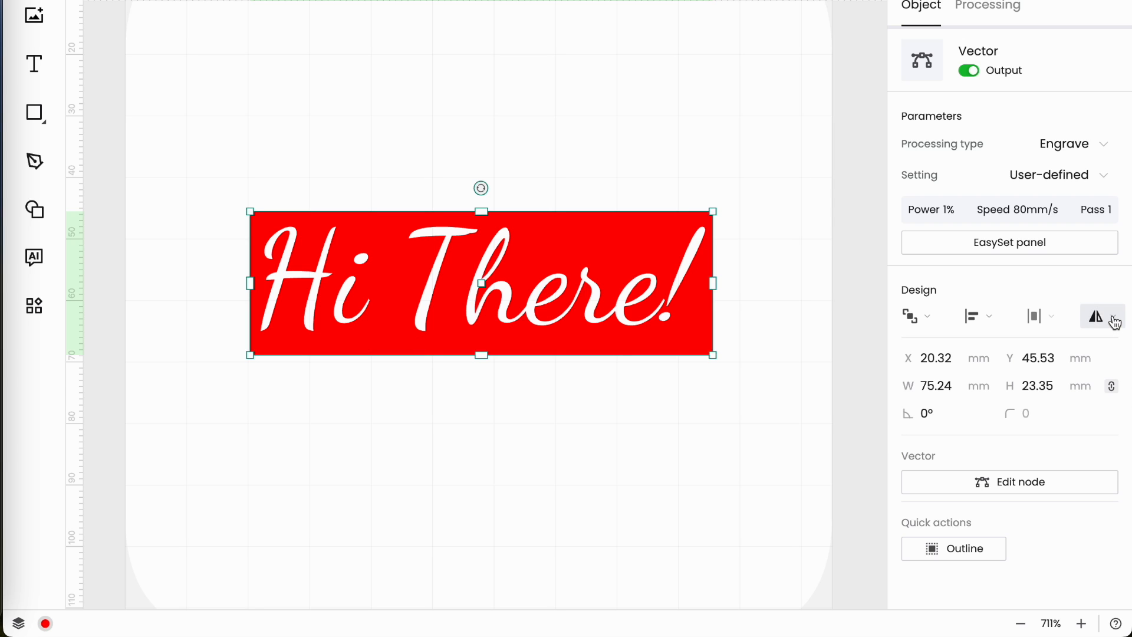
pyautogui.moveTo(1097, 316)
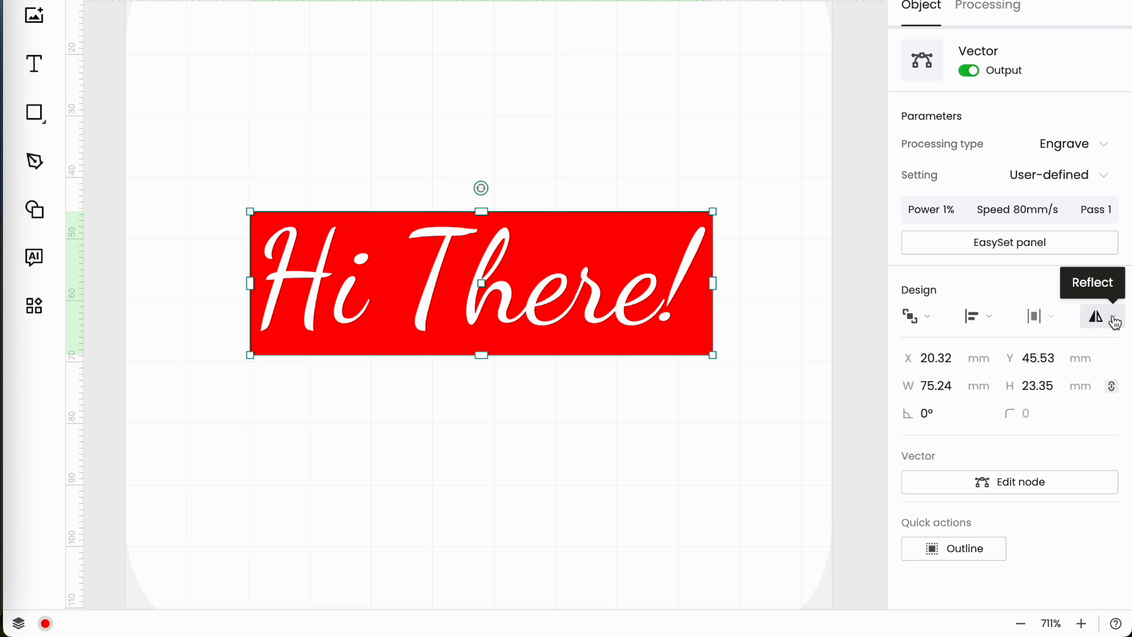
# - Reflect the red stamp horizontally so the knocked-out script reads backwards
pyautogui.click(1096, 316)
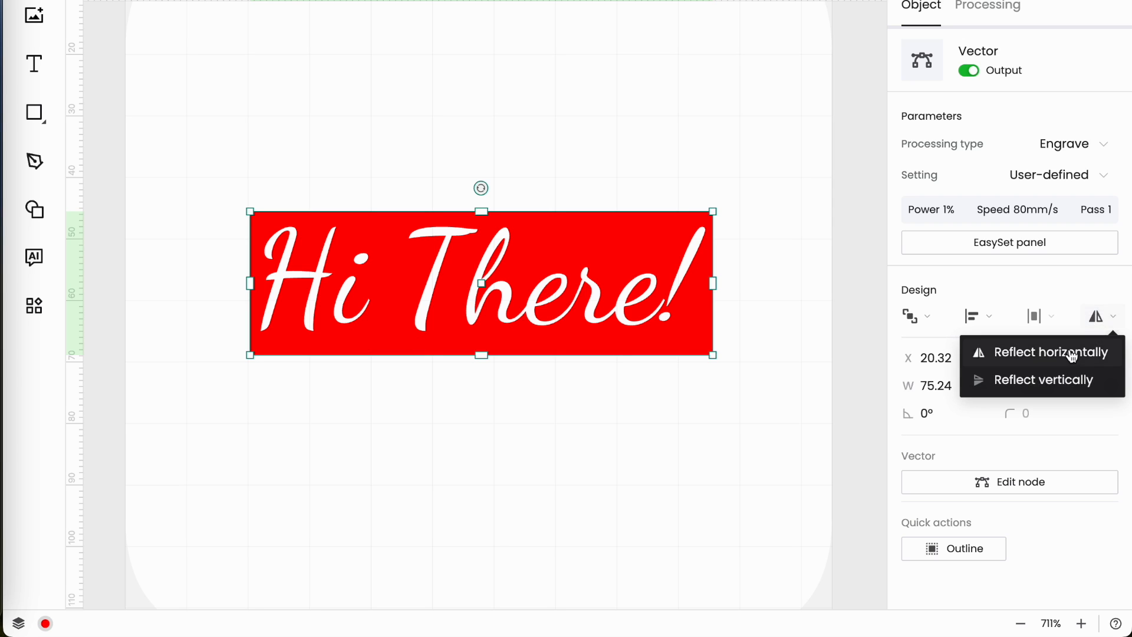
pyautogui.click(1050, 351)
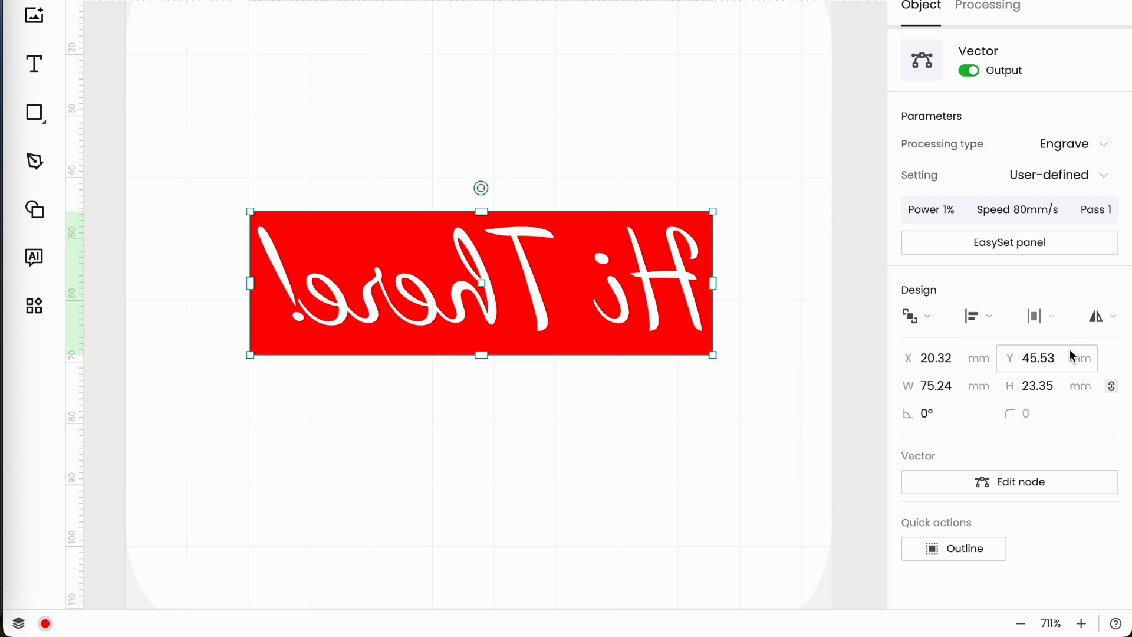
pyautogui.moveTo(796, 326)
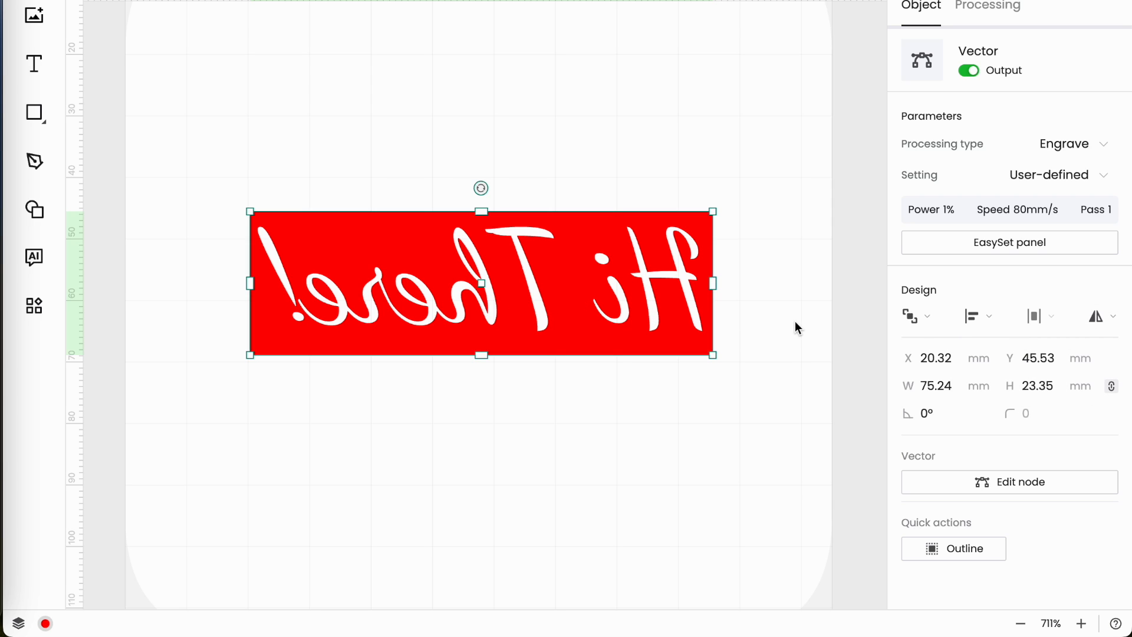